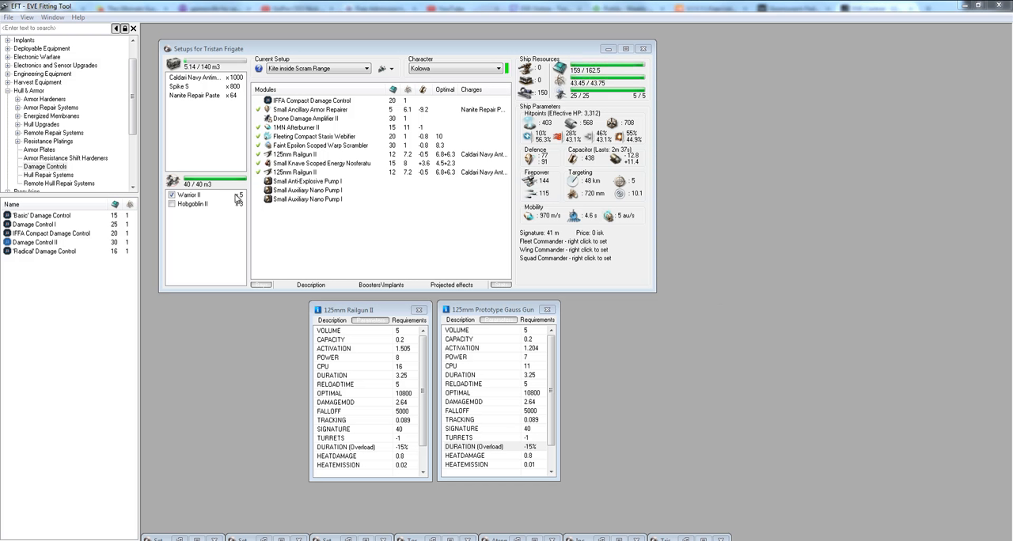
# Select the 125mm Railgun II and IFFA Compact Damage Control, and list damage control modules.
pyautogui.click(190, 195)
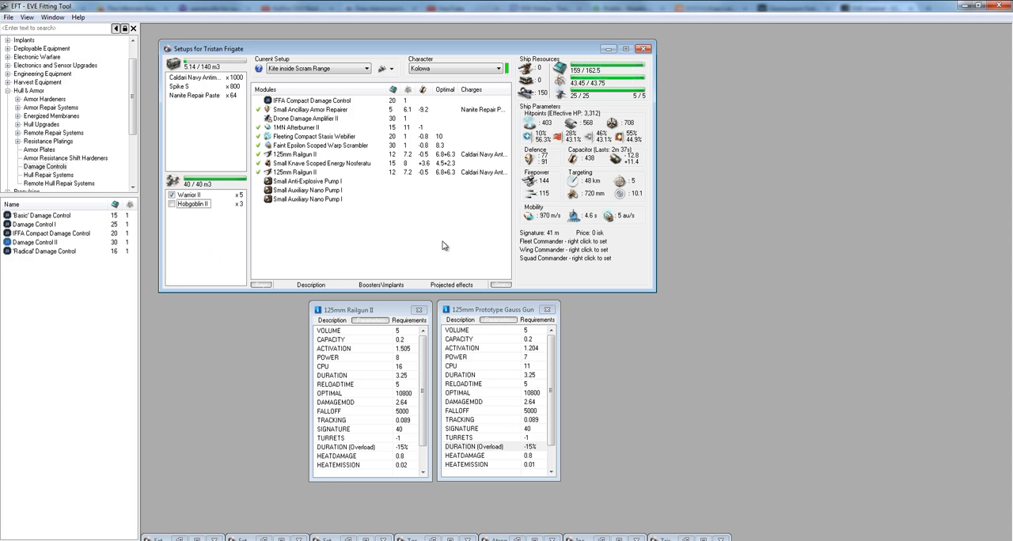
pyautogui.moveTo(432, 251)
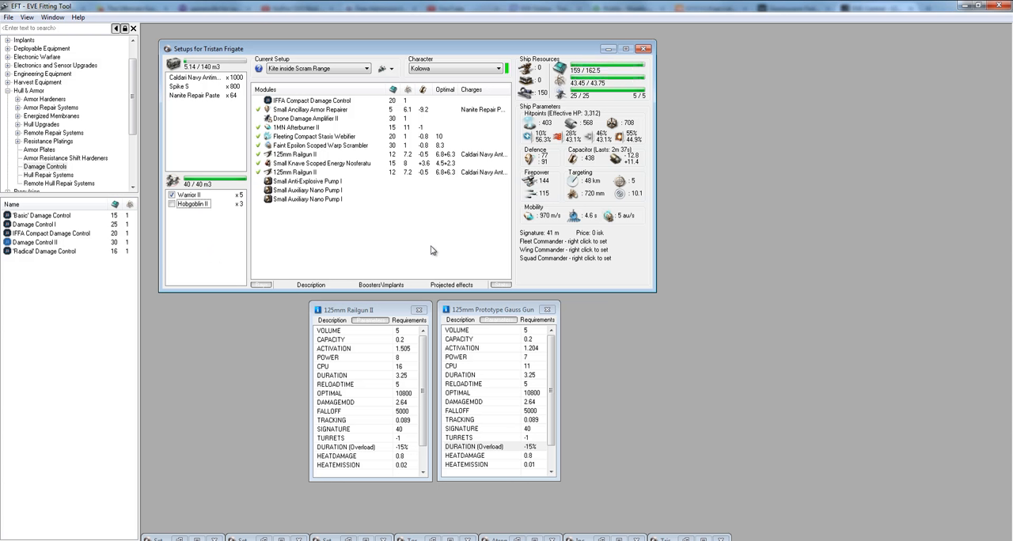
pyautogui.moveTo(218, 204)
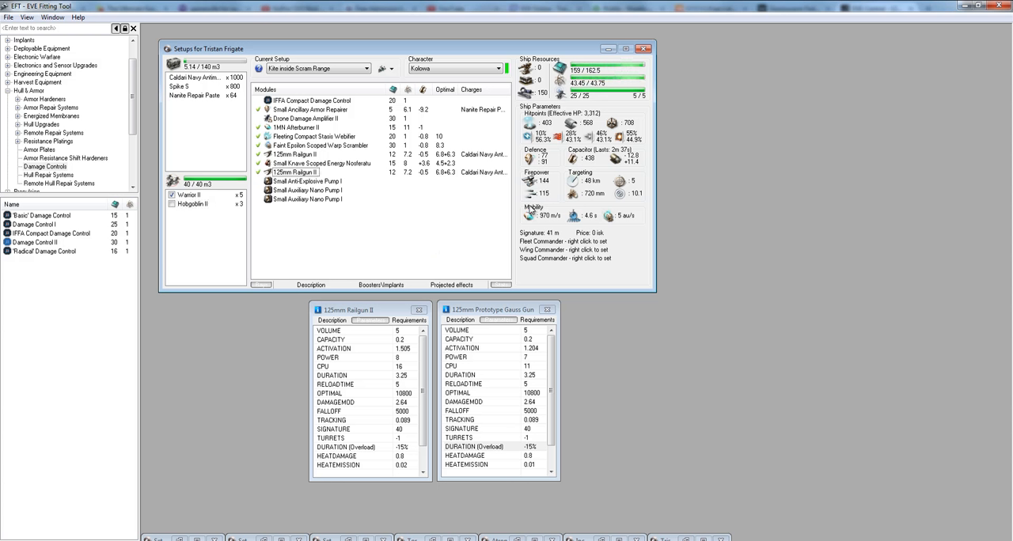
pyautogui.moveTo(538, 181)
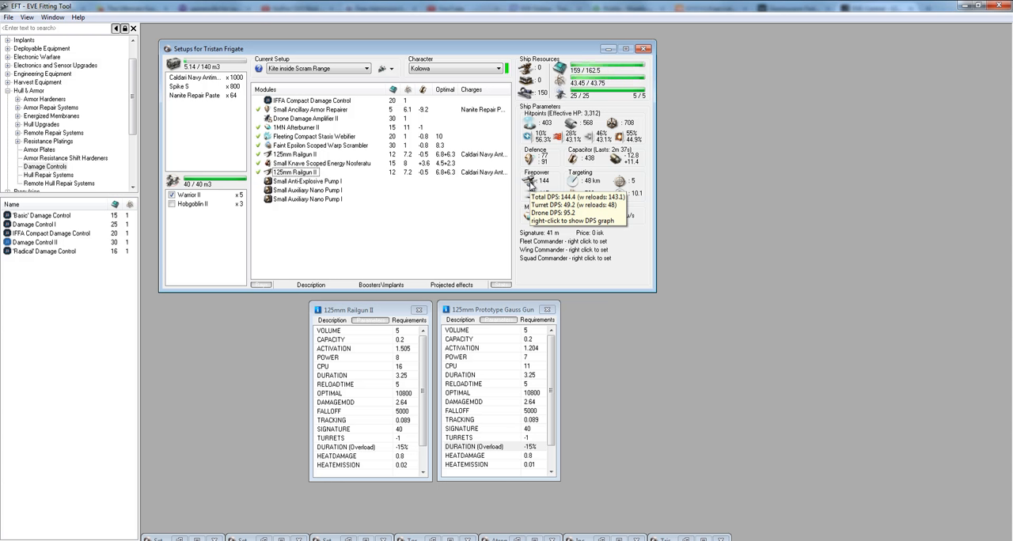
pyautogui.moveTo(360, 260)
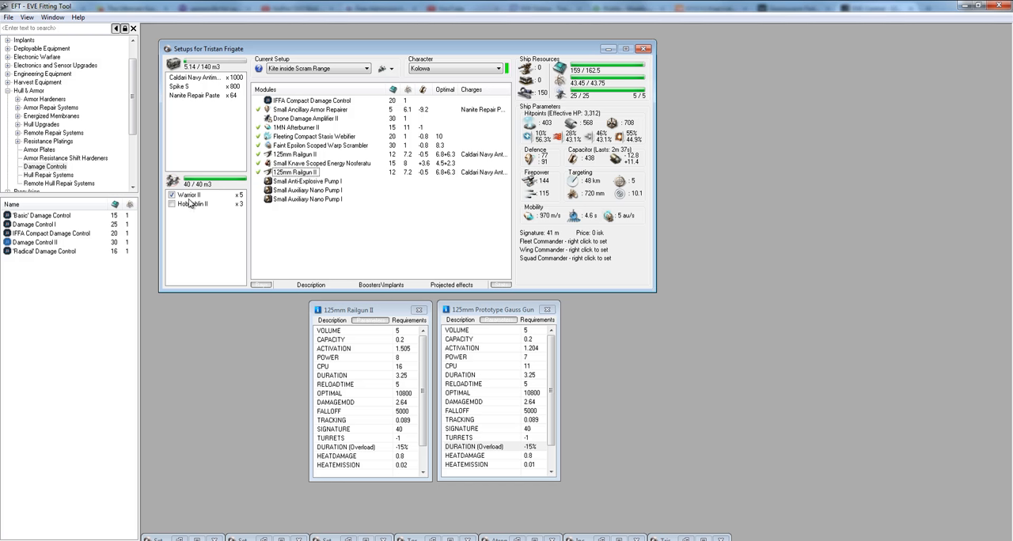
pyautogui.moveTo(218, 207)
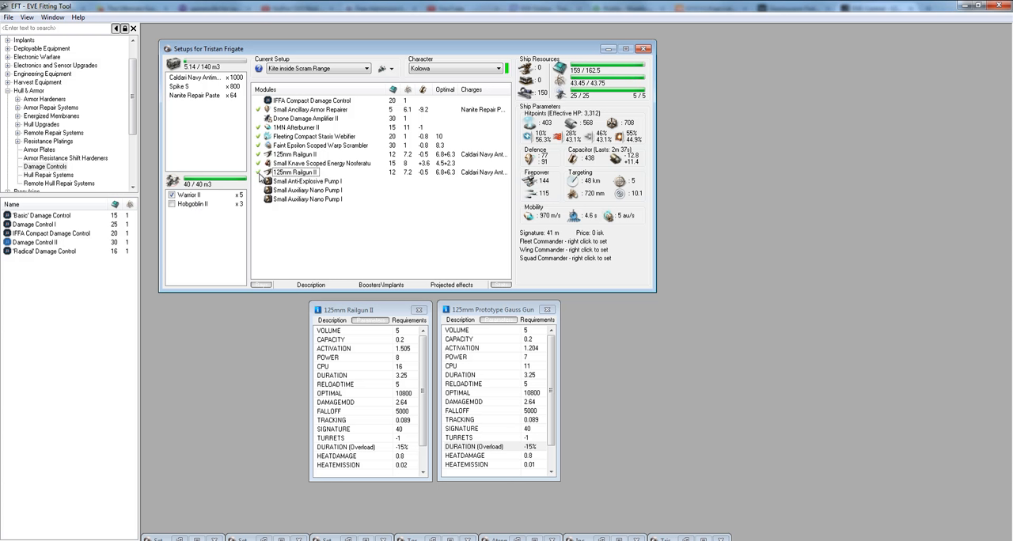
pyautogui.click(296, 154)
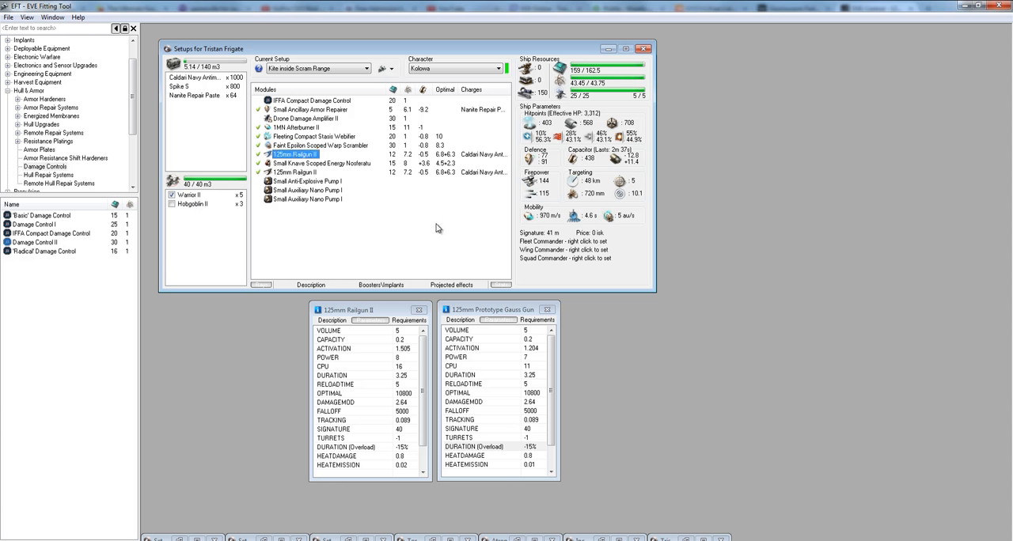
pyautogui.moveTo(418, 221)
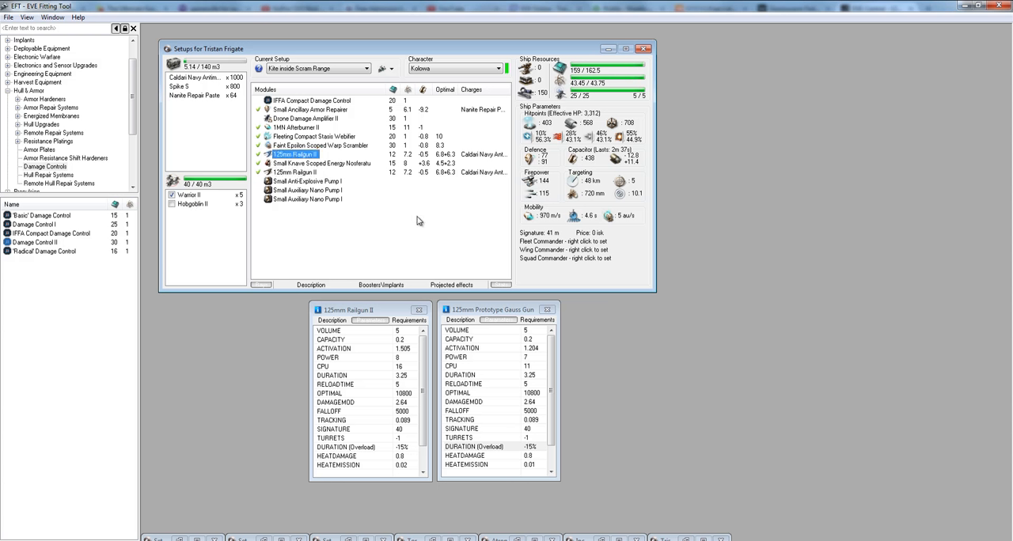
pyautogui.moveTo(378, 248)
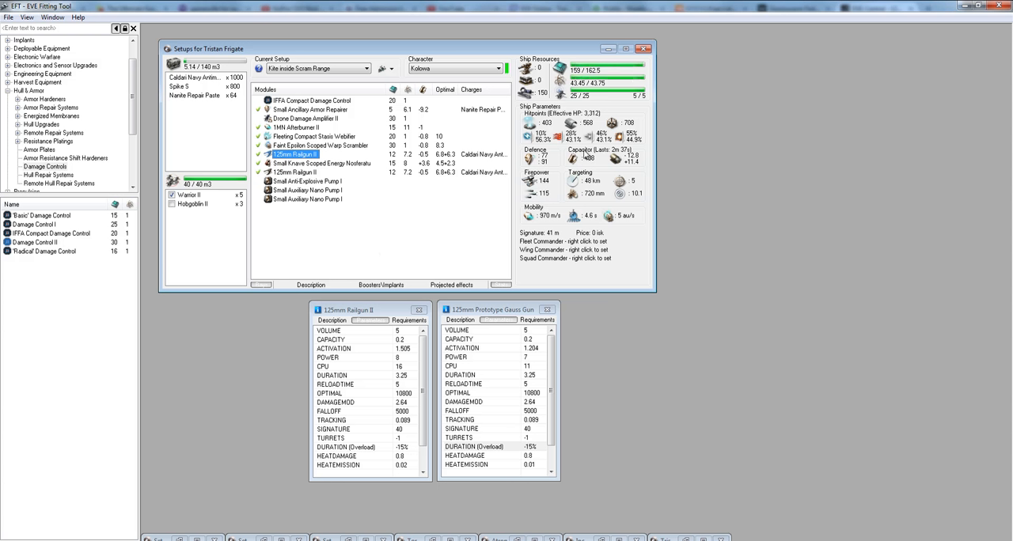
pyautogui.moveTo(572, 158)
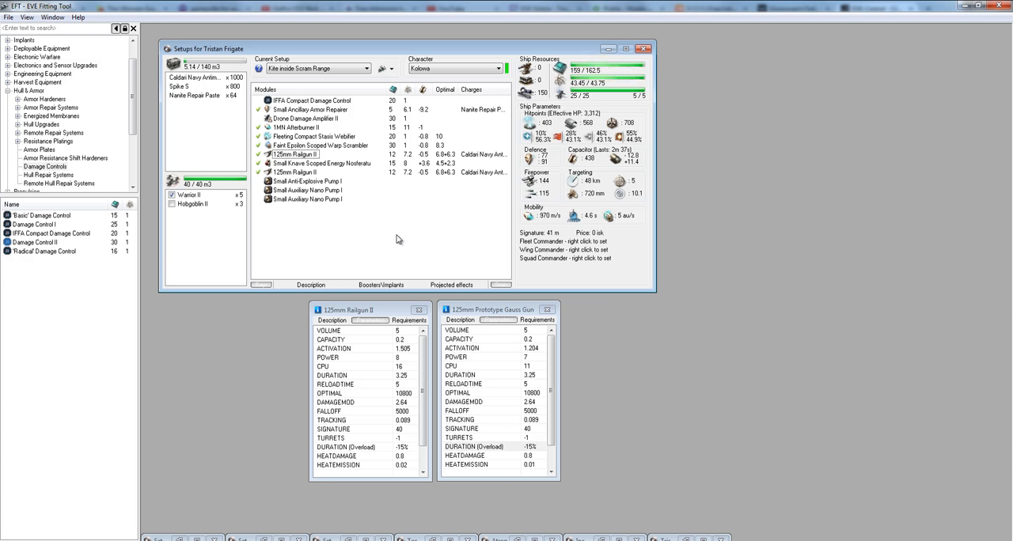
pyautogui.moveTo(401, 223)
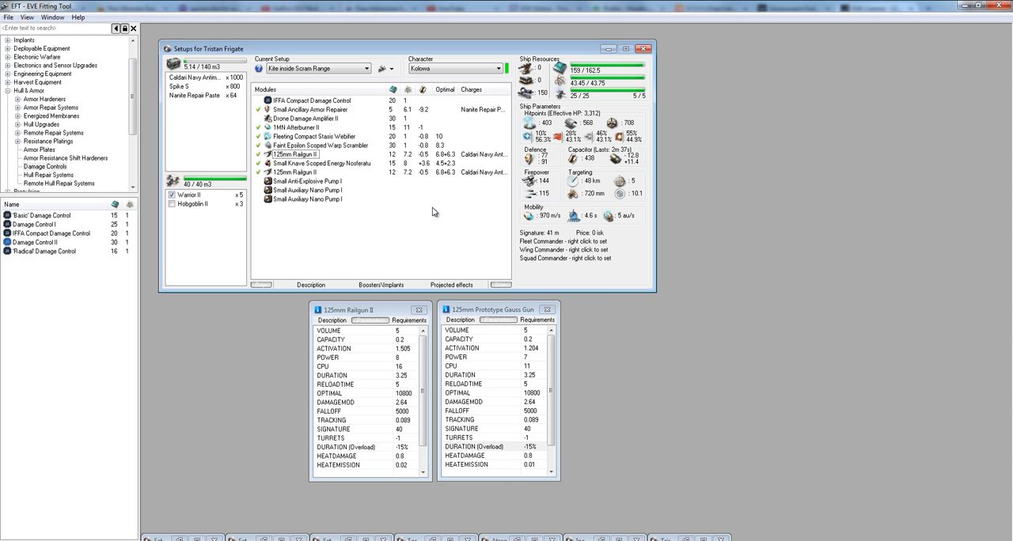
pyautogui.click(312, 100)
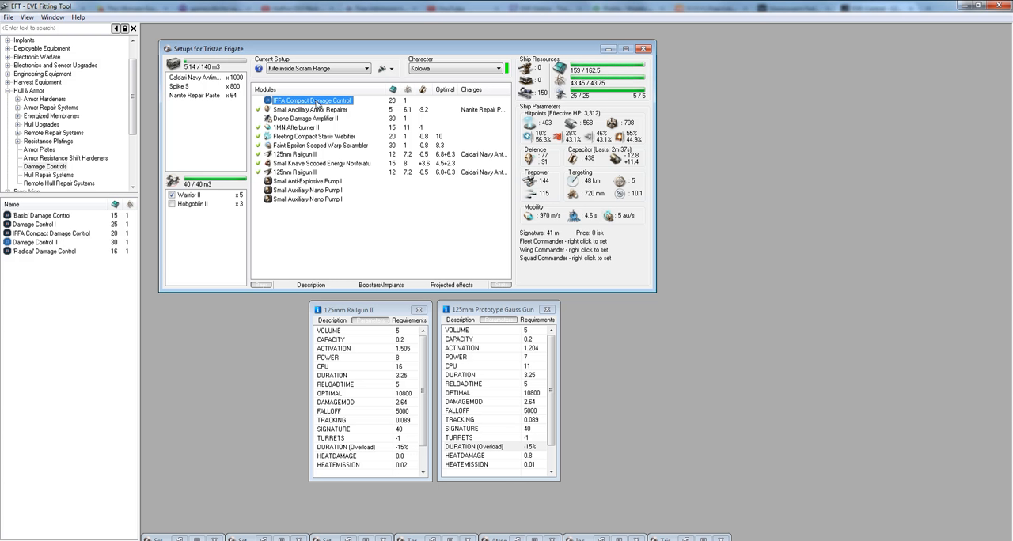
pyautogui.rightClick(308, 100)
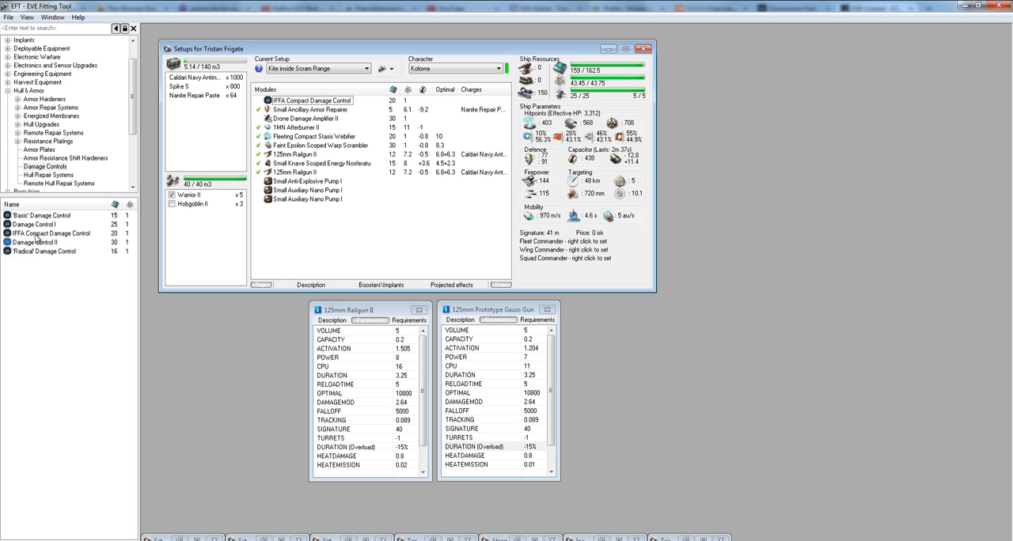
pyautogui.click(49, 233)
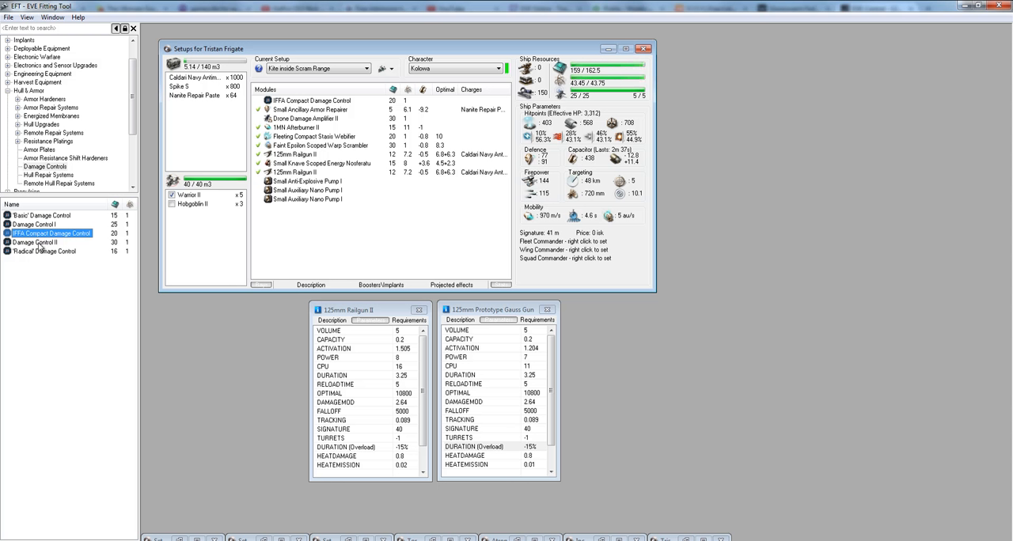
# Compare the Damage Control II, I and IFFA Compact entries, then open Small Ancillary Armor Repairer options.
pyautogui.click(35, 243)
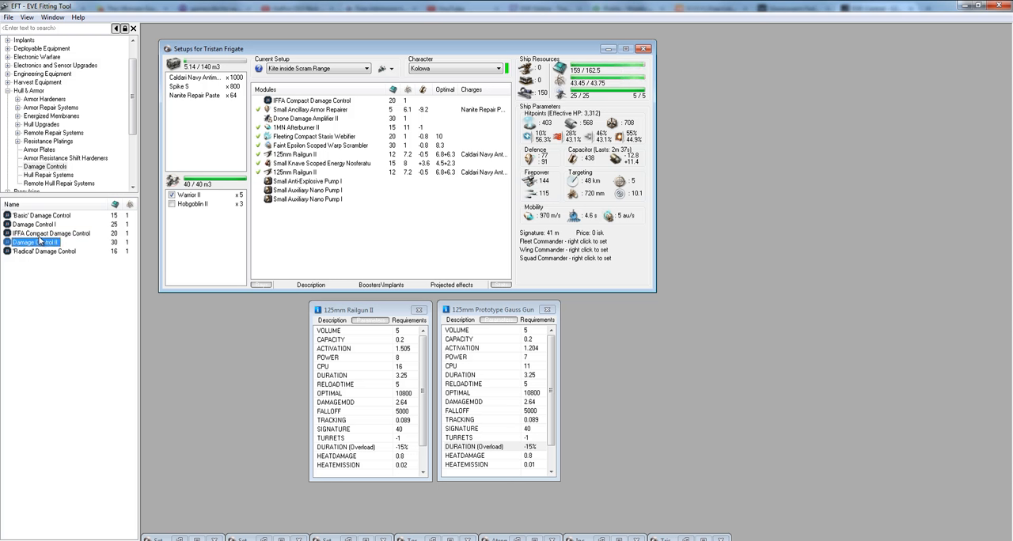
pyautogui.click(36, 224)
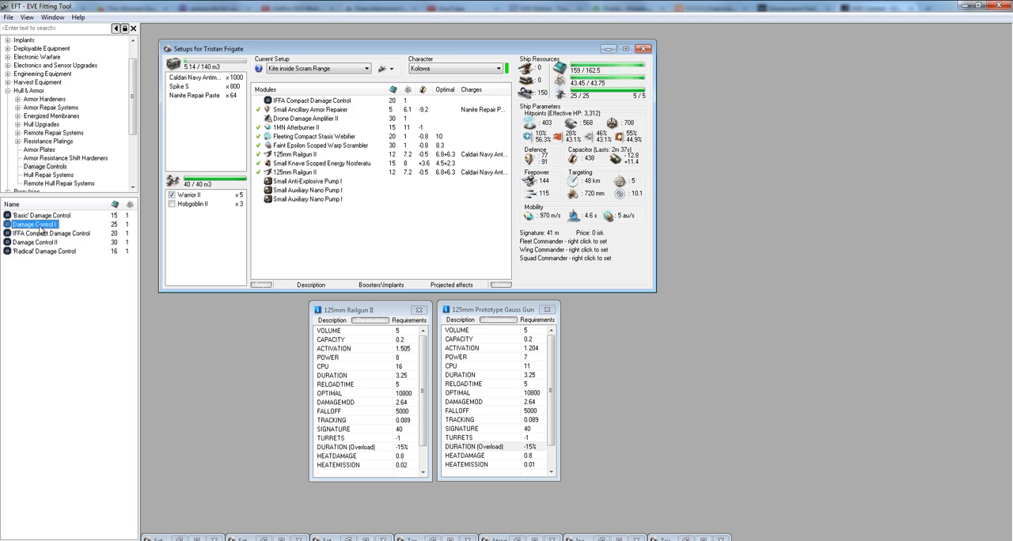
pyautogui.click(50, 233)
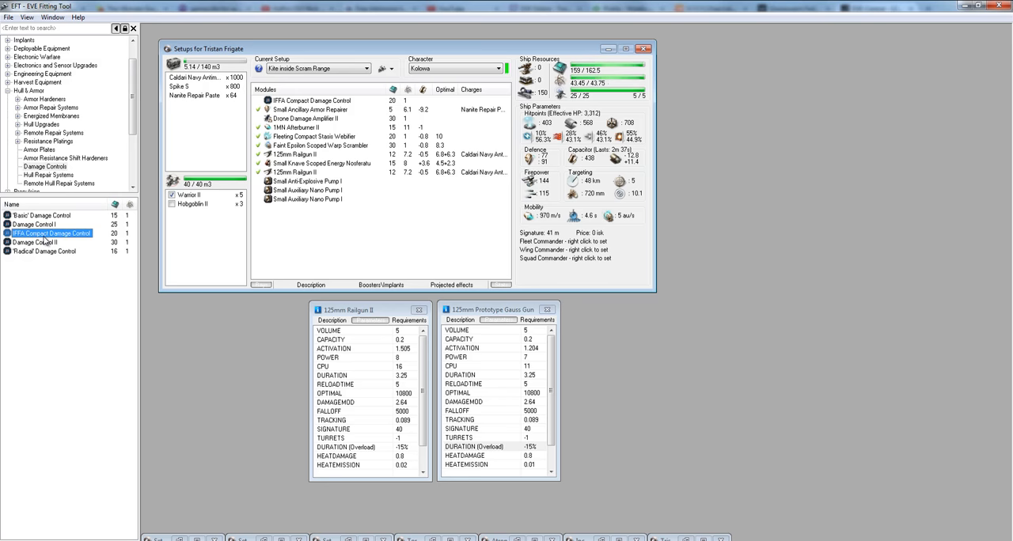
pyautogui.click(36, 242)
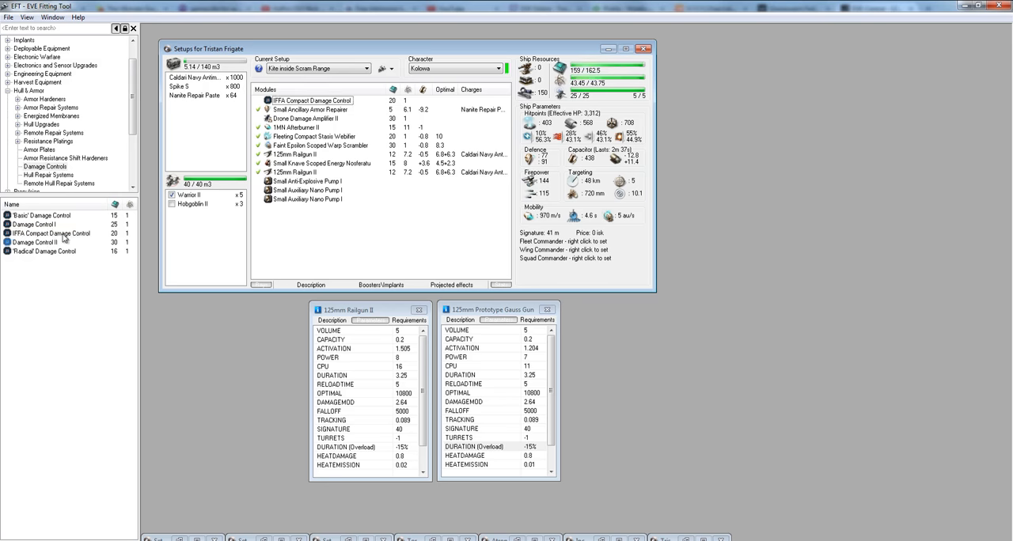
pyautogui.click(35, 242)
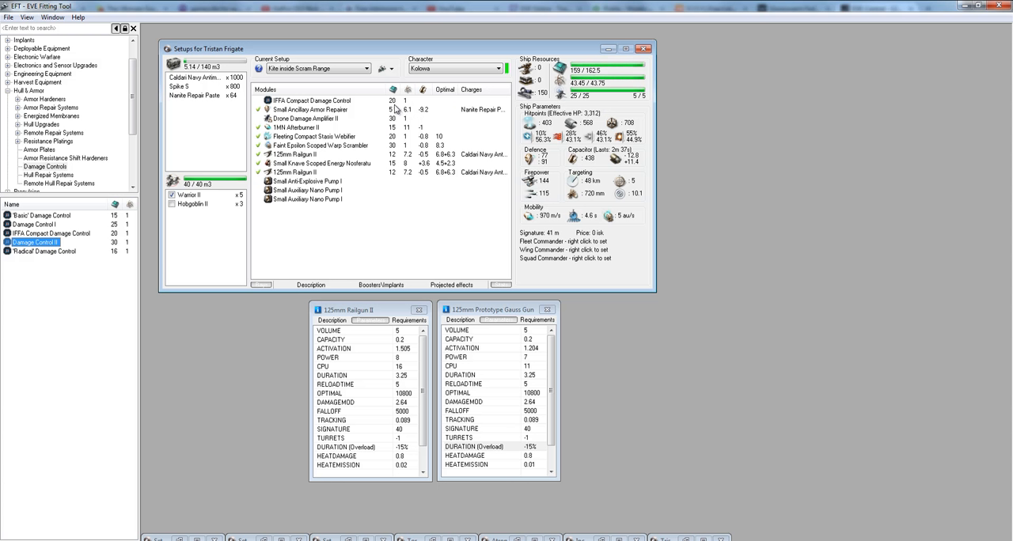
pyautogui.click(47, 233)
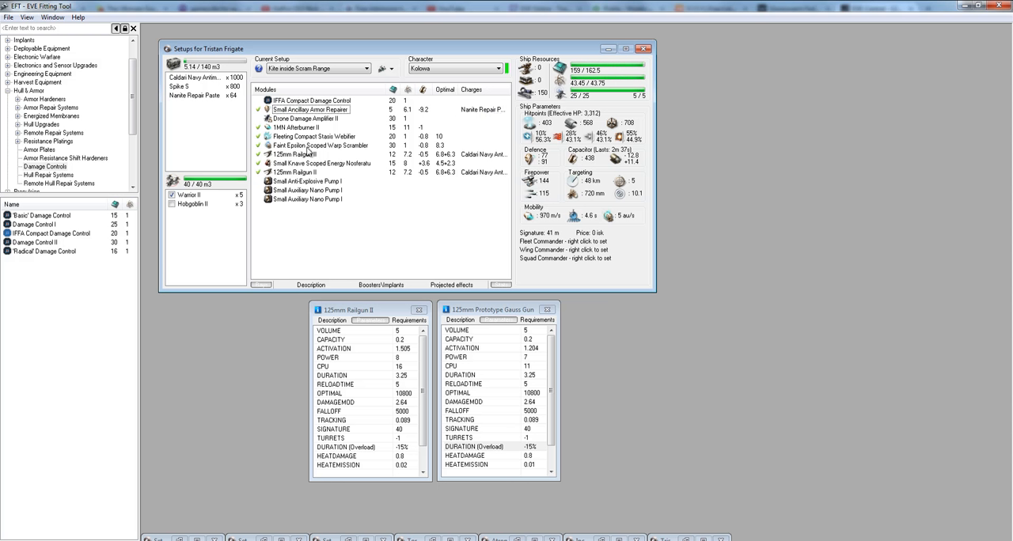
pyautogui.moveTo(433, 110)
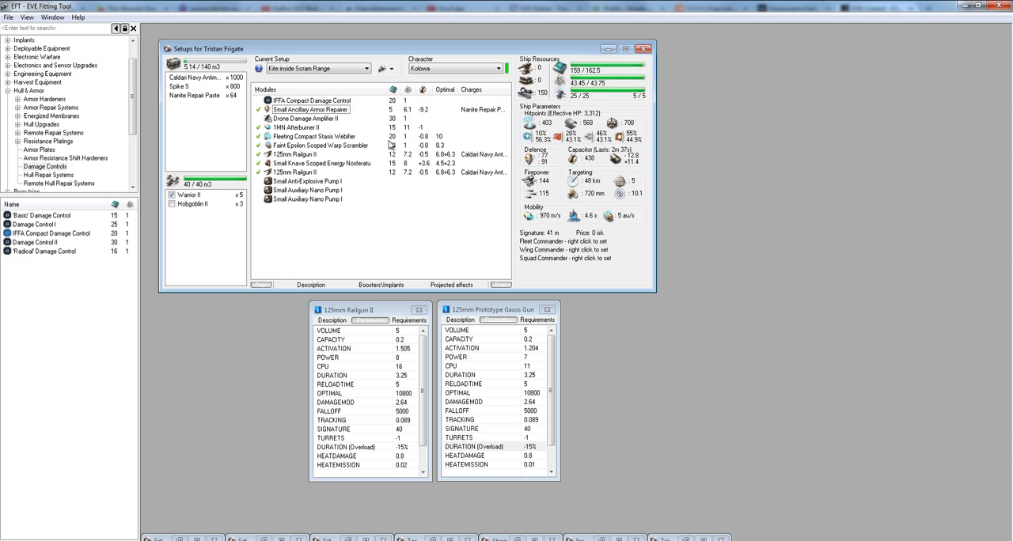
pyautogui.moveTo(401, 107)
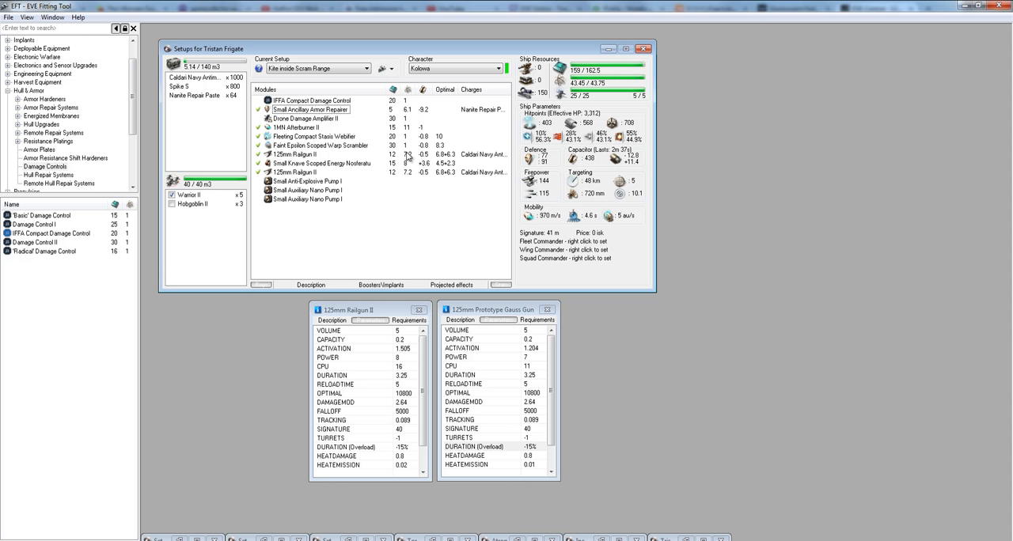
pyautogui.moveTo(411, 186)
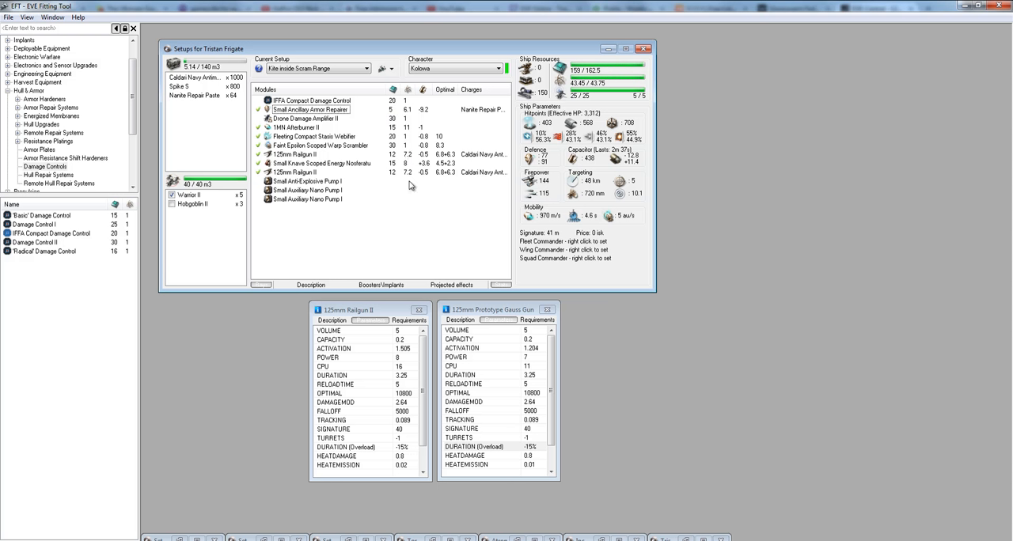
pyautogui.moveTo(407, 191)
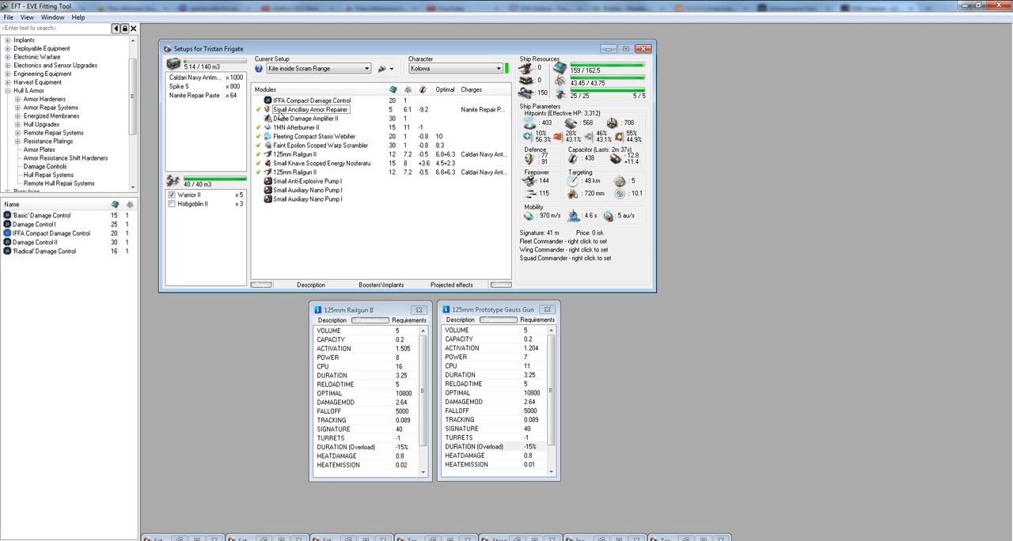
pyautogui.moveTo(247, 110)
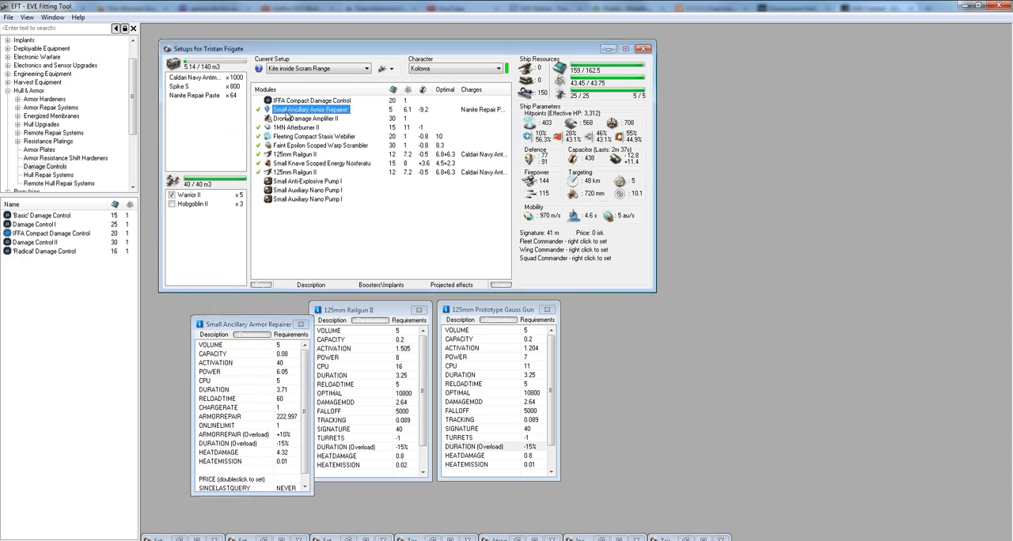
pyautogui.rightClick(310, 108)
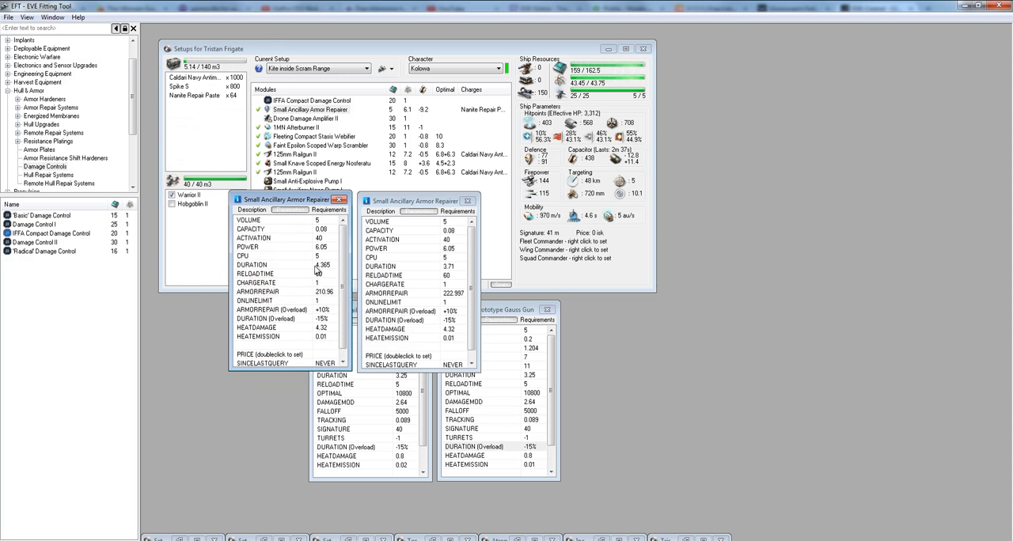
pyautogui.moveTo(317, 271)
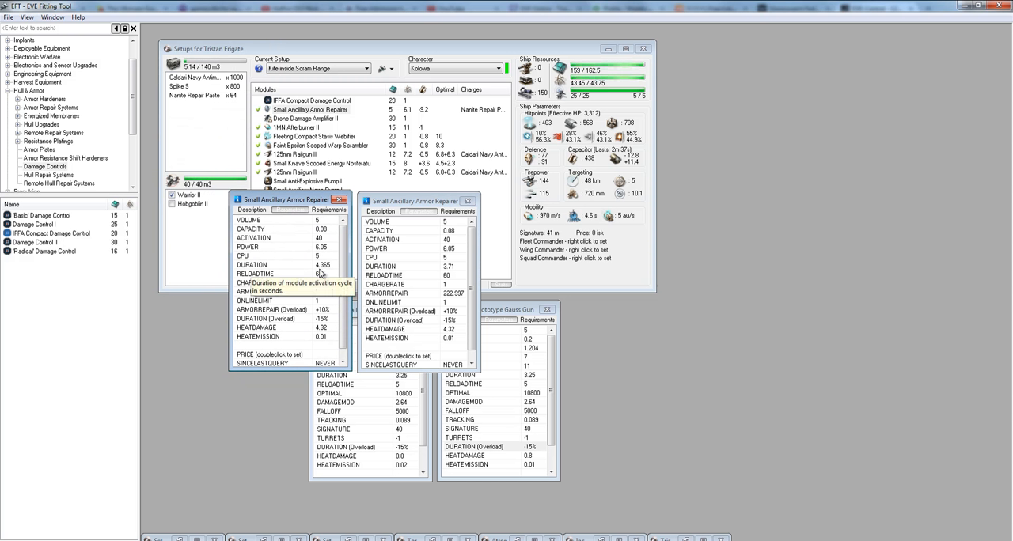
pyautogui.moveTo(324, 276)
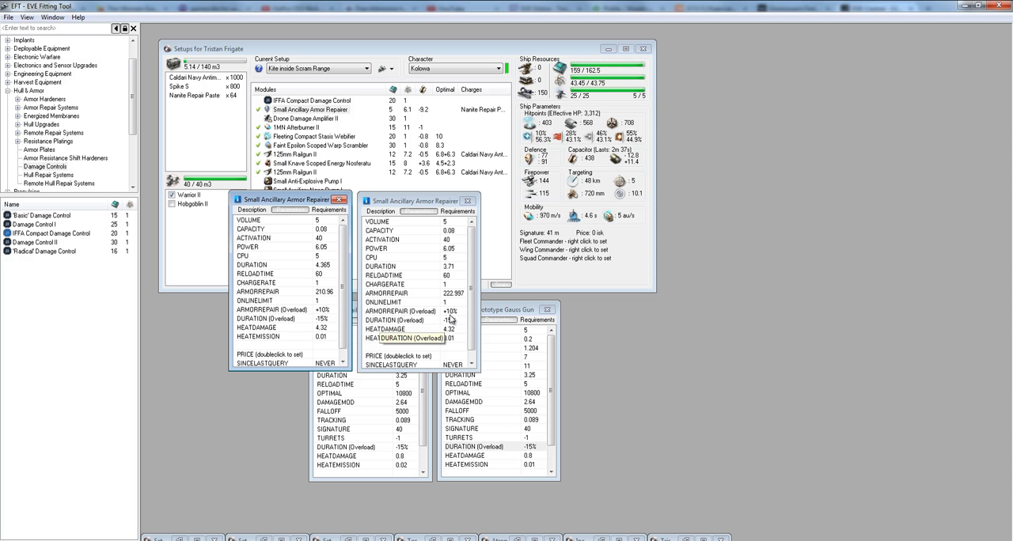
# Select the fitted Small Ancillary Armor Repairer while comparing its two stat sheets.
pyautogui.click(311, 109)
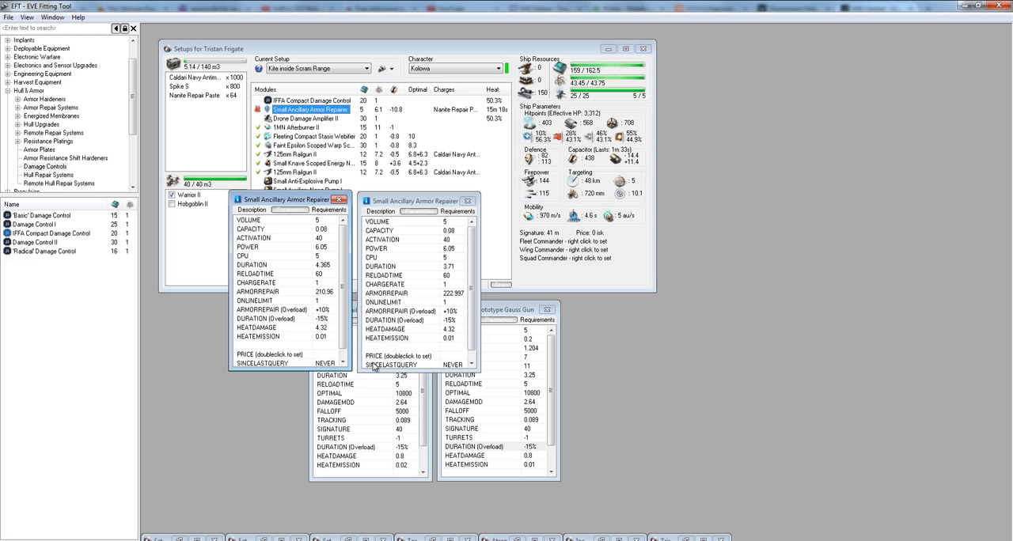
pyautogui.moveTo(256, 333)
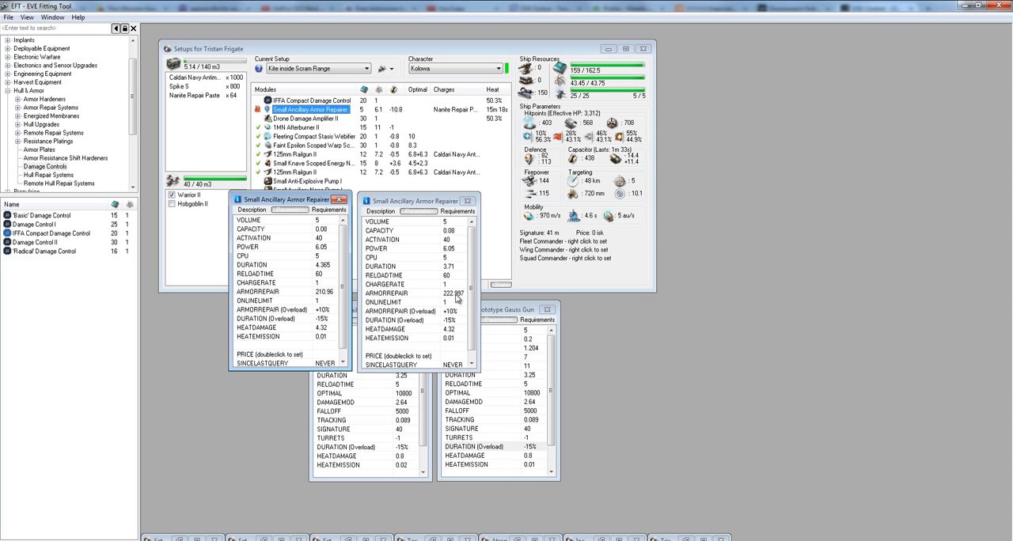
pyautogui.moveTo(450, 303)
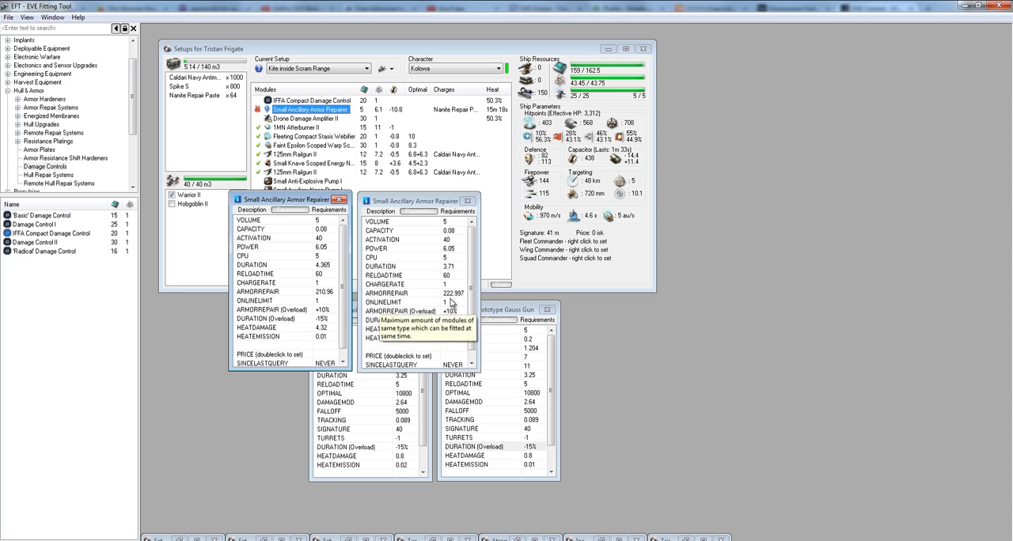
pyautogui.moveTo(463, 302)
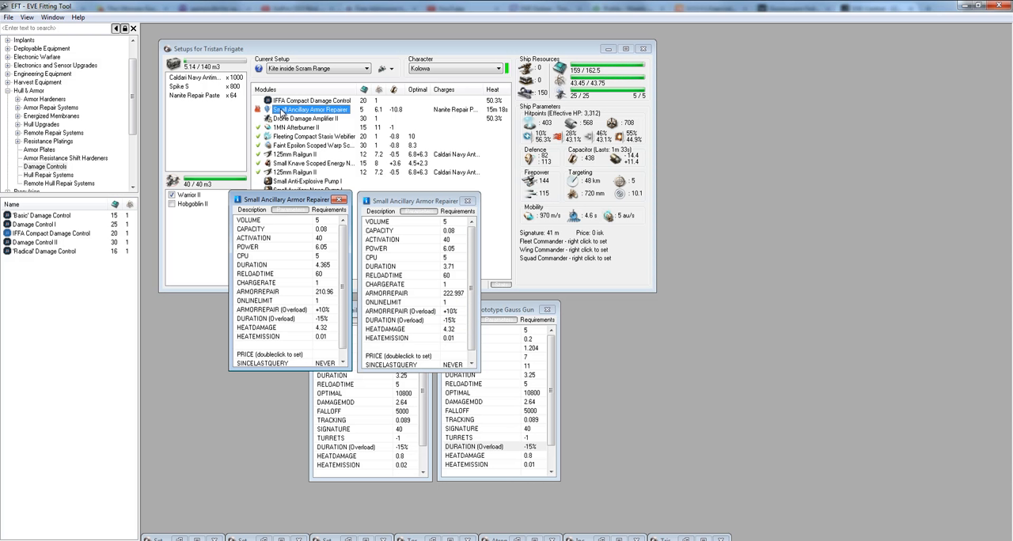
pyautogui.moveTo(282, 113)
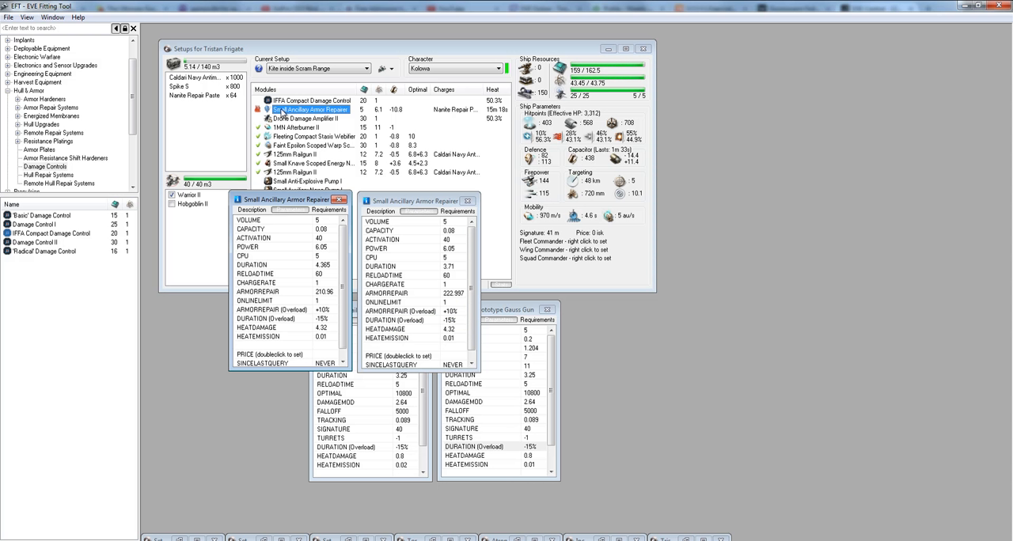
pyautogui.moveTo(333, 296)
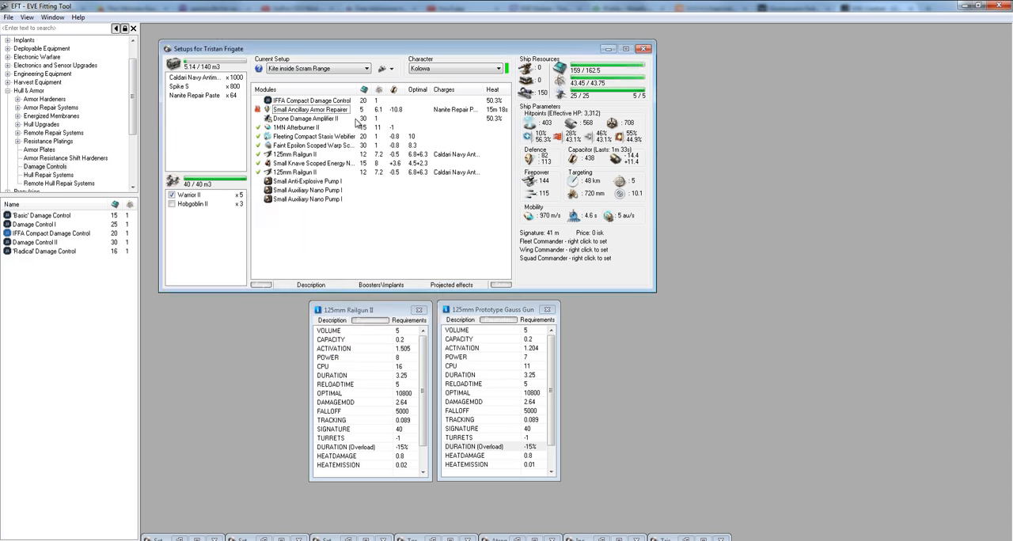
# Compare the AE-K Compact amplifier (+17% drone damage) against Drone Damage Amplifier II (+20.5%).
pyautogui.click(305, 117)
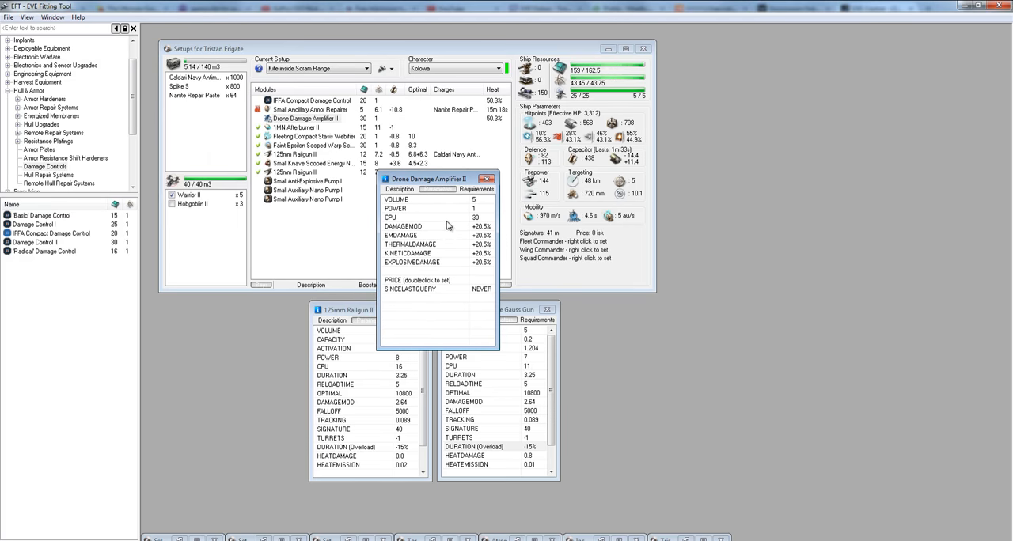
pyautogui.click(474, 189)
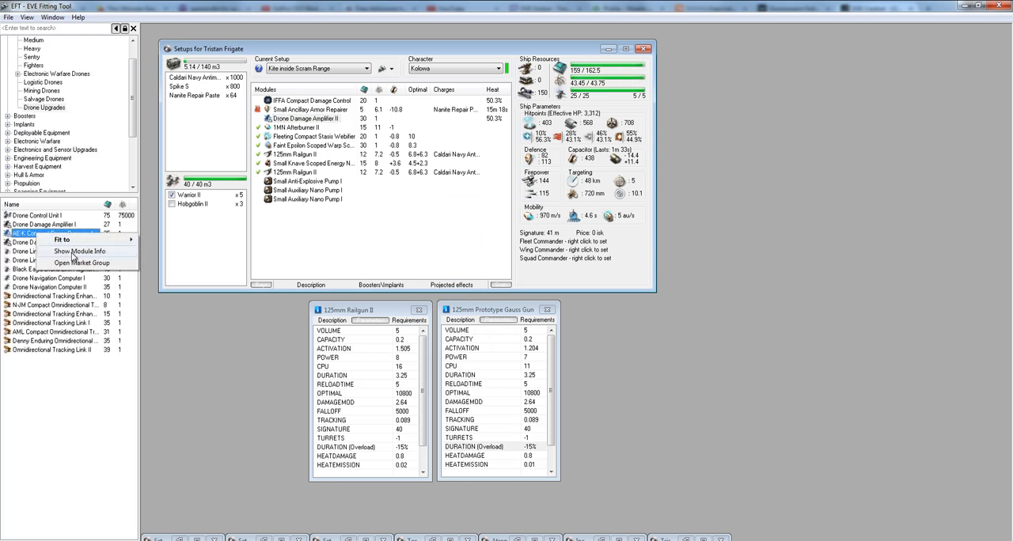
pyautogui.click(80, 250)
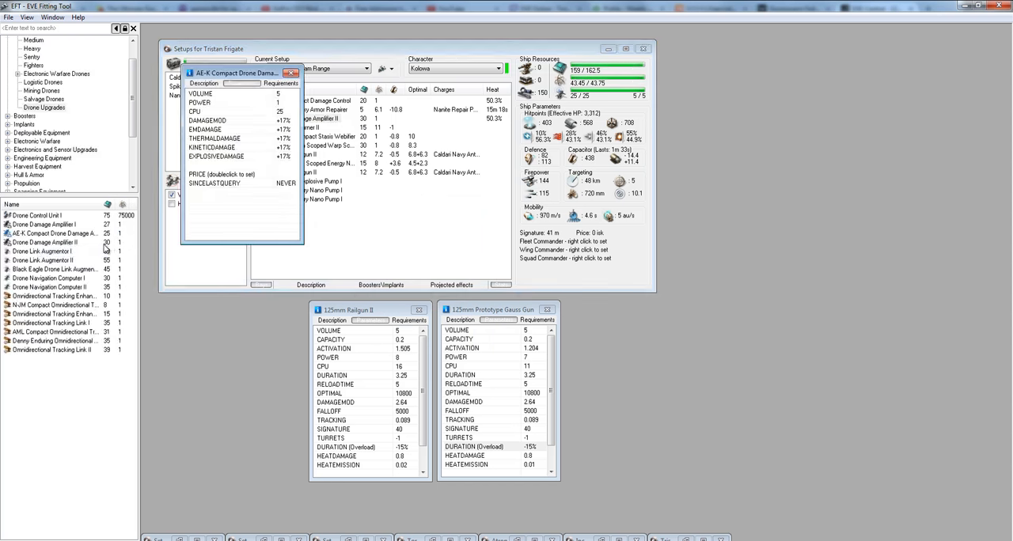
pyautogui.rightClick(43, 241)
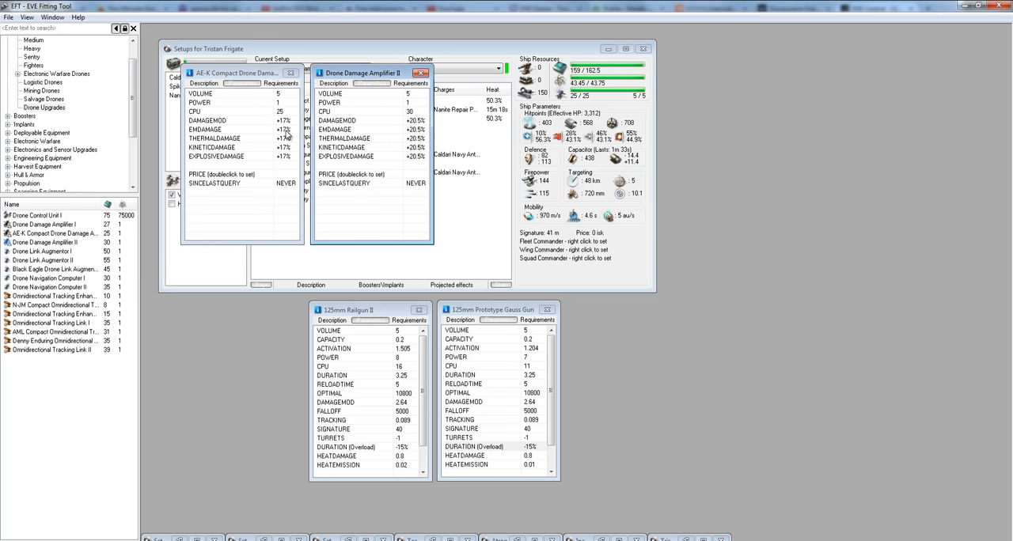
pyautogui.moveTo(419, 111)
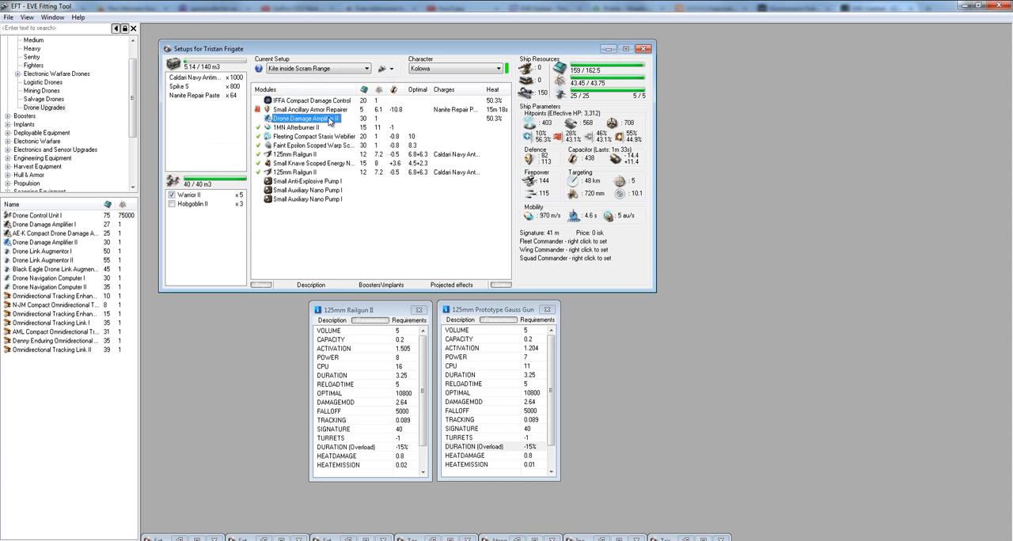
# Overheat the 1MN Afterburner II to read its speed boost, then turn overheat off.
pyautogui.rightClick(296, 127)
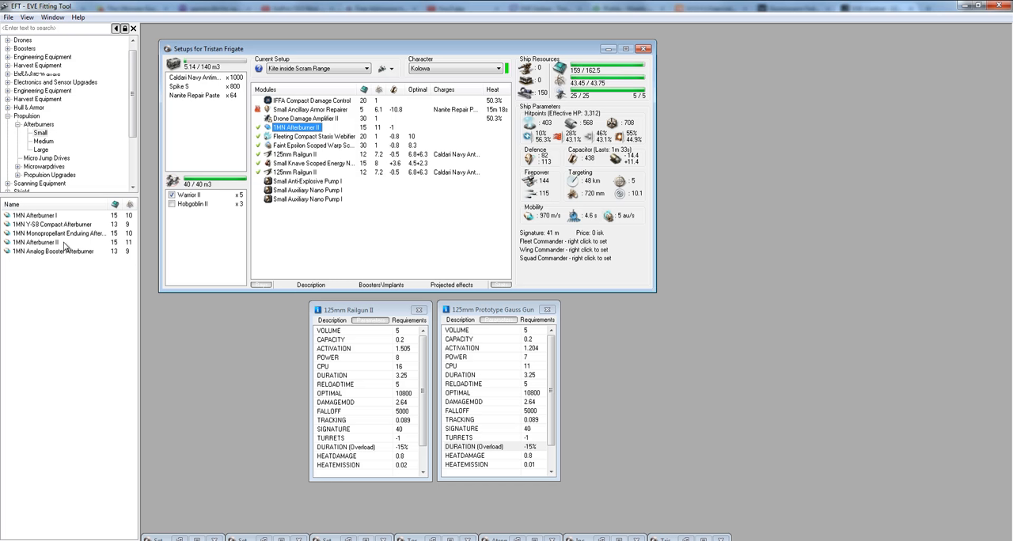
pyautogui.moveTo(136, 247)
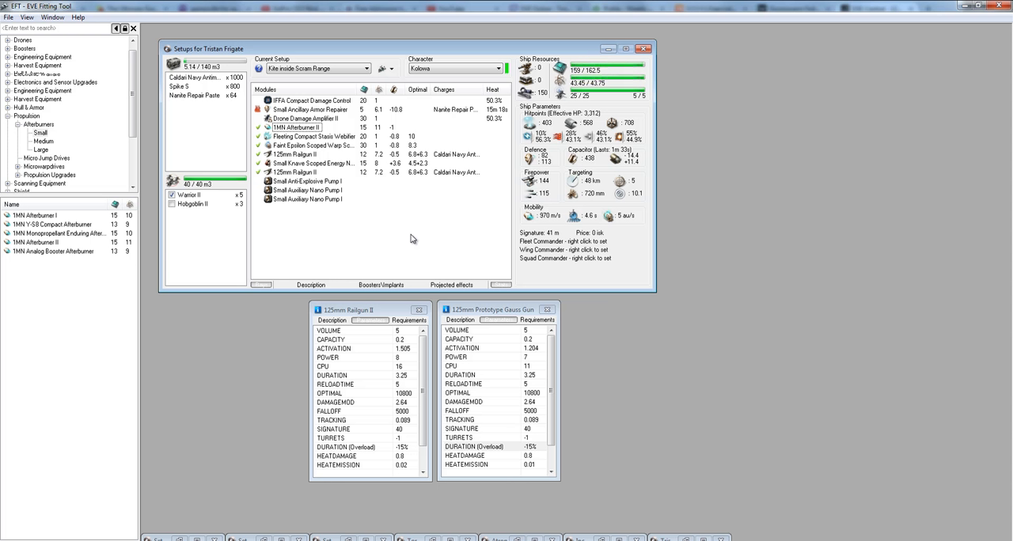
pyautogui.moveTo(290, 145)
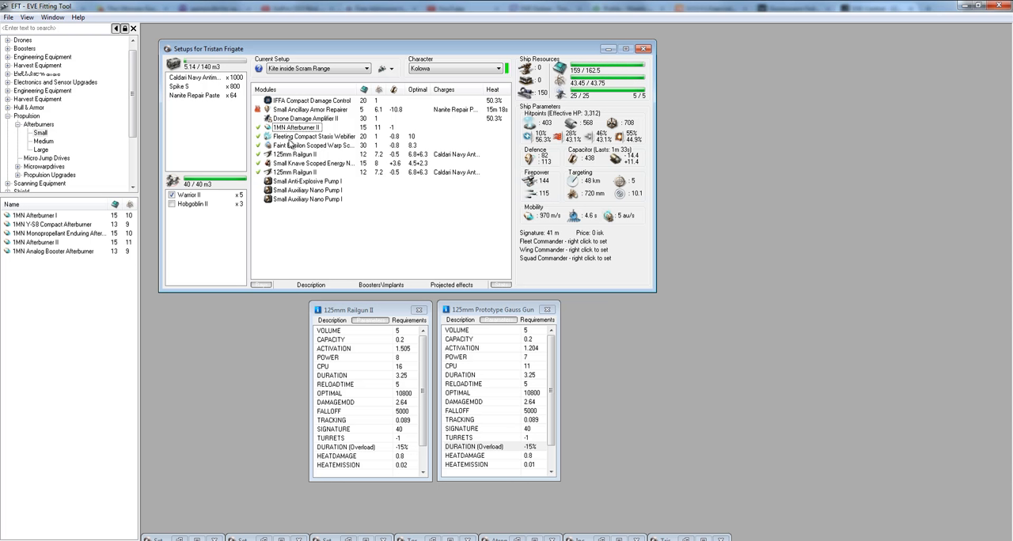
pyautogui.click(297, 127)
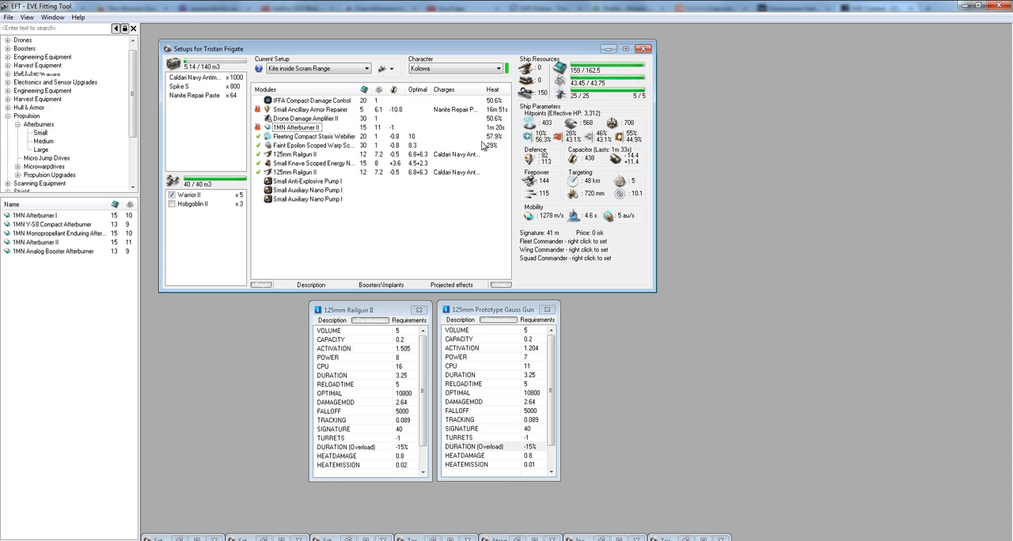
pyautogui.moveTo(483, 145)
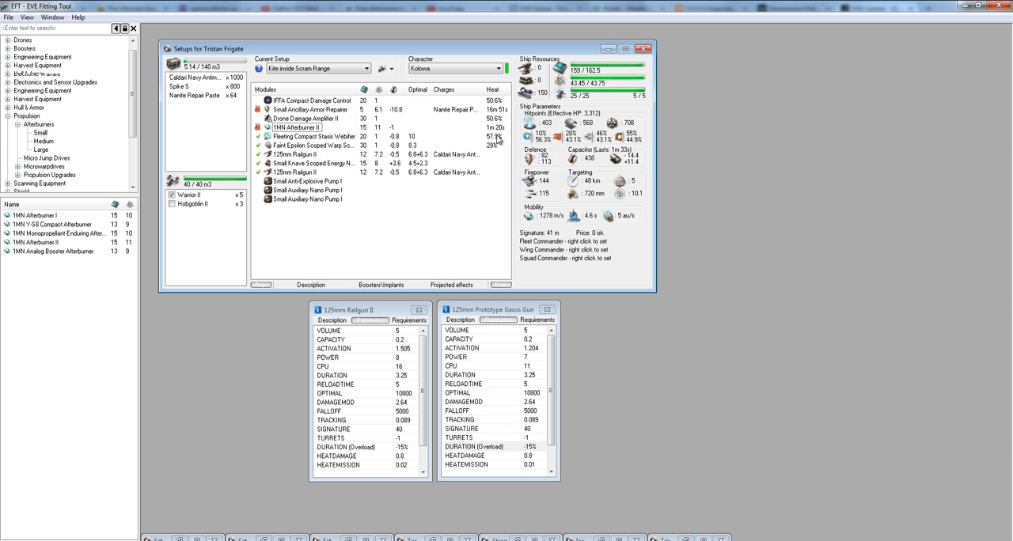
pyautogui.click(297, 128)
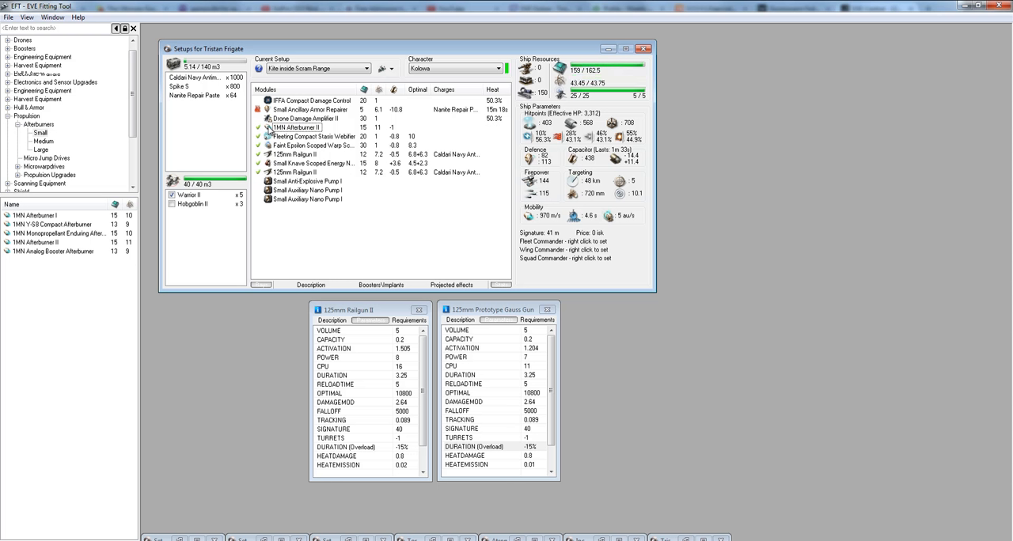
# Select the Fleeting Compact Stasis Webifier and view its -55% speed stat sheet.
pyautogui.click(258, 127)
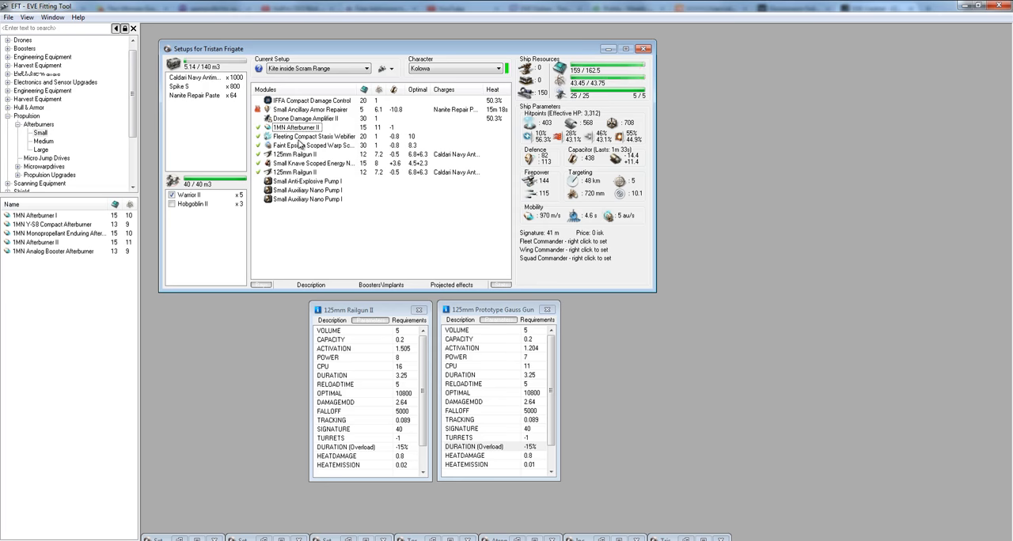
pyautogui.click(312, 136)
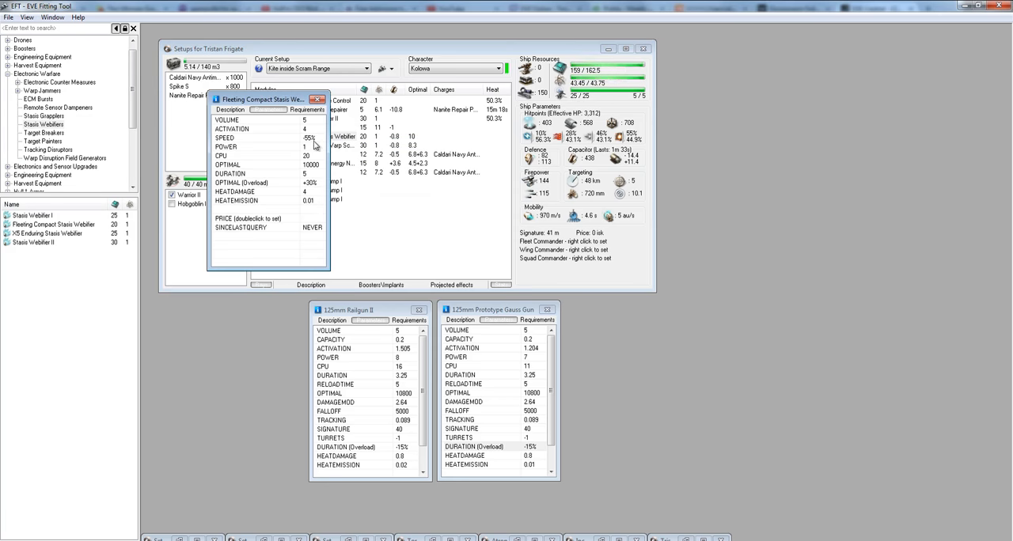
pyautogui.moveTo(308, 145)
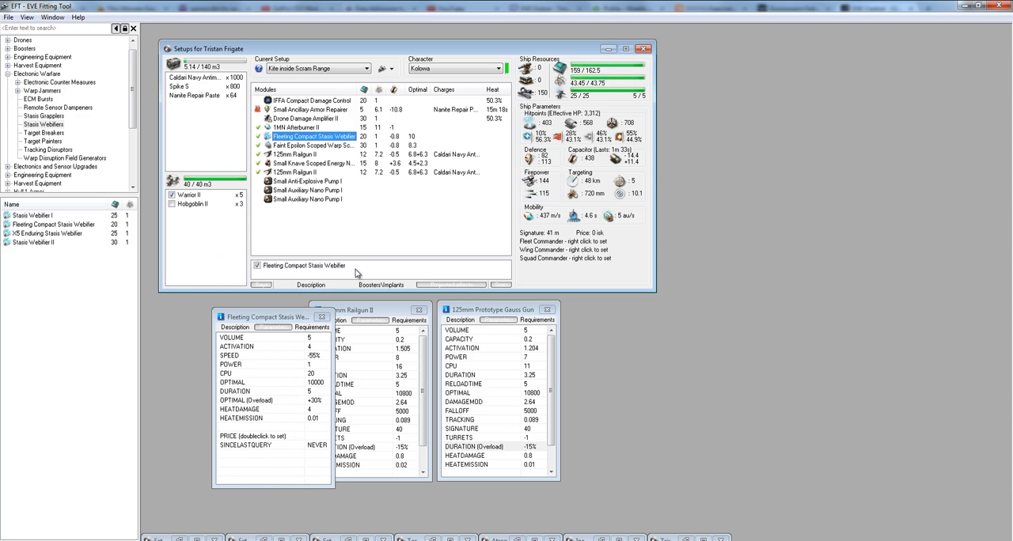
pyautogui.moveTo(390, 253)
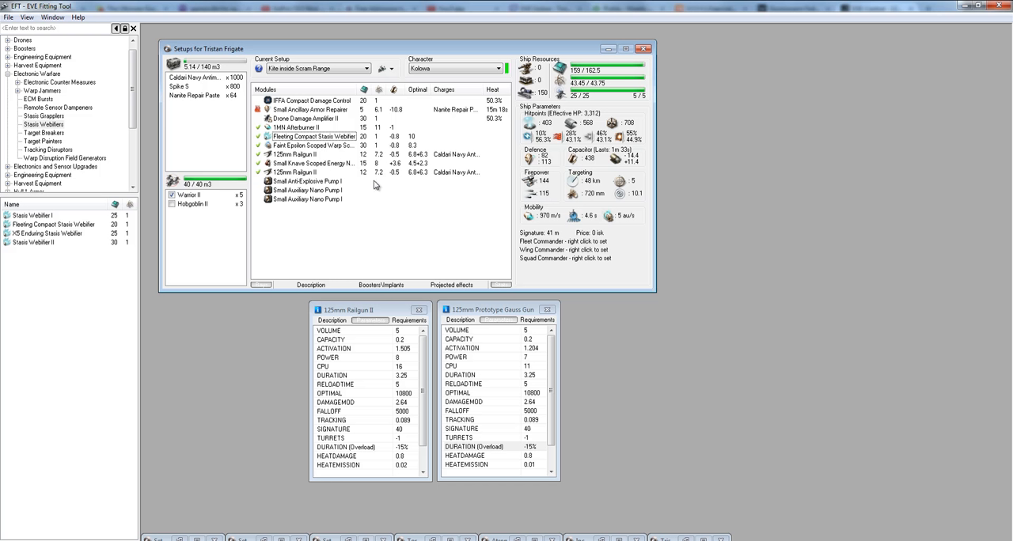
pyautogui.moveTo(396, 243)
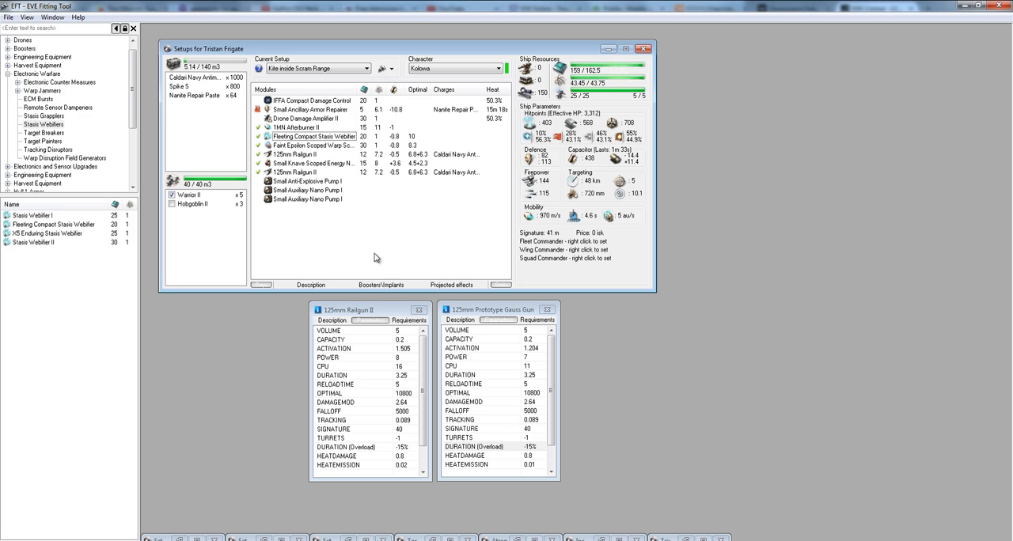
pyautogui.moveTo(354, 141)
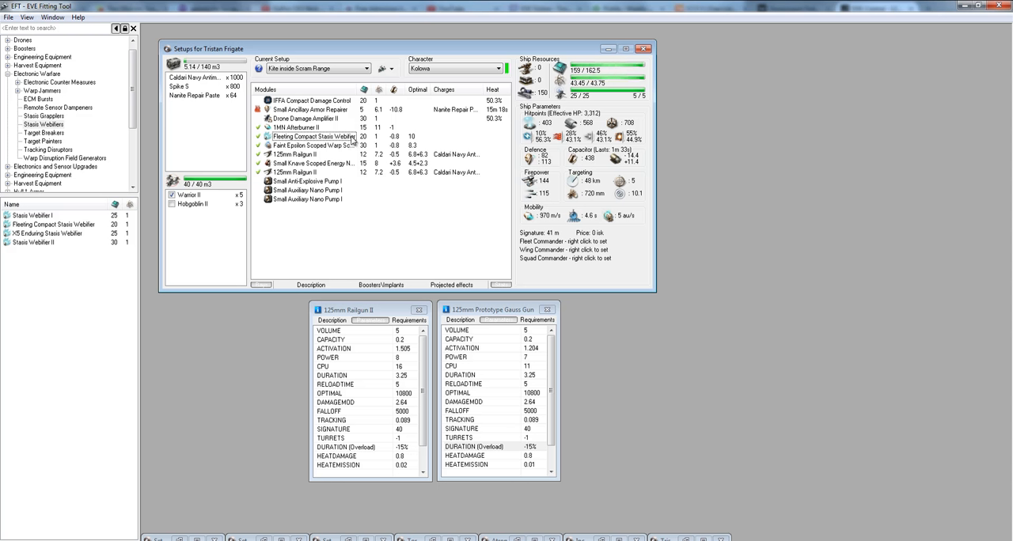
pyautogui.click(313, 136)
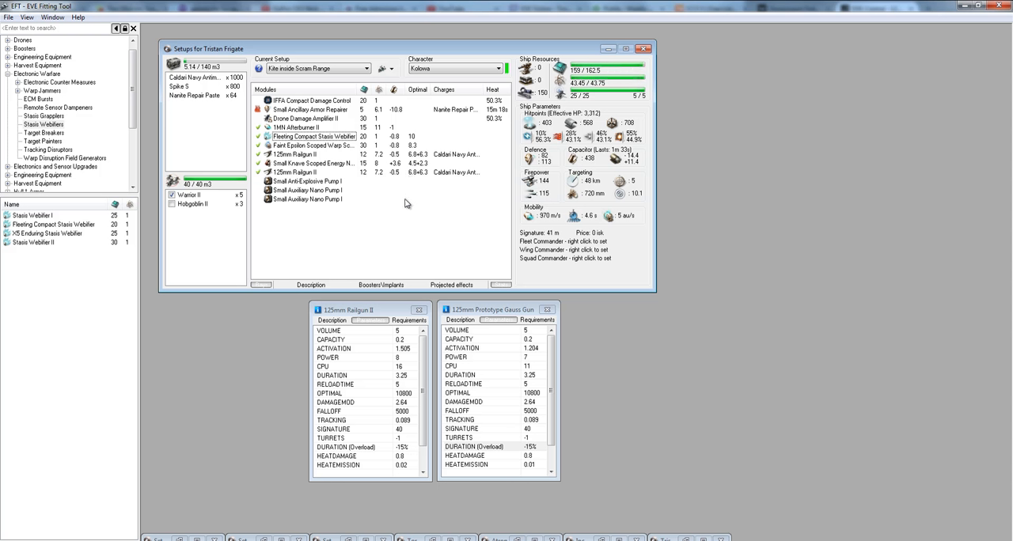
pyautogui.moveTo(400, 206)
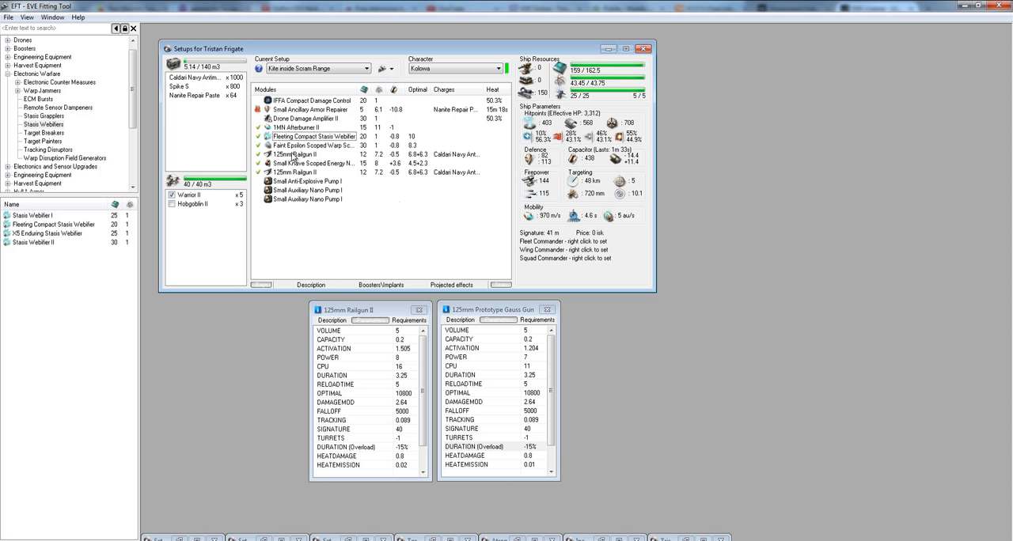
pyautogui.click(316, 145)
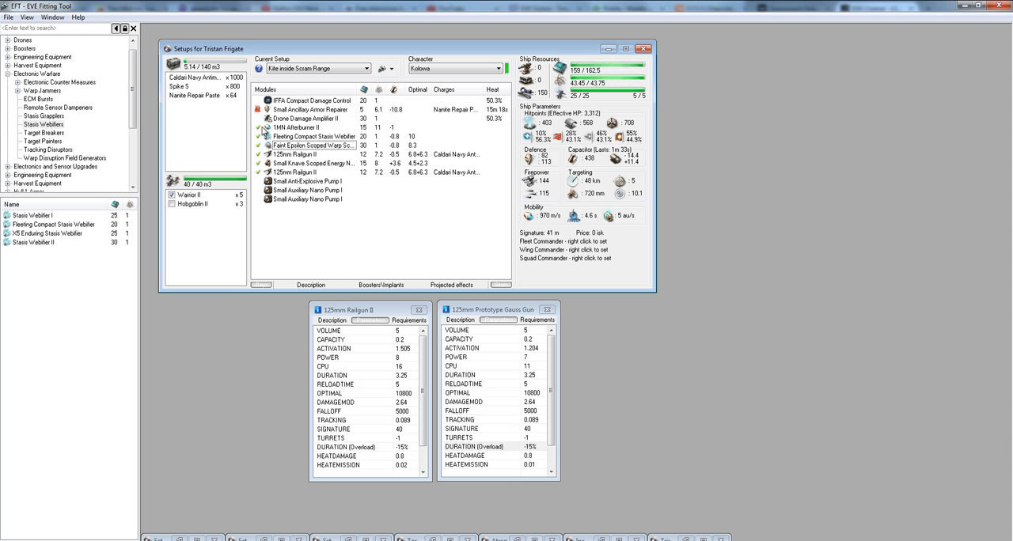
pyautogui.moveTo(217, 198)
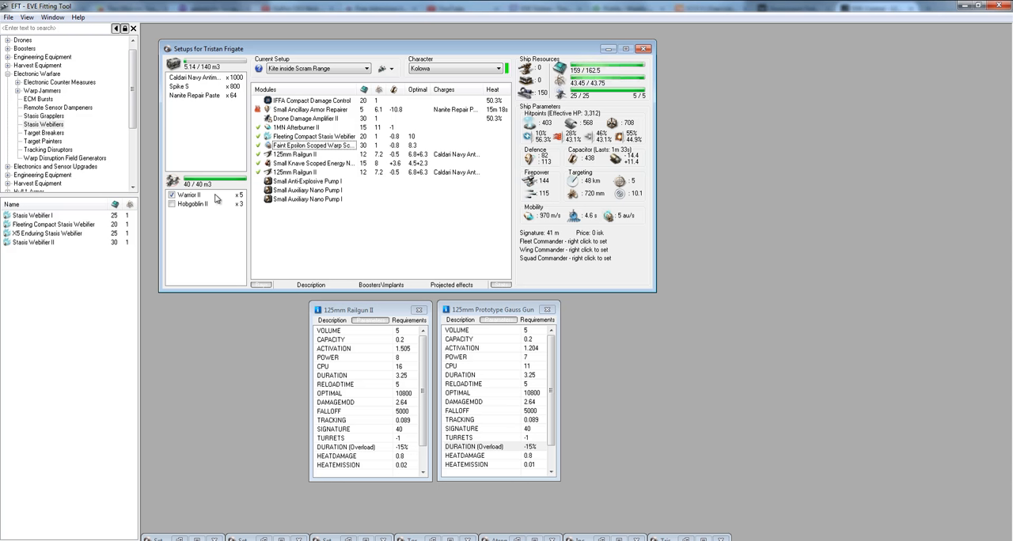
pyautogui.moveTo(277, 146)
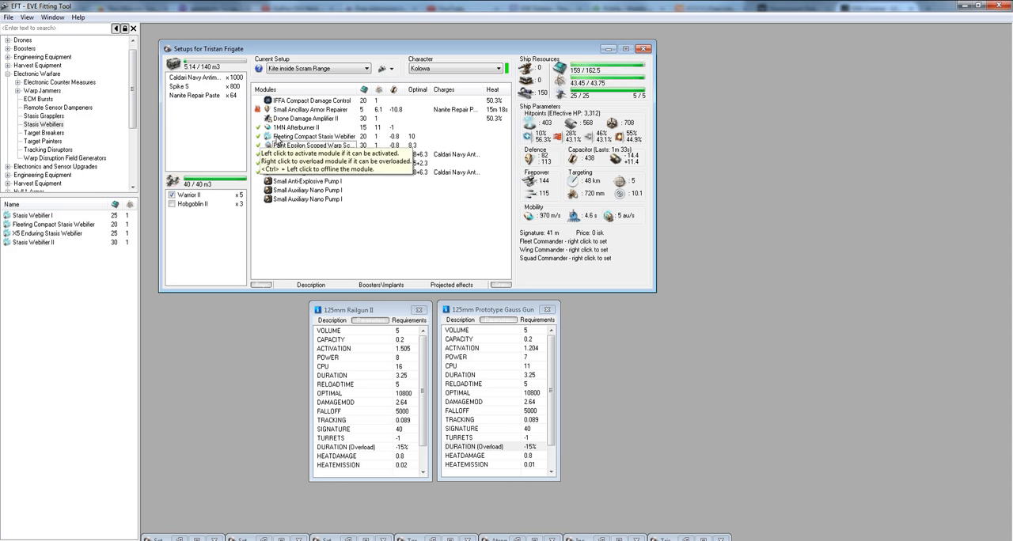
pyautogui.moveTo(415, 243)
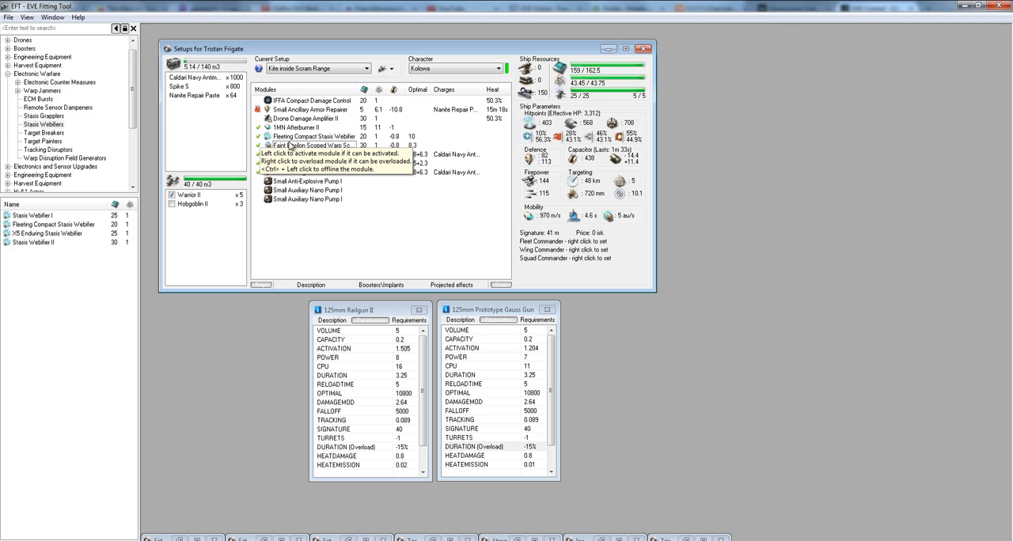
pyautogui.moveTo(340, 277)
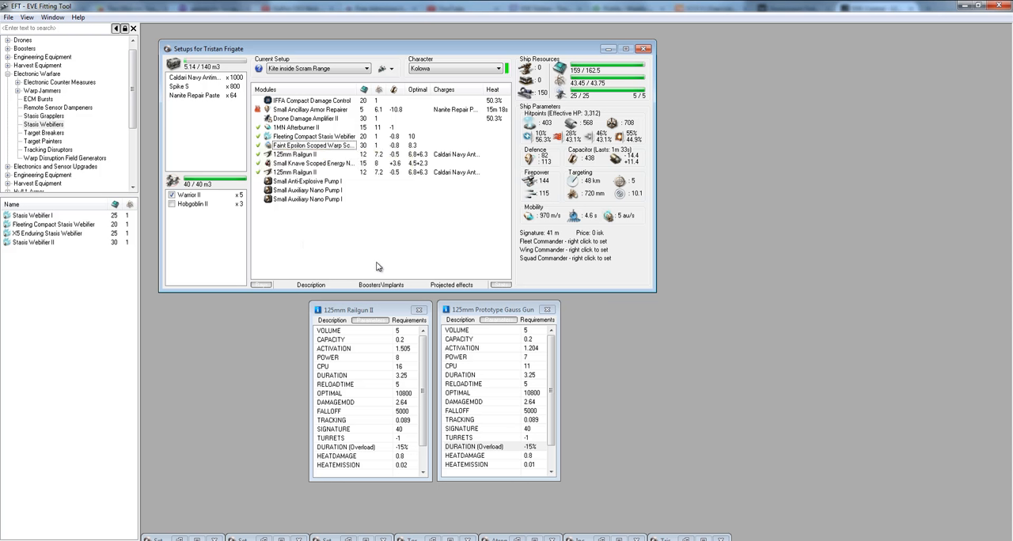
pyautogui.moveTo(405, 228)
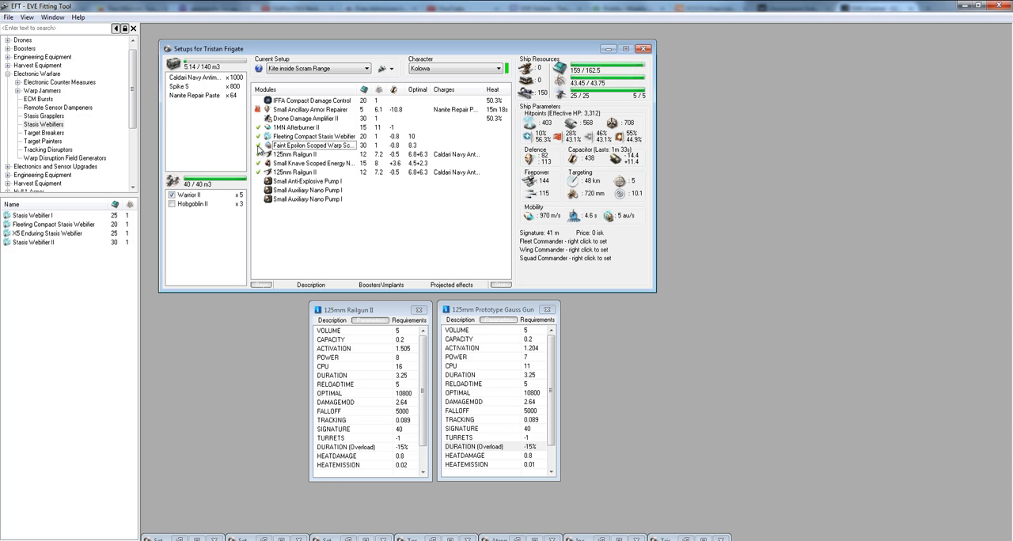
pyautogui.moveTo(263, 150)
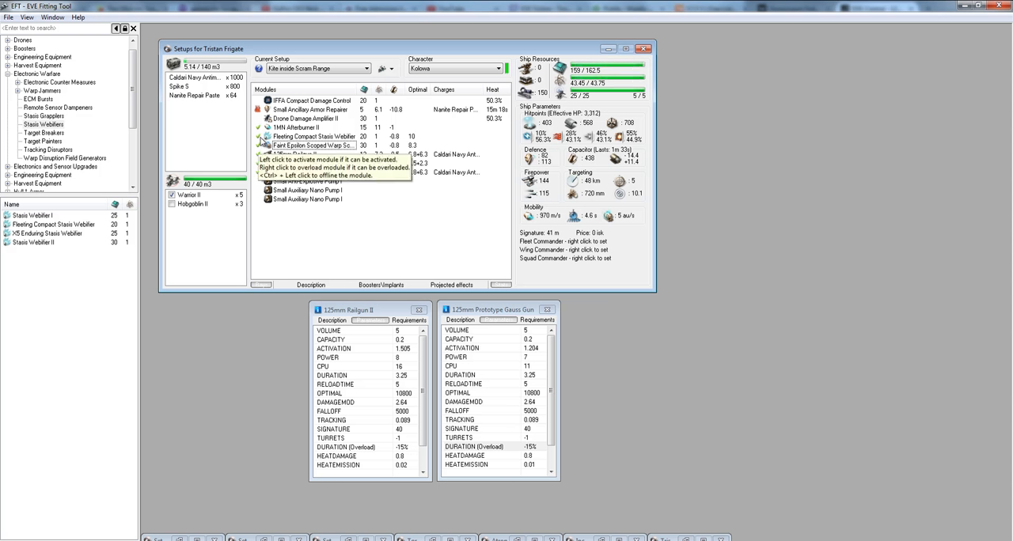
pyautogui.moveTo(288, 143)
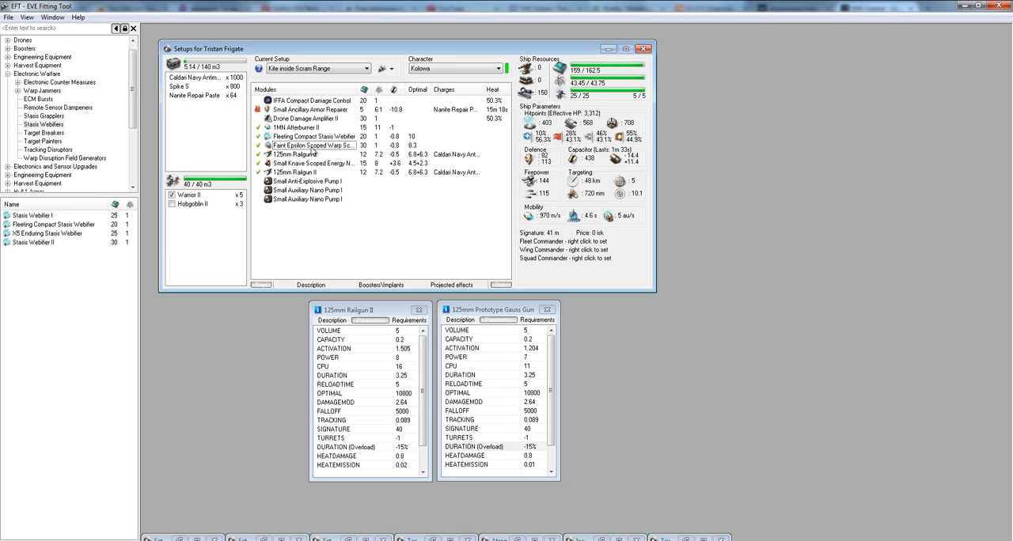
pyautogui.click(312, 145)
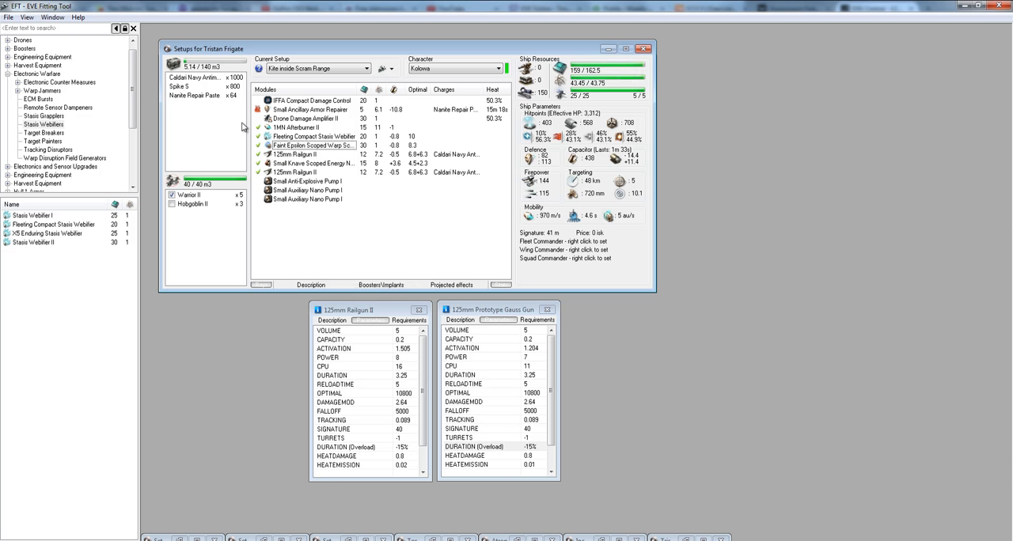
pyautogui.click(296, 154)
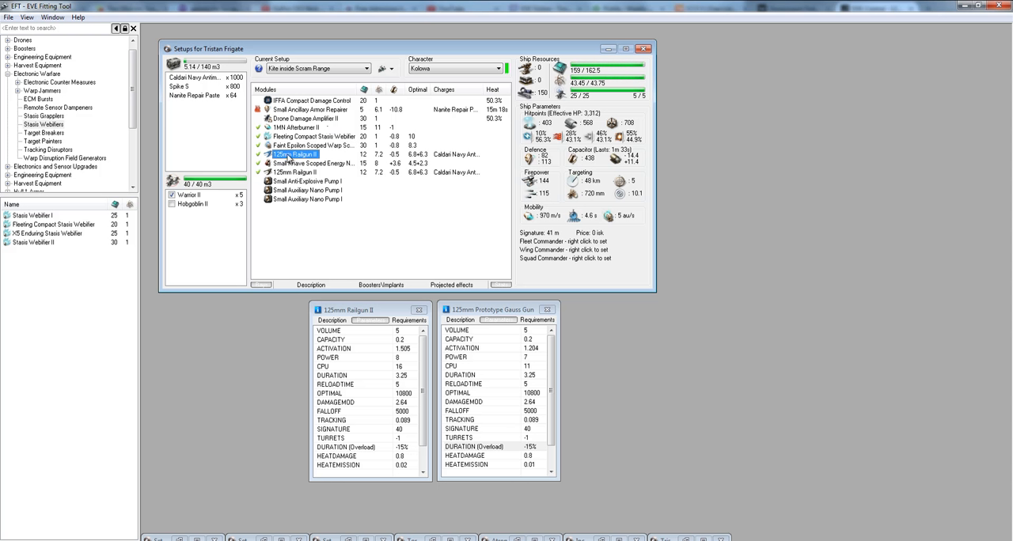
pyautogui.moveTo(306, 161)
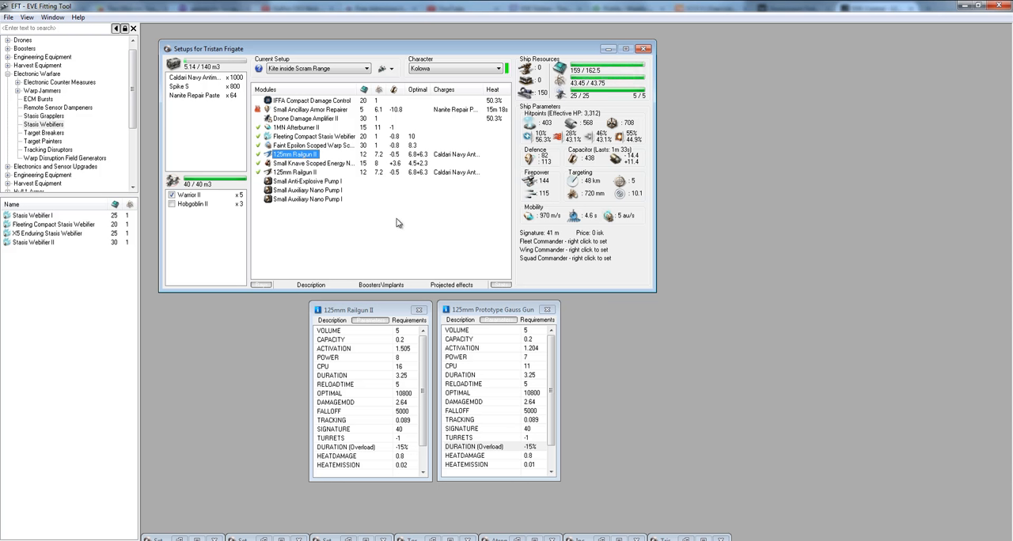
pyautogui.moveTo(386, 209)
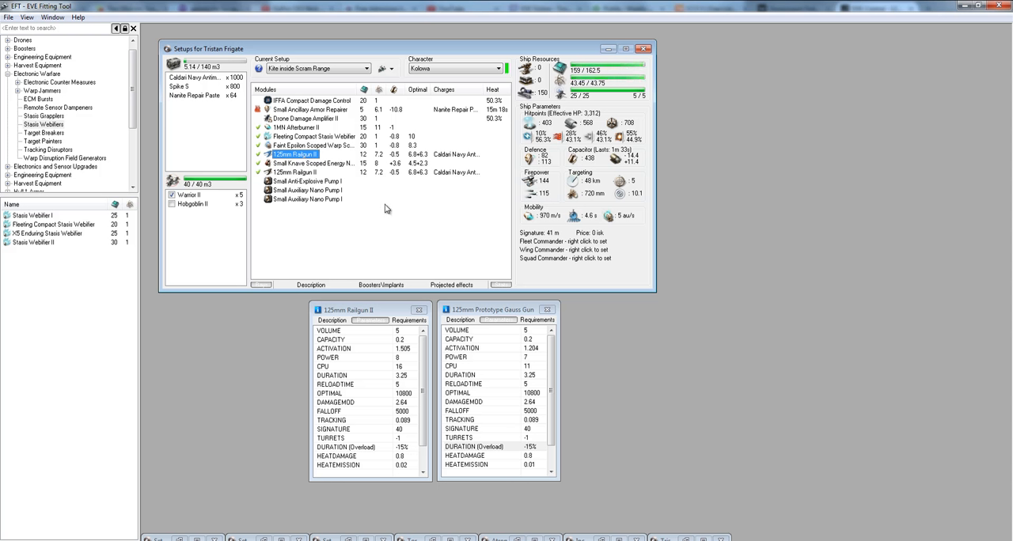
pyautogui.moveTo(293, 166)
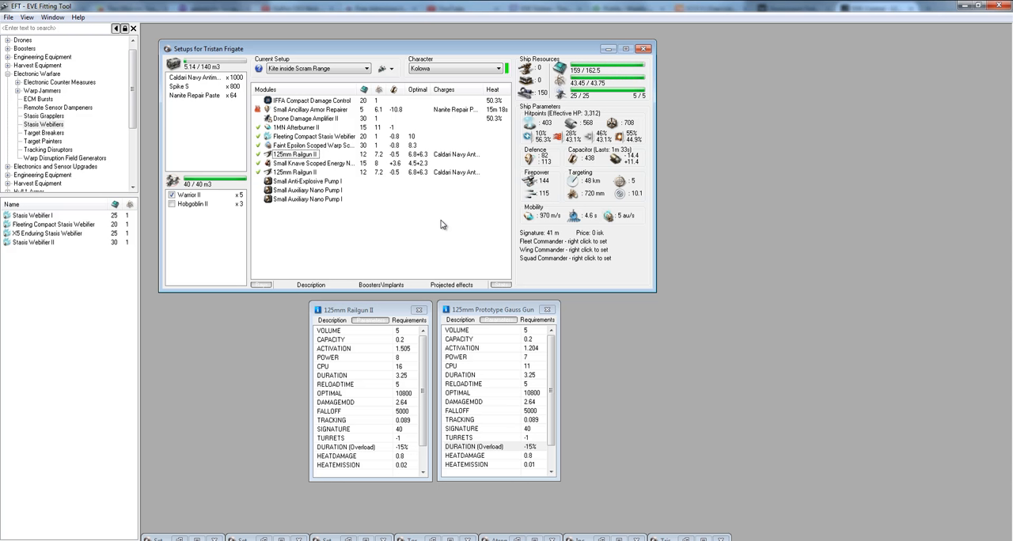
pyautogui.moveTo(261, 71)
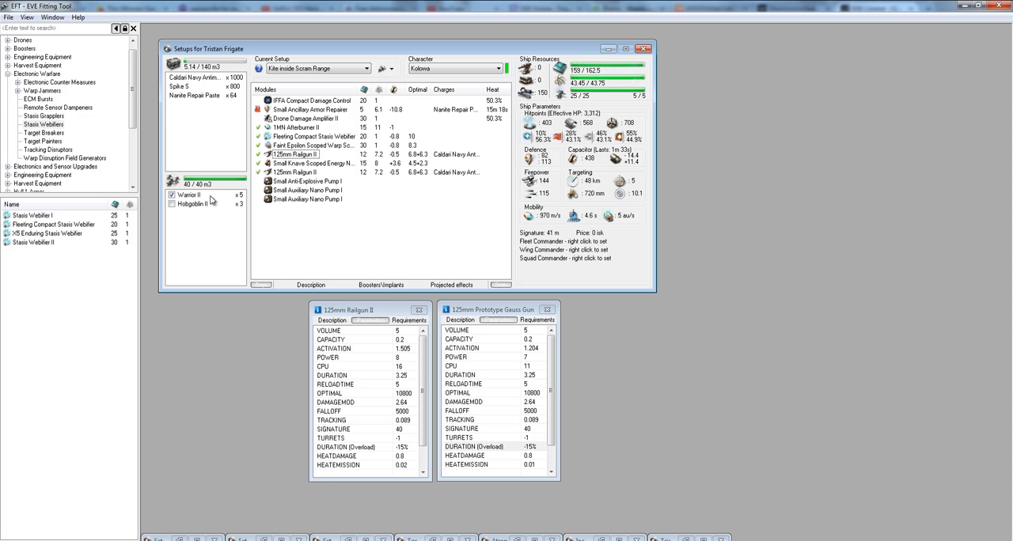
pyautogui.moveTo(210, 201)
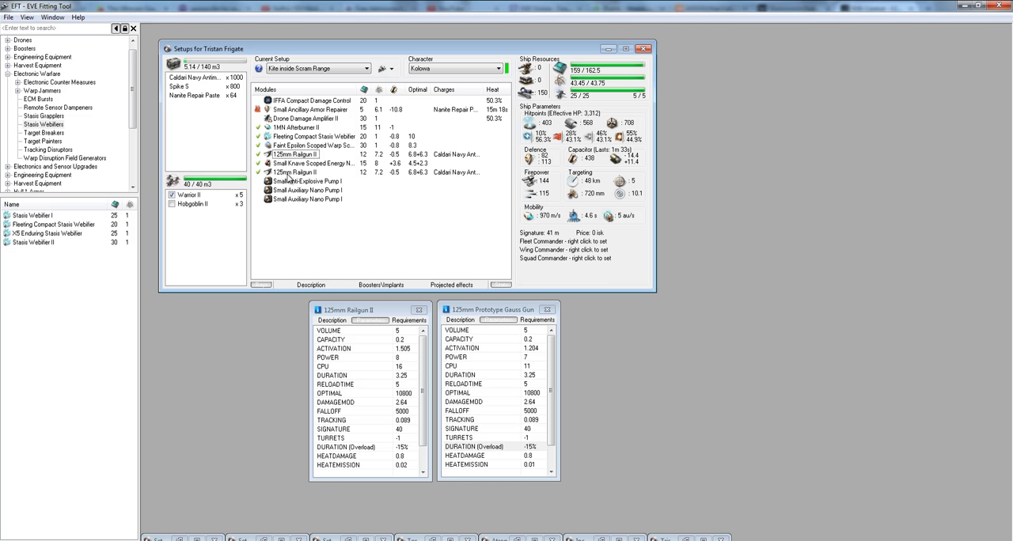
pyautogui.moveTo(193, 137)
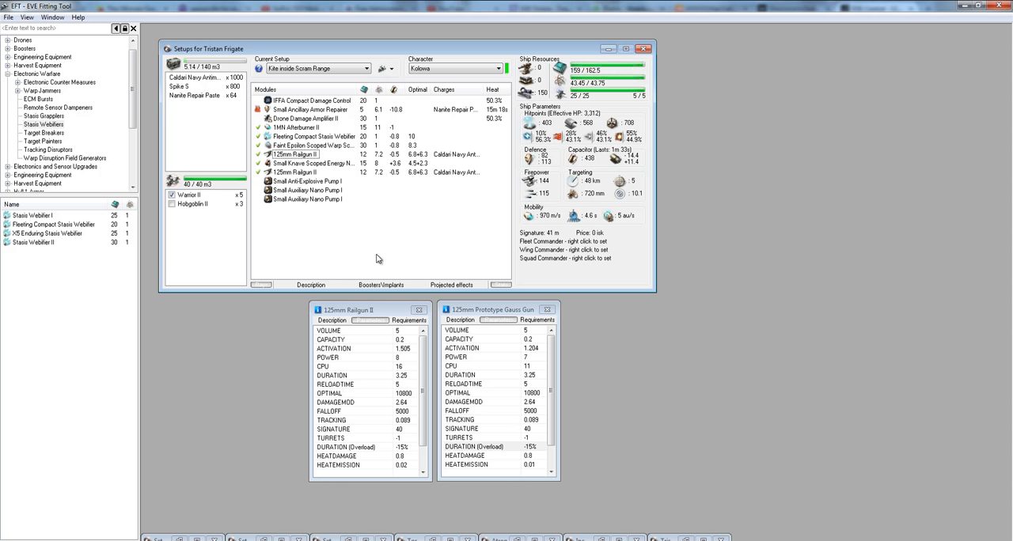
pyautogui.moveTo(310, 232)
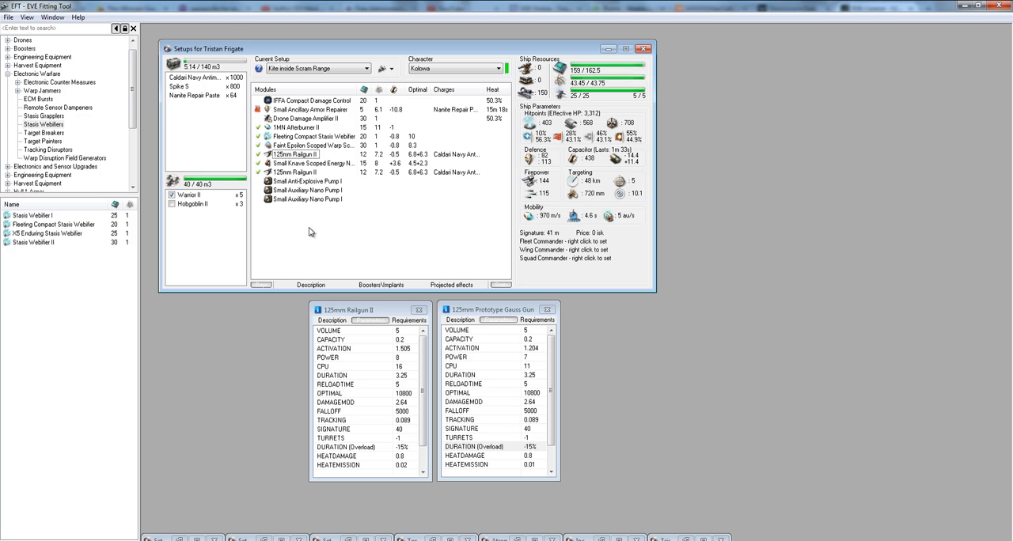
pyautogui.moveTo(303, 239)
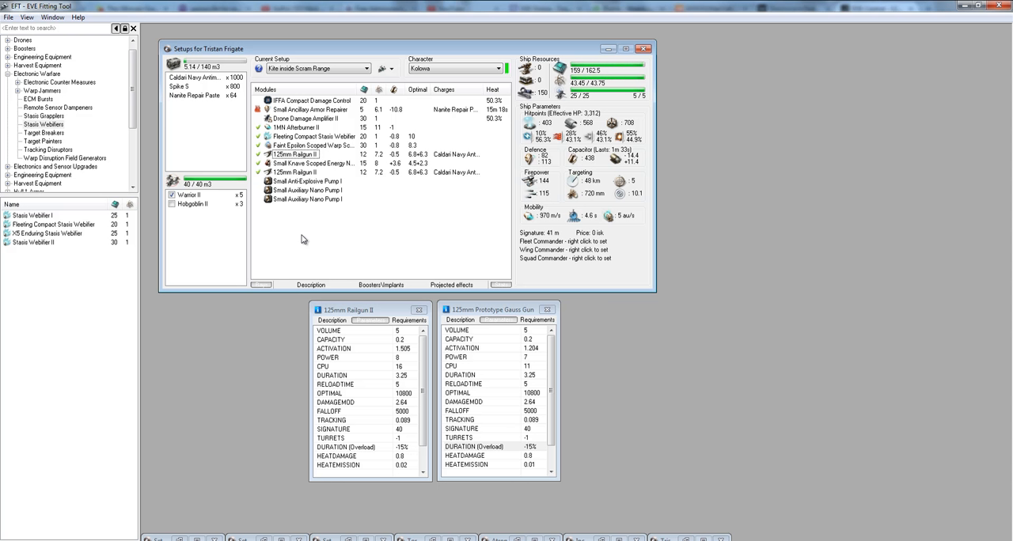
# Select both 125mm Railgun II turrets and view the 125mm Prototype Gauss Gun entry.
pyautogui.click(297, 153)
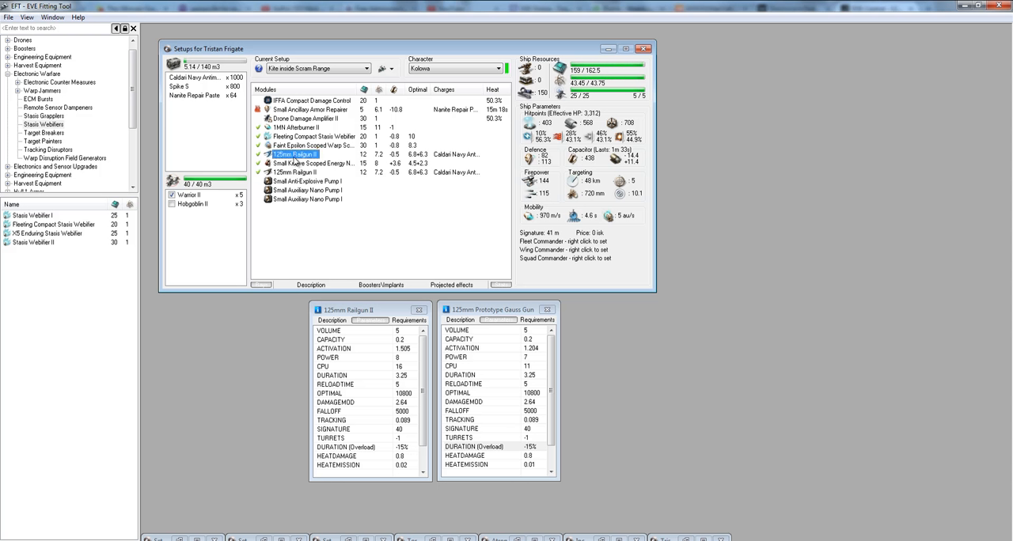
pyautogui.moveTo(561, 113)
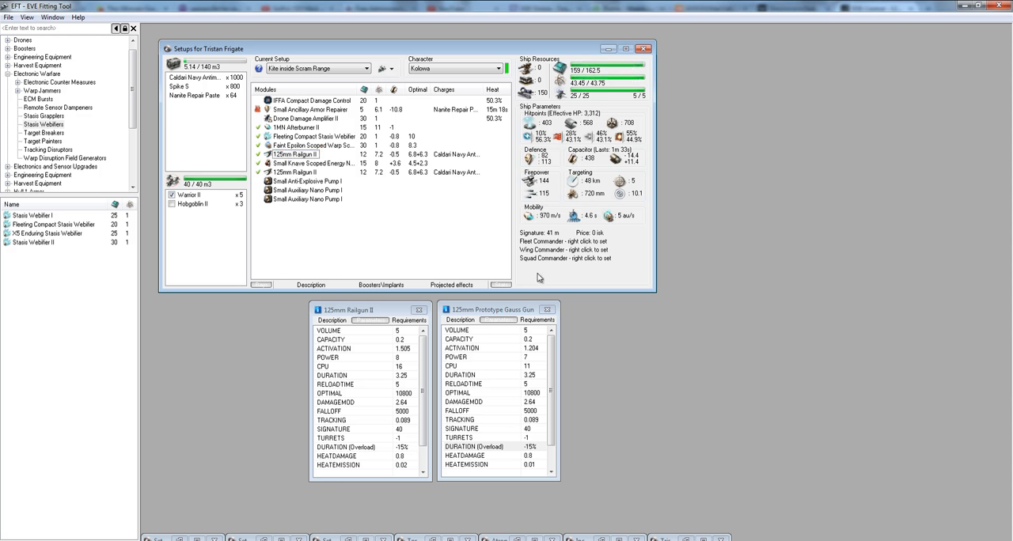
pyautogui.moveTo(488, 315)
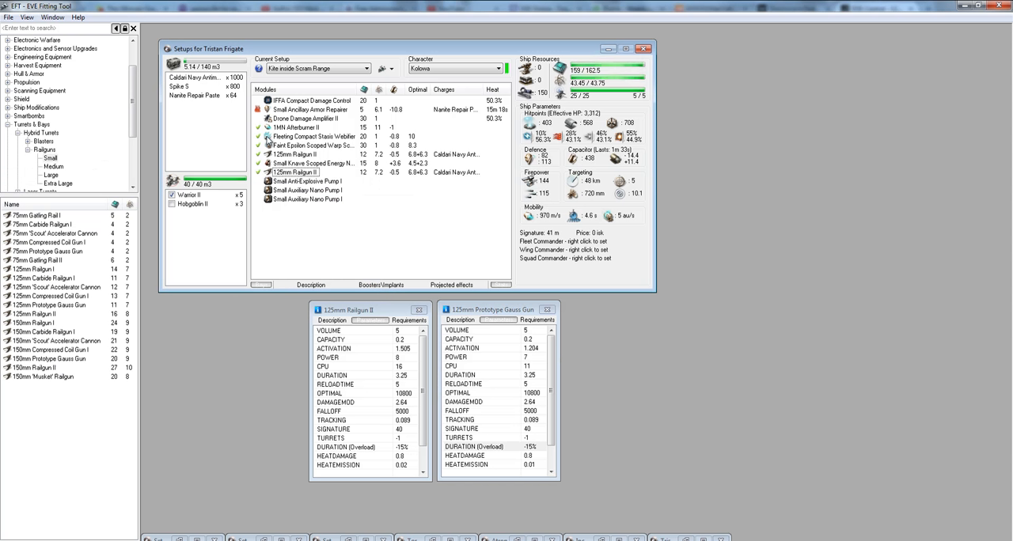
pyautogui.moveTo(288, 272)
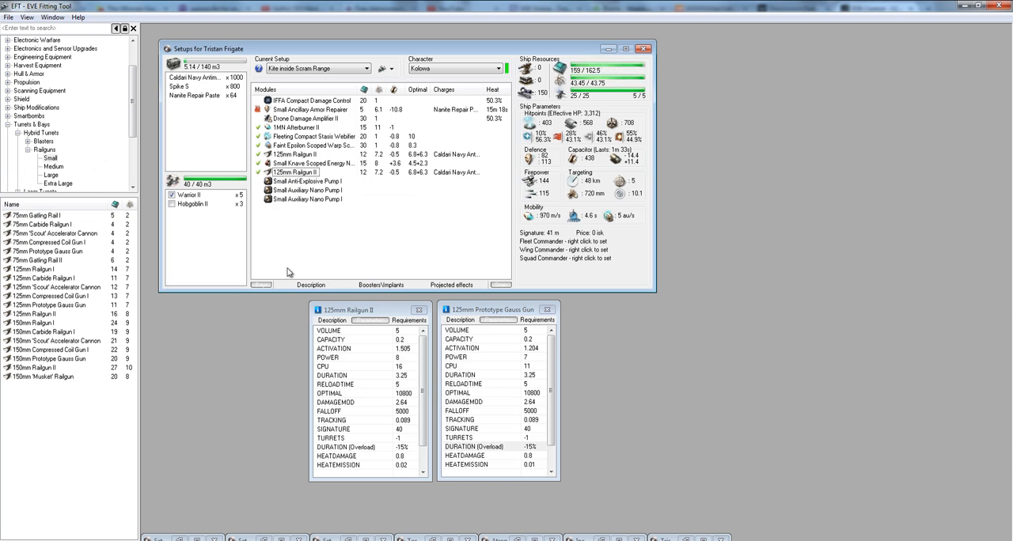
pyautogui.click(35, 314)
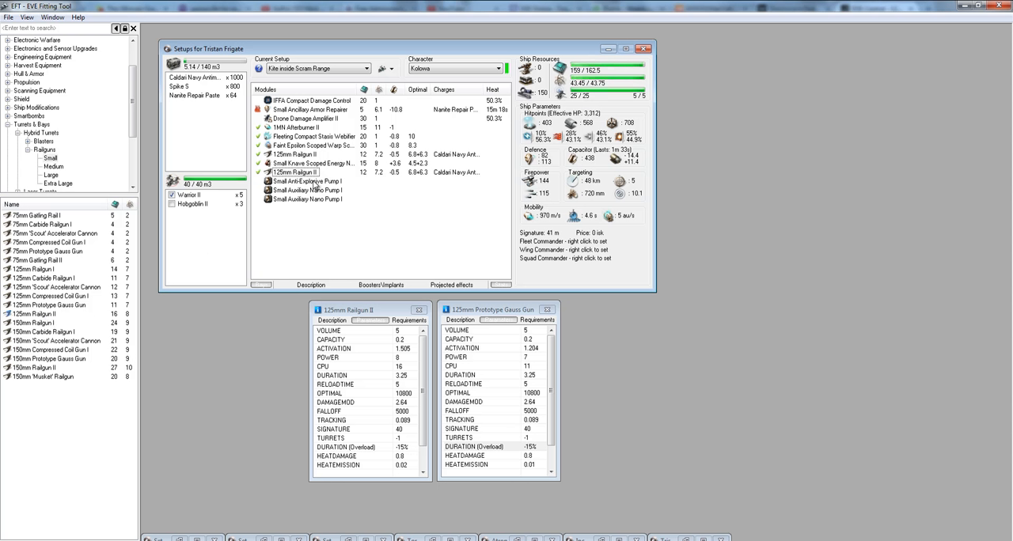
pyautogui.click(297, 172)
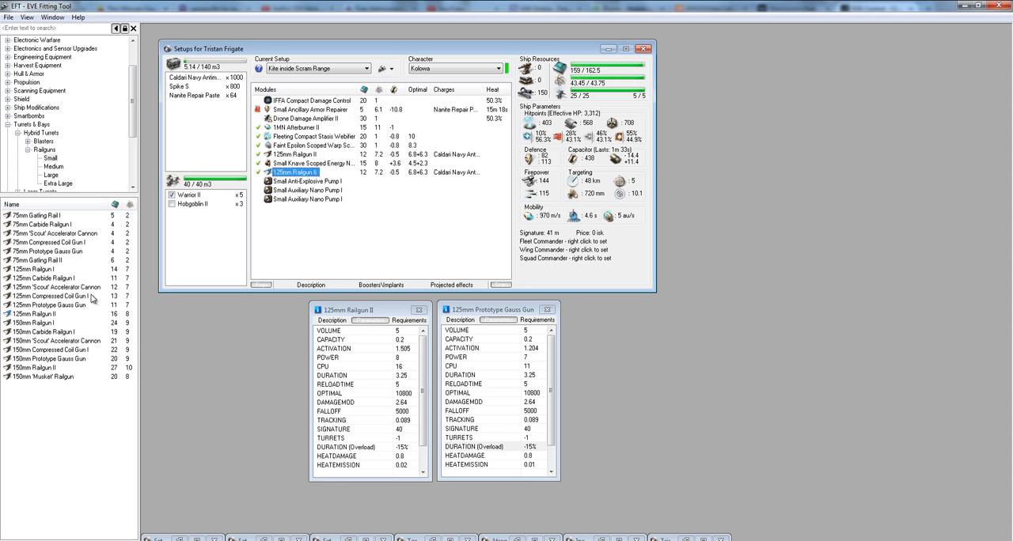
pyautogui.click(49, 305)
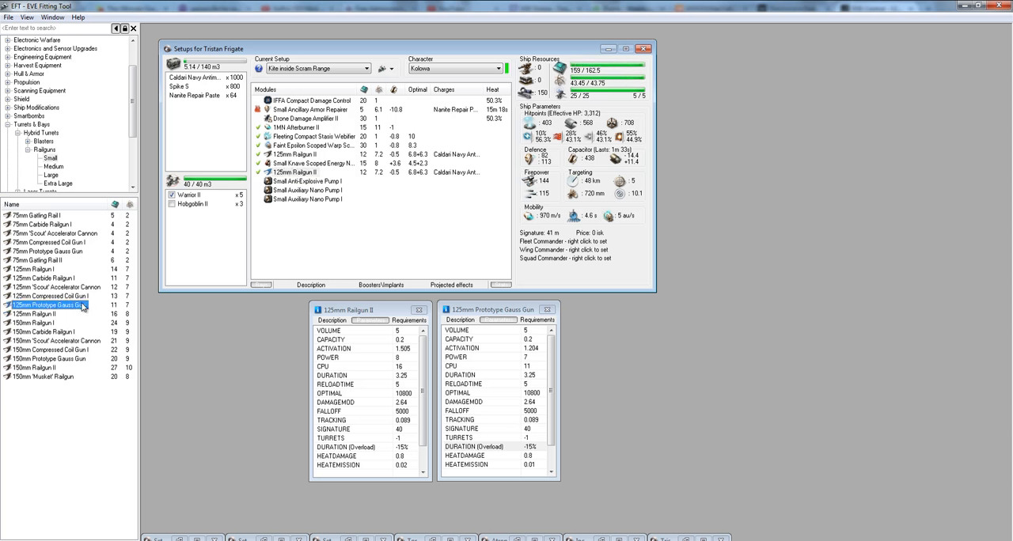
pyautogui.moveTo(130, 313)
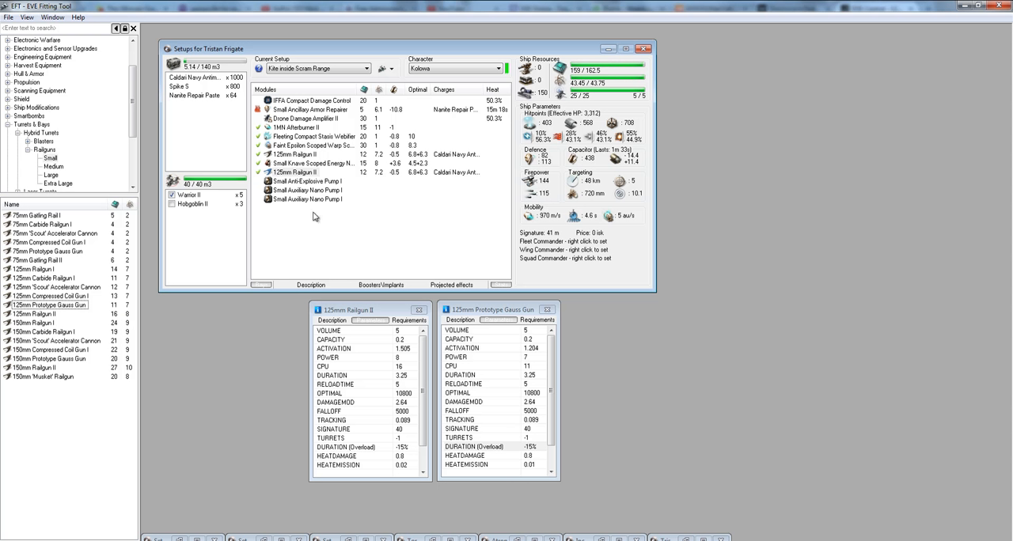
pyautogui.moveTo(570, 70)
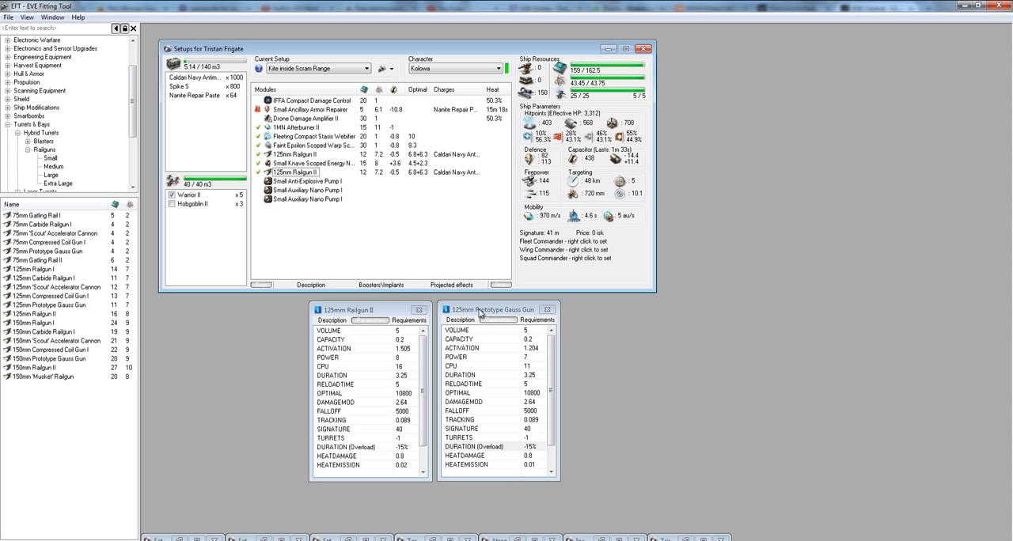
pyautogui.moveTo(524, 351)
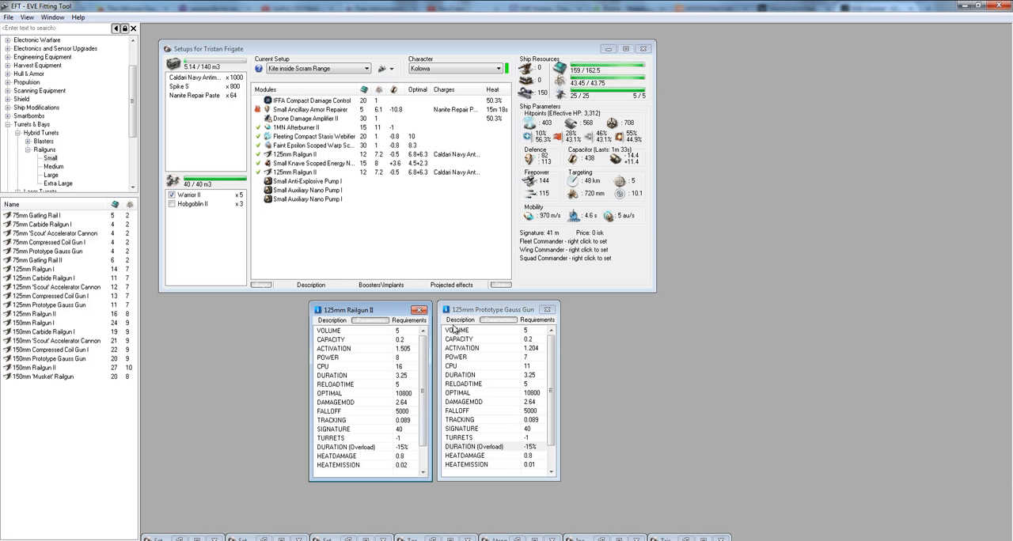
pyautogui.moveTo(399, 338)
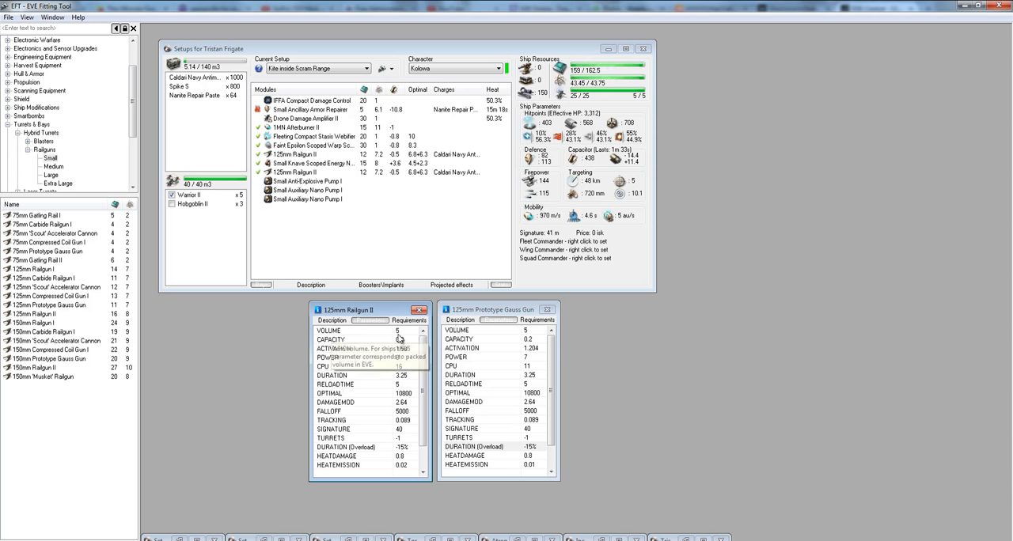
pyautogui.moveTo(530, 349)
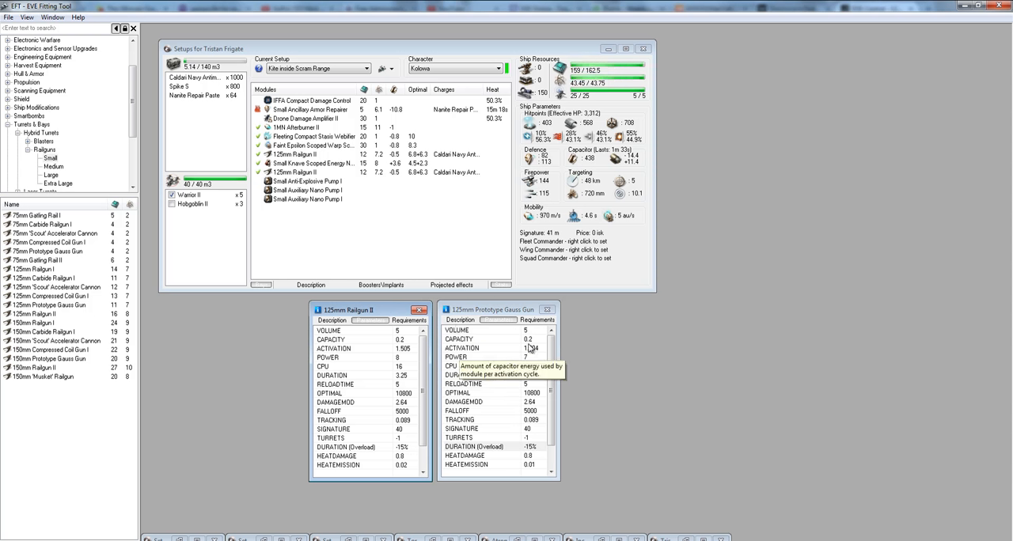
pyautogui.click(356, 349)
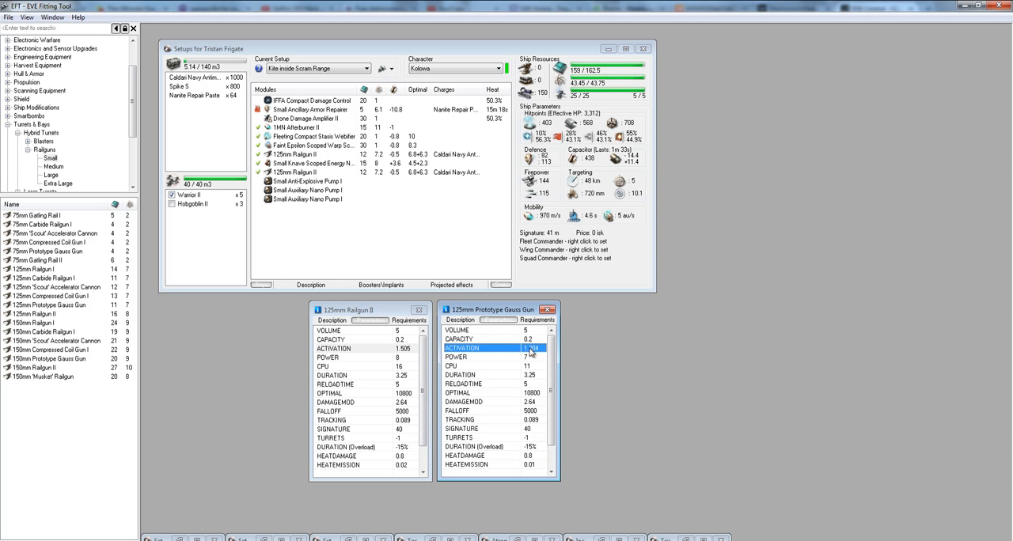
pyautogui.moveTo(530, 356)
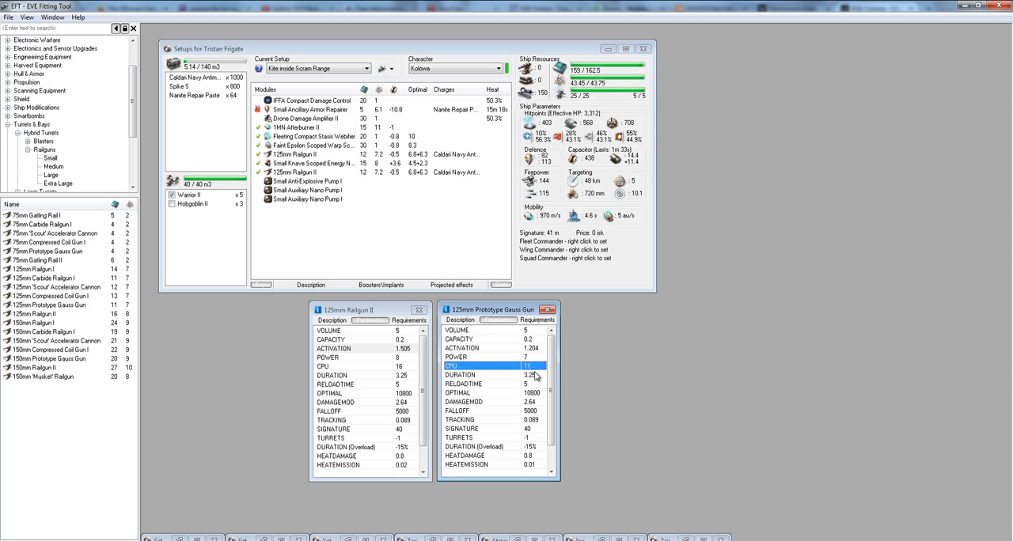
pyautogui.click(474, 383)
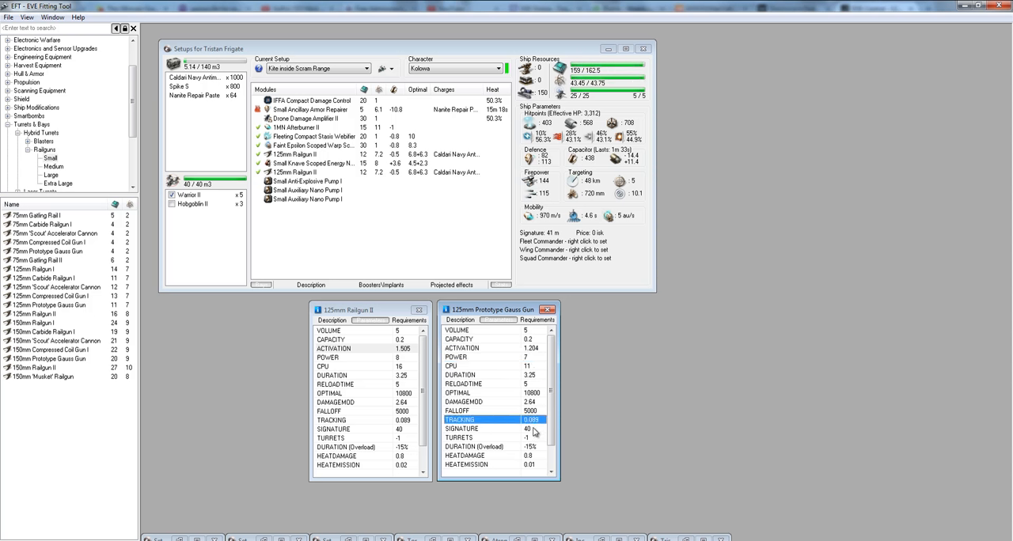
pyautogui.moveTo(489, 409)
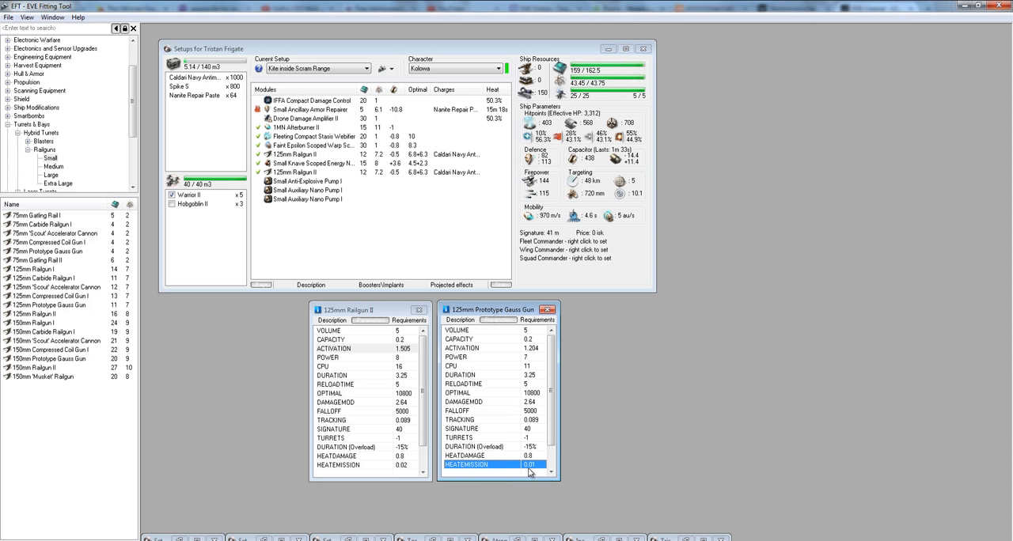
pyautogui.moveTo(489, 465)
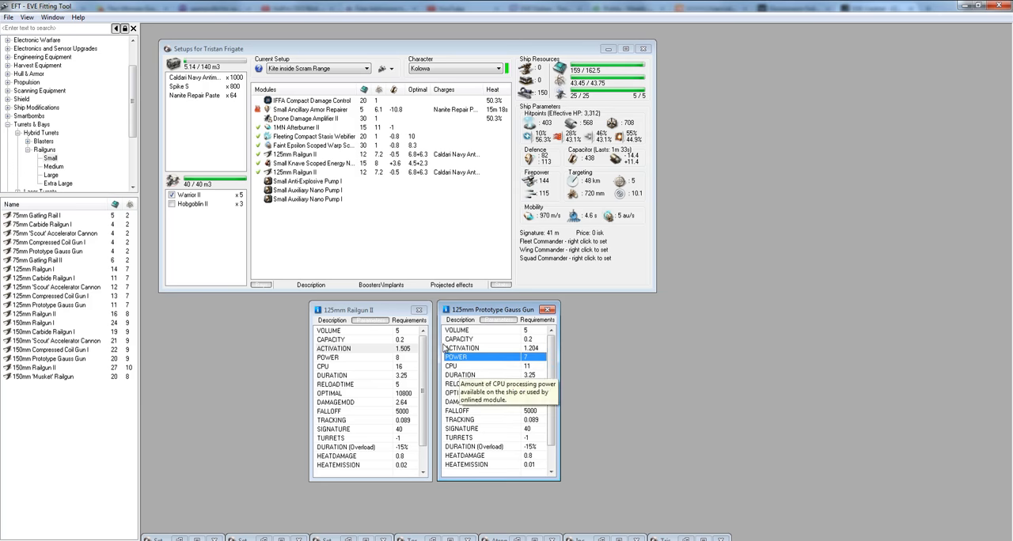
pyautogui.moveTo(477, 315)
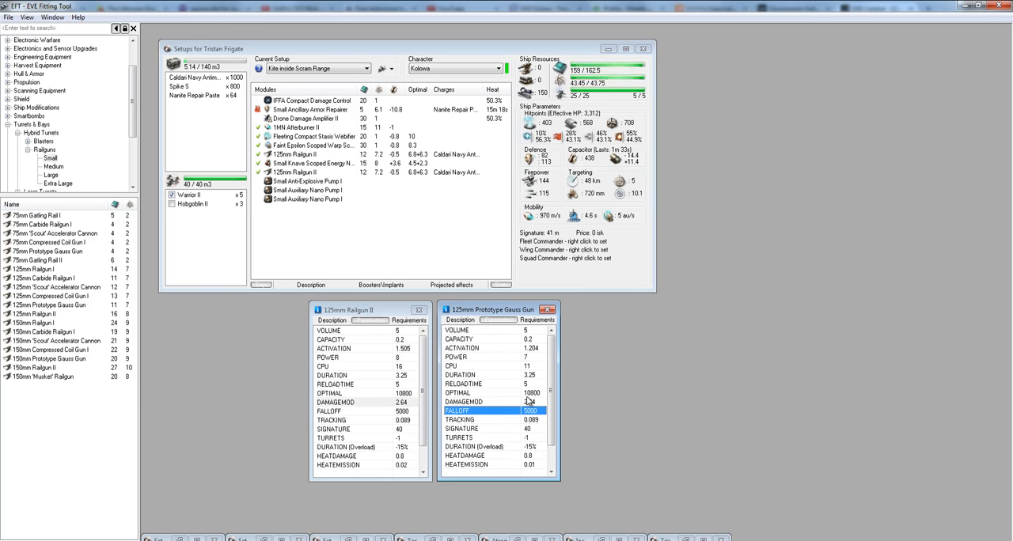
pyautogui.click(356, 393)
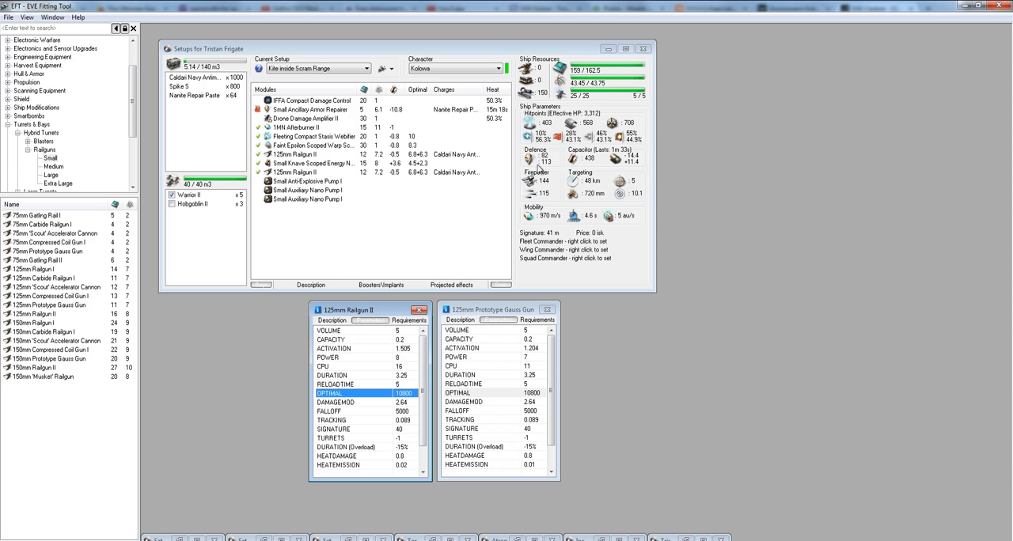
pyautogui.moveTo(541, 173)
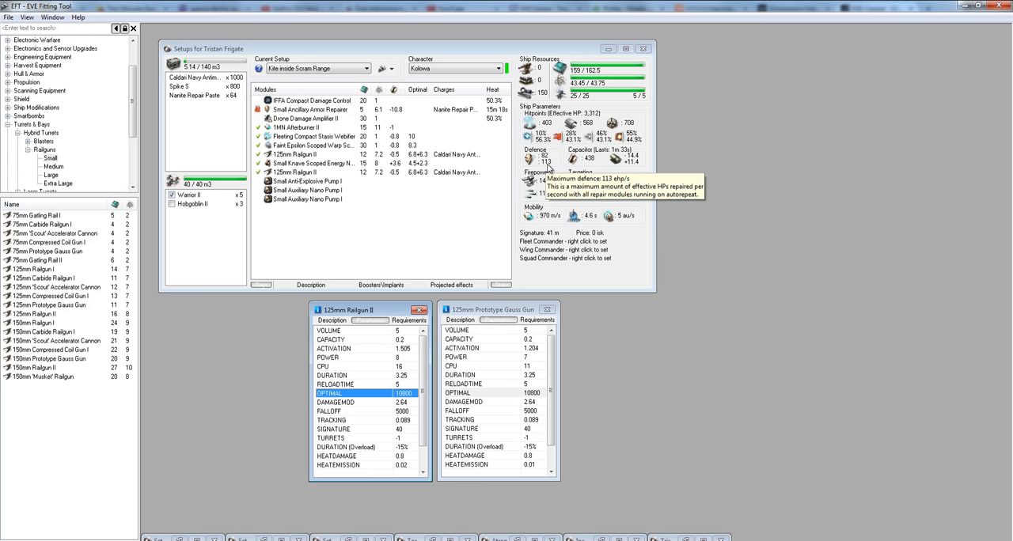
pyautogui.moveTo(593, 118)
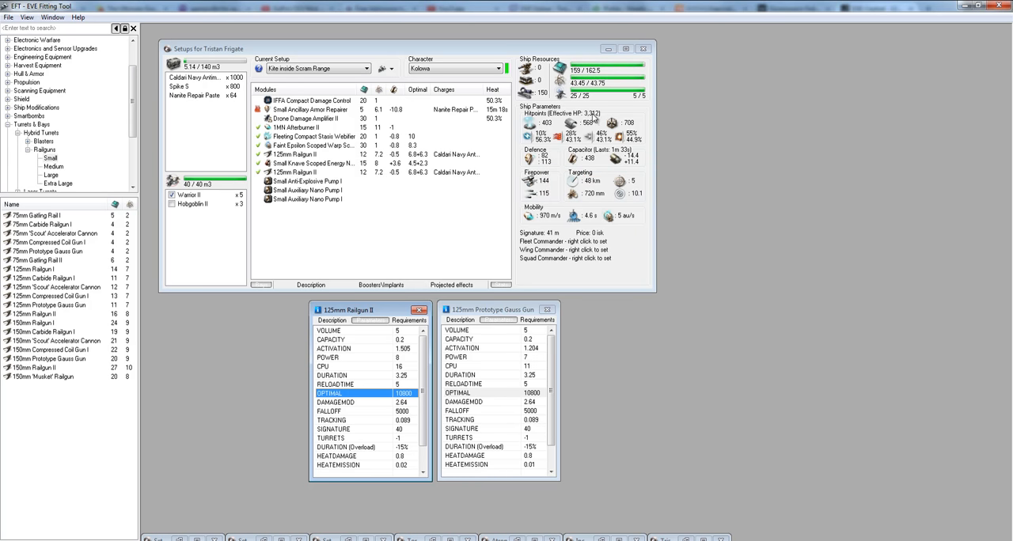
pyautogui.moveTo(591, 122)
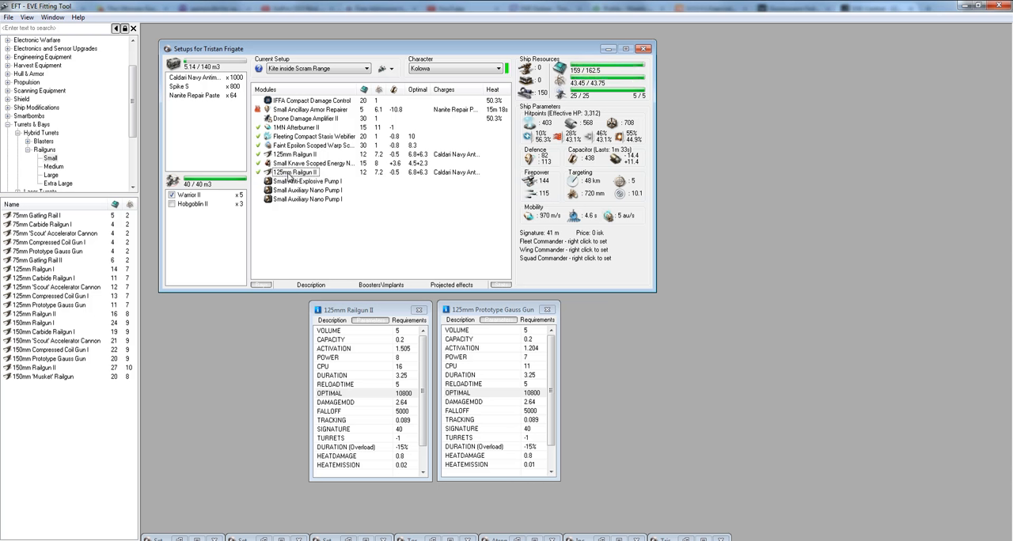
pyautogui.rightClick(294, 172)
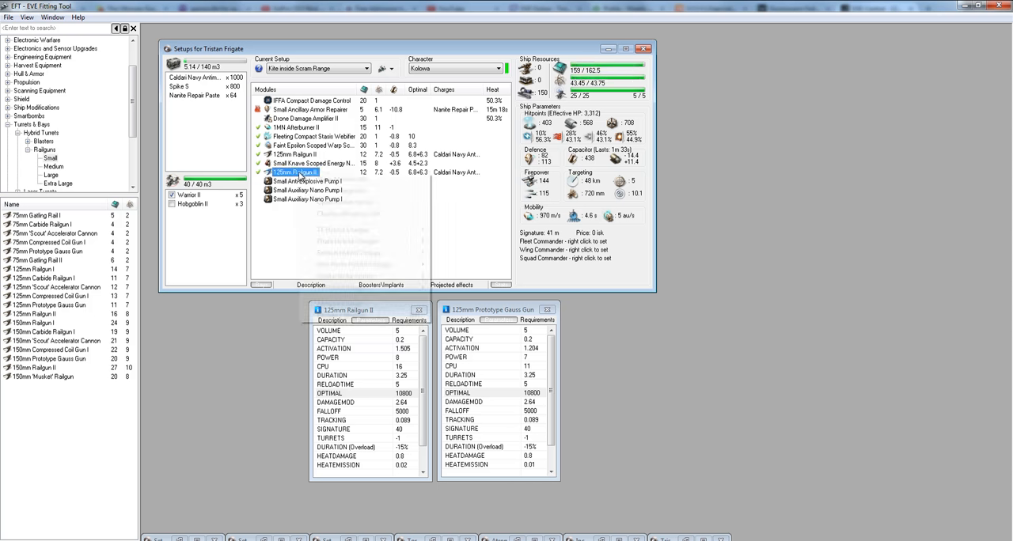
pyautogui.rightClick(296, 172)
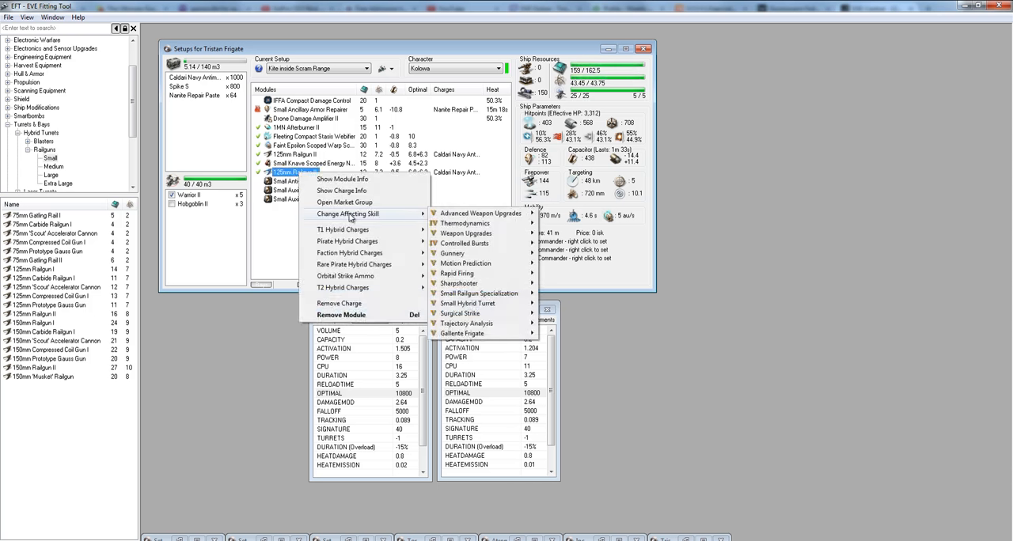
pyautogui.moveTo(457, 272)
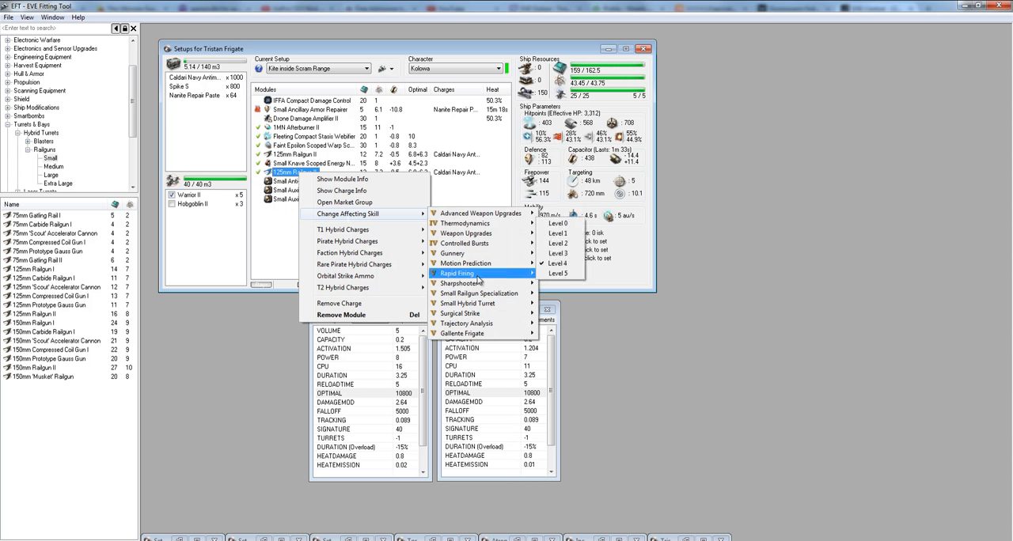
pyautogui.moveTo(478, 293)
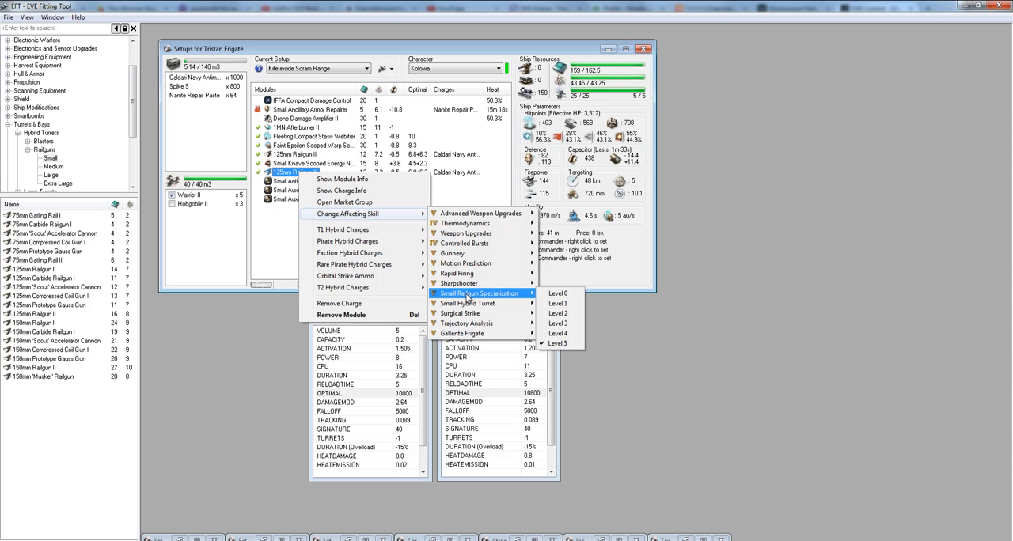
pyautogui.moveTo(558, 333)
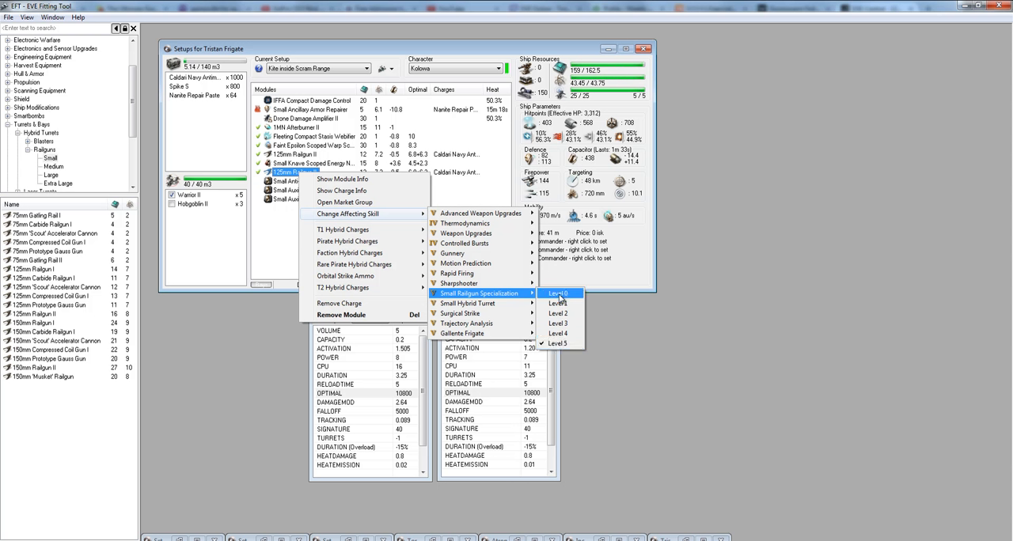
pyautogui.click(558, 293)
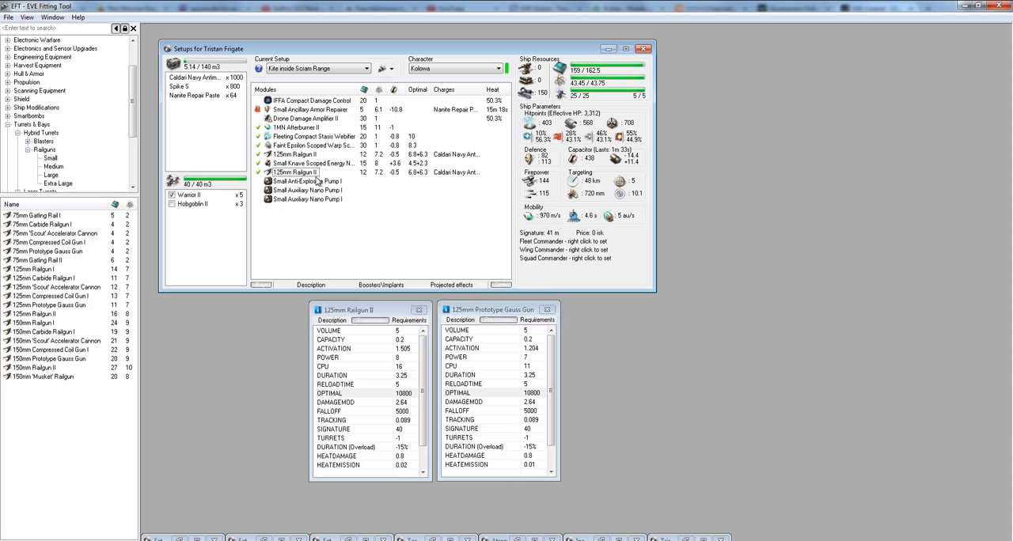
pyautogui.click(294, 172)
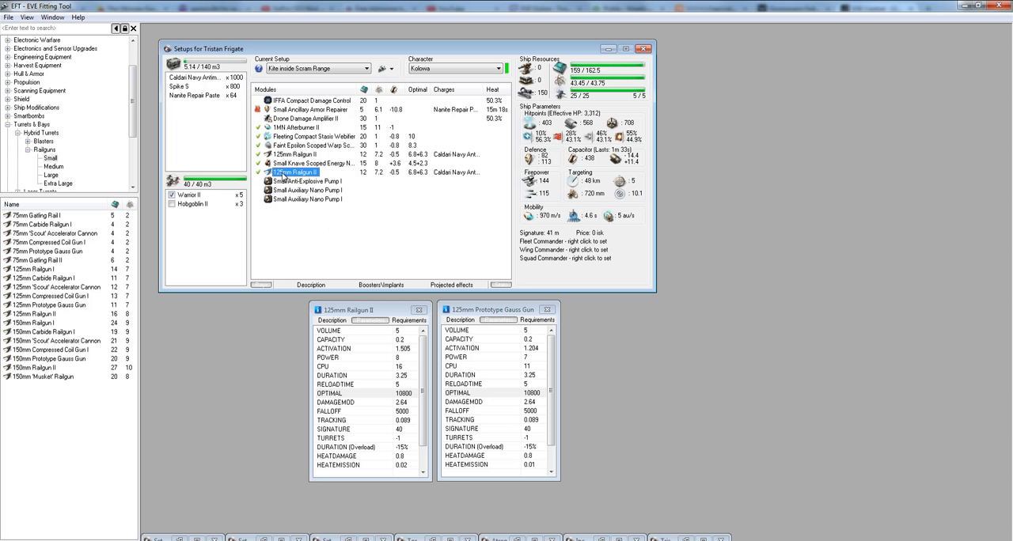
pyautogui.moveTo(317, 180)
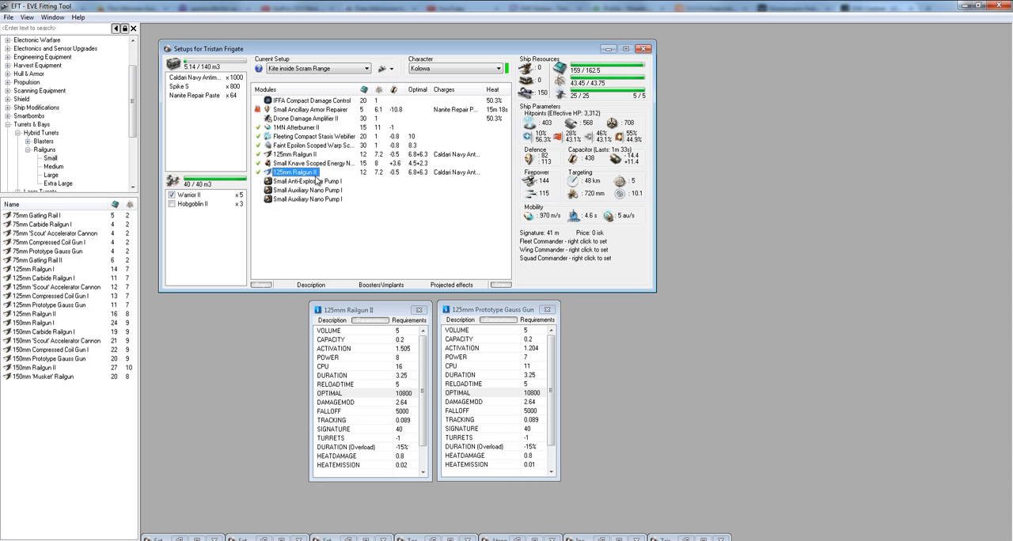
pyautogui.moveTo(323, 177)
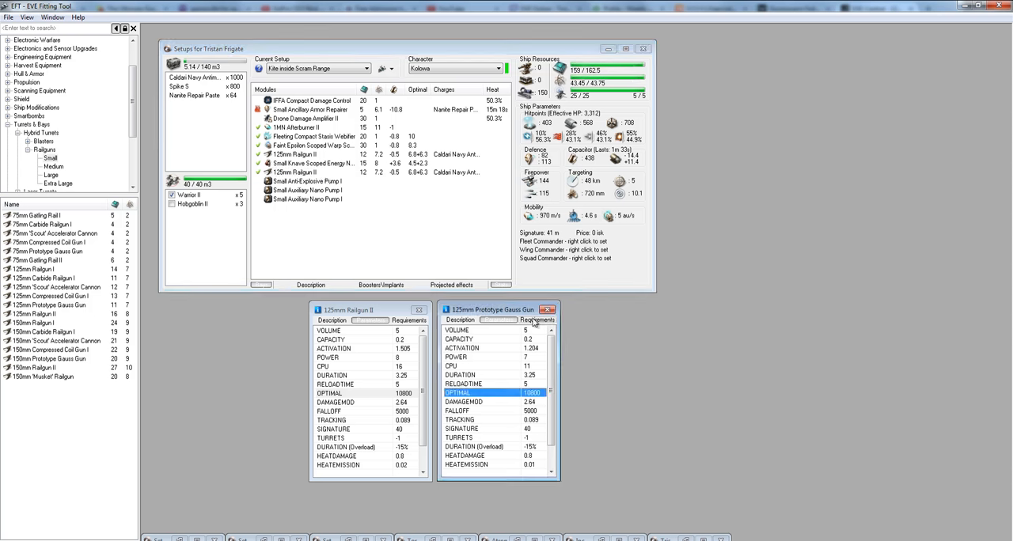
pyautogui.moveTo(440, 251)
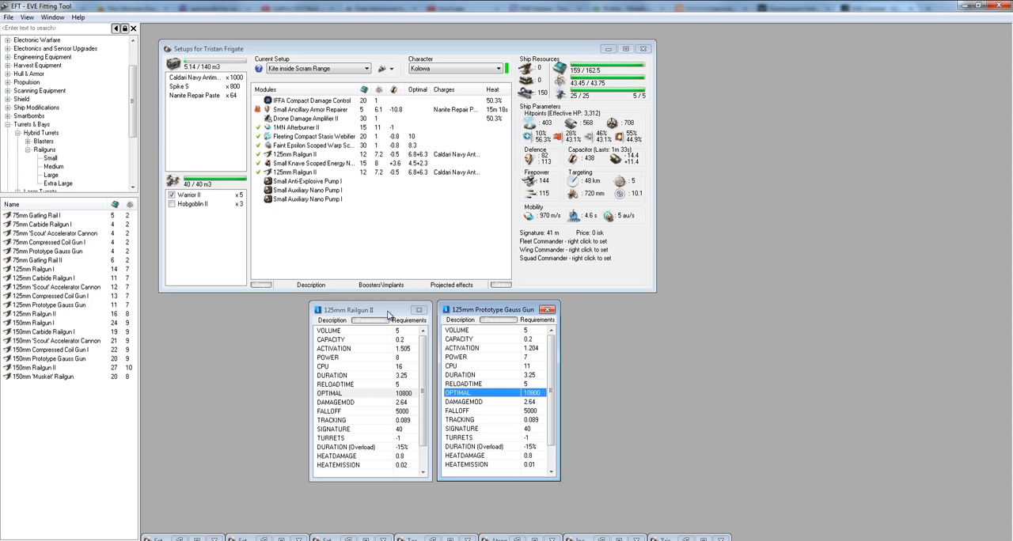
pyautogui.moveTo(475, 348)
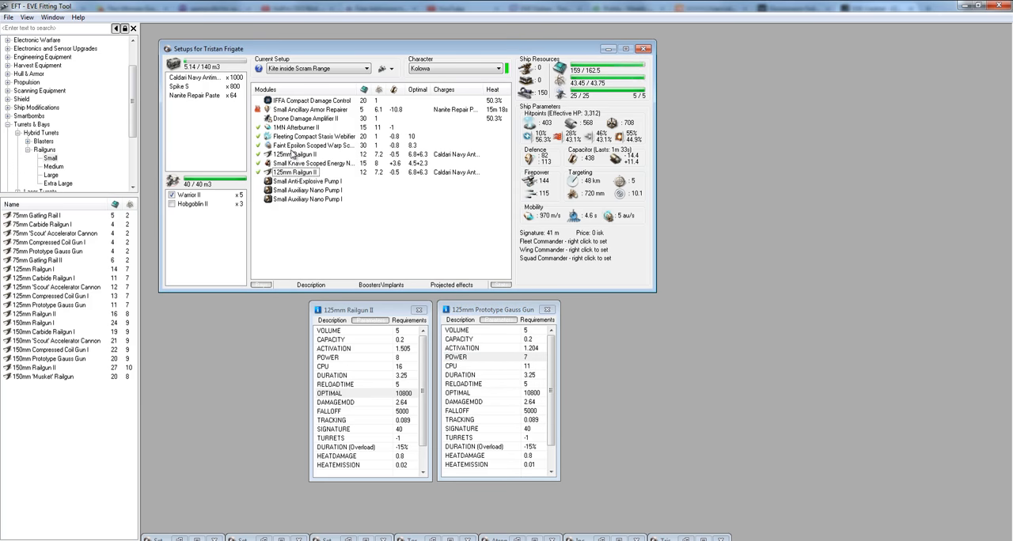
# List the fitted warp scrambler's item group and view the Warp Scrambler II entry.
pyautogui.rightClick(308, 145)
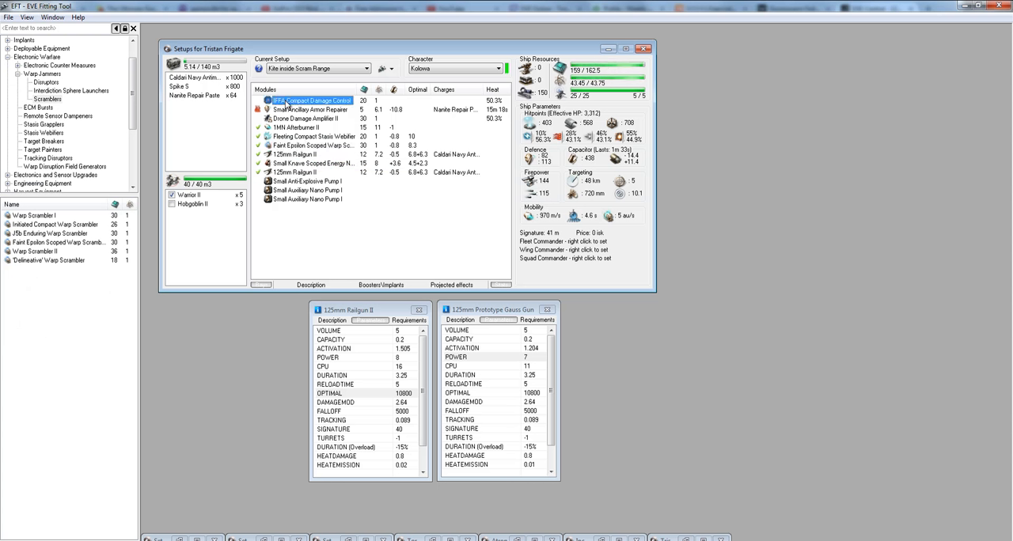
pyautogui.click(312, 145)
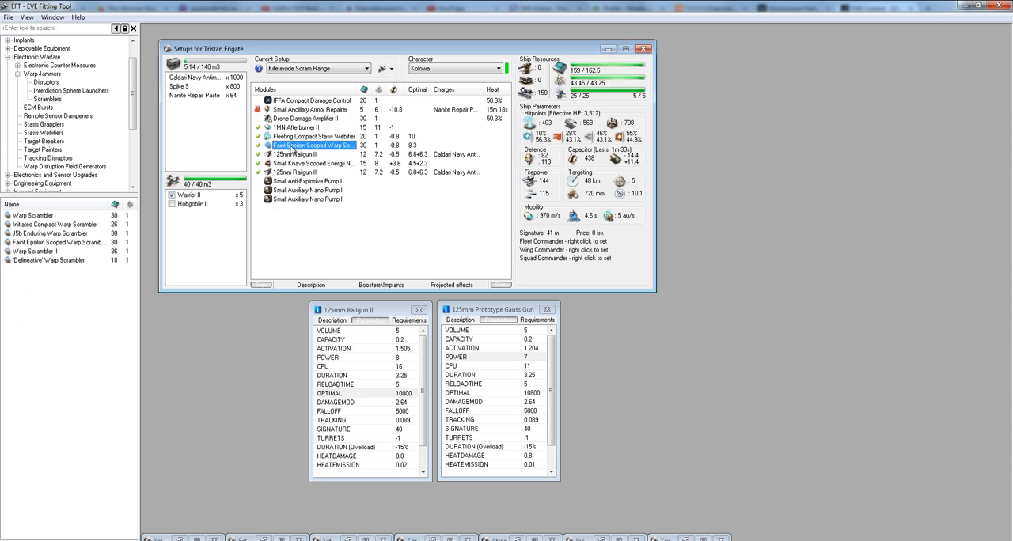
pyautogui.click(56, 242)
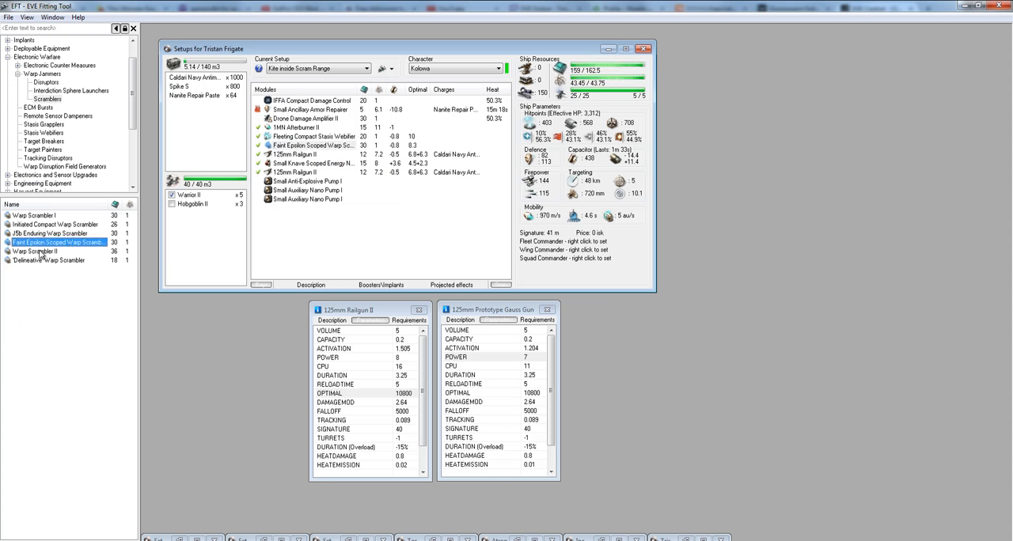
pyautogui.click(33, 251)
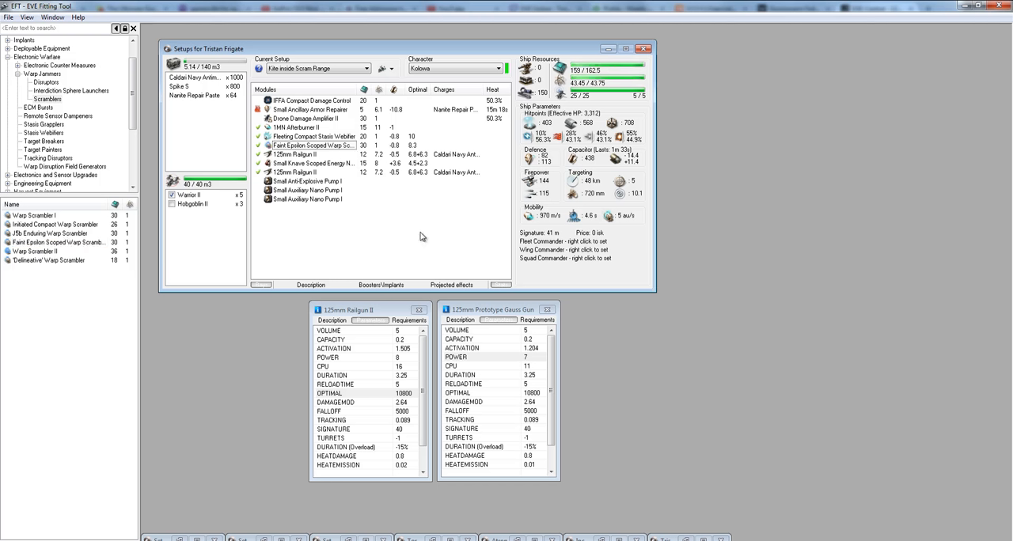
pyautogui.moveTo(364, 311)
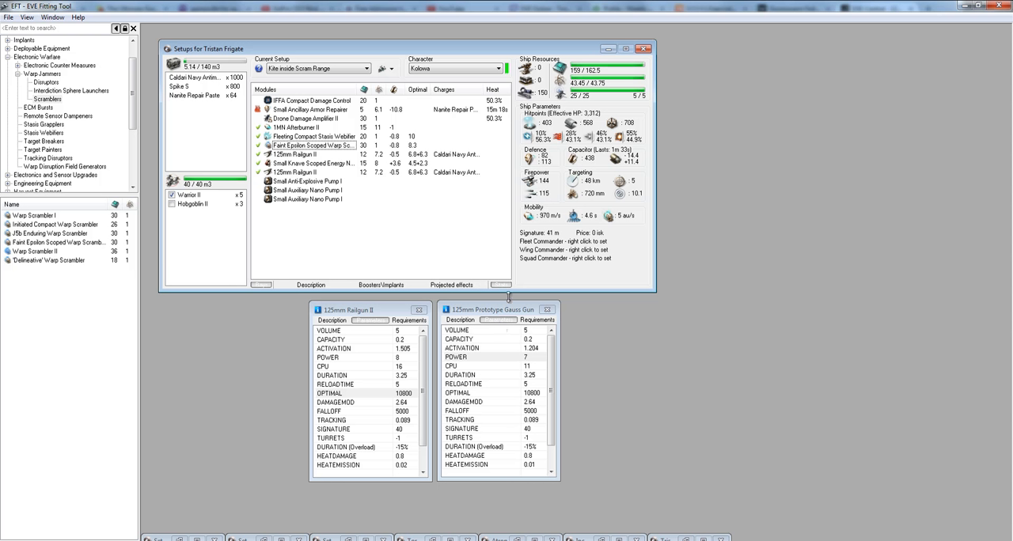
pyautogui.click(456, 357)
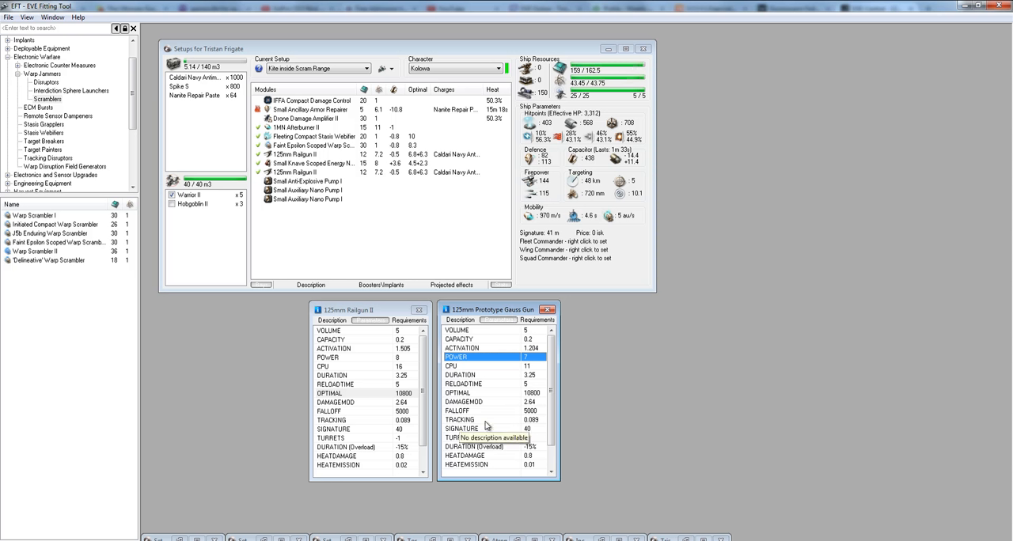
pyautogui.moveTo(531, 375)
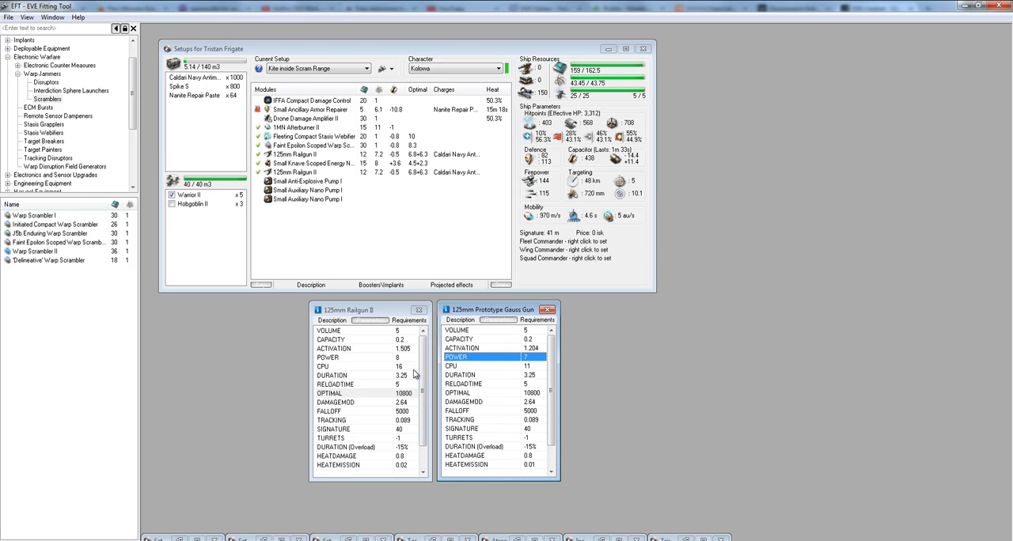
pyautogui.moveTo(331, 297)
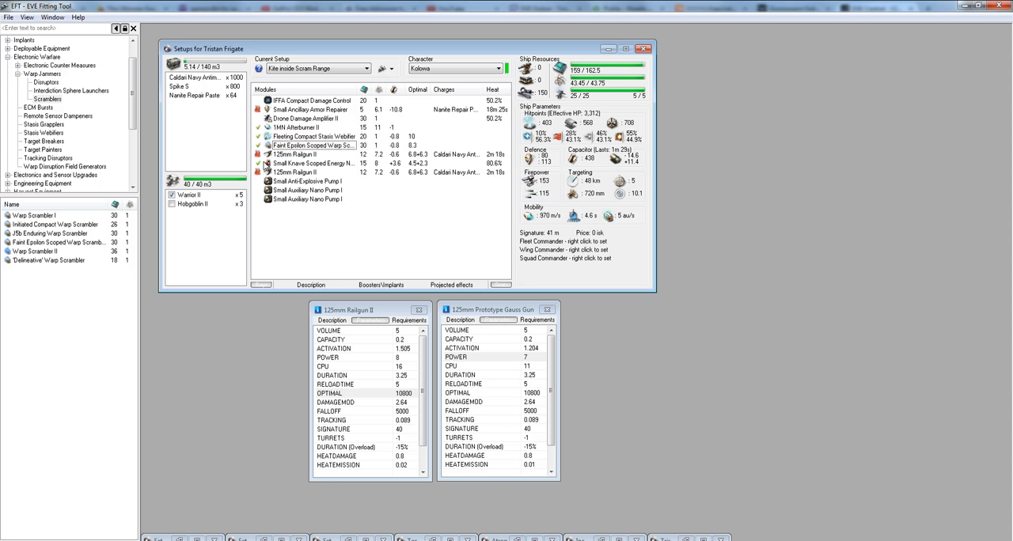
pyautogui.moveTo(402, 244)
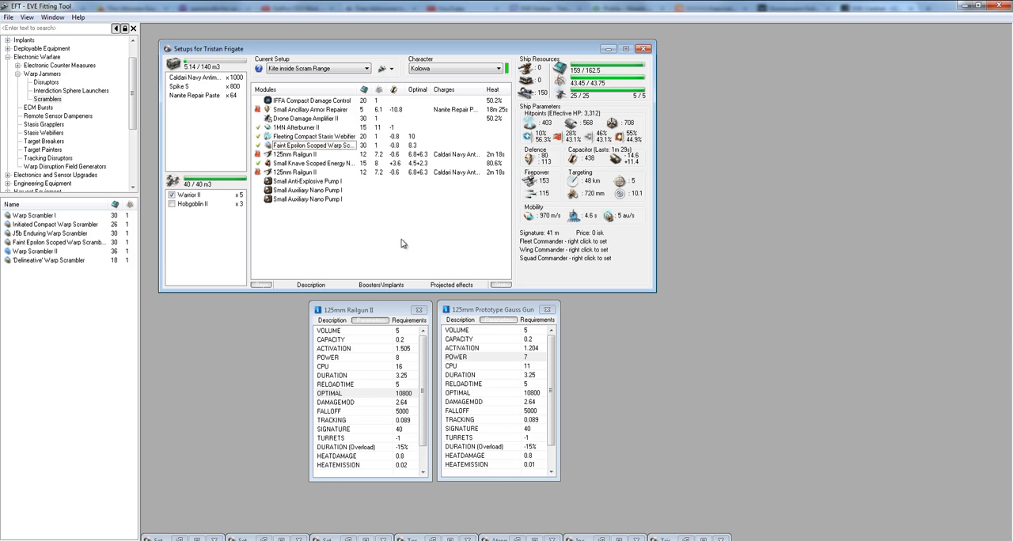
pyautogui.moveTo(431, 232)
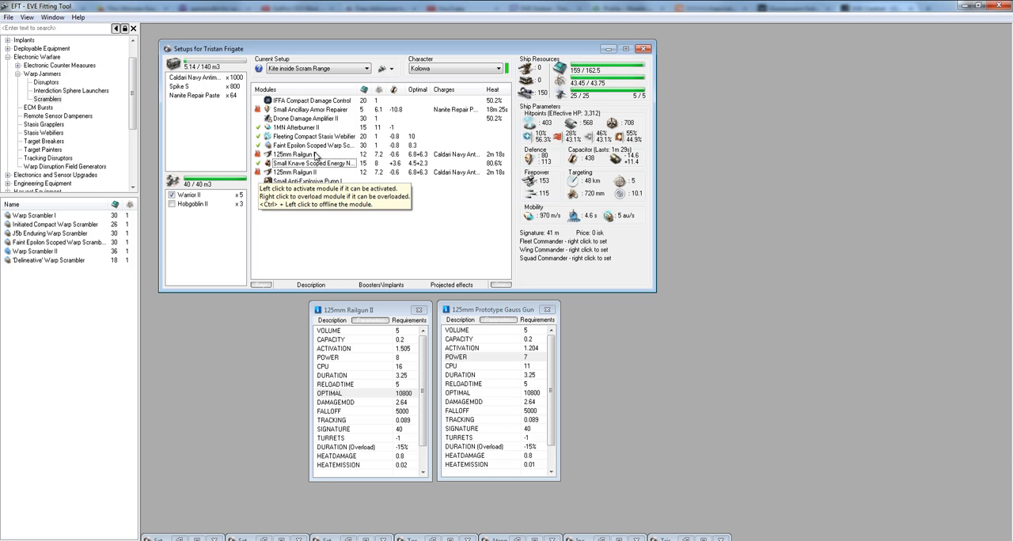
pyautogui.moveTo(298, 176)
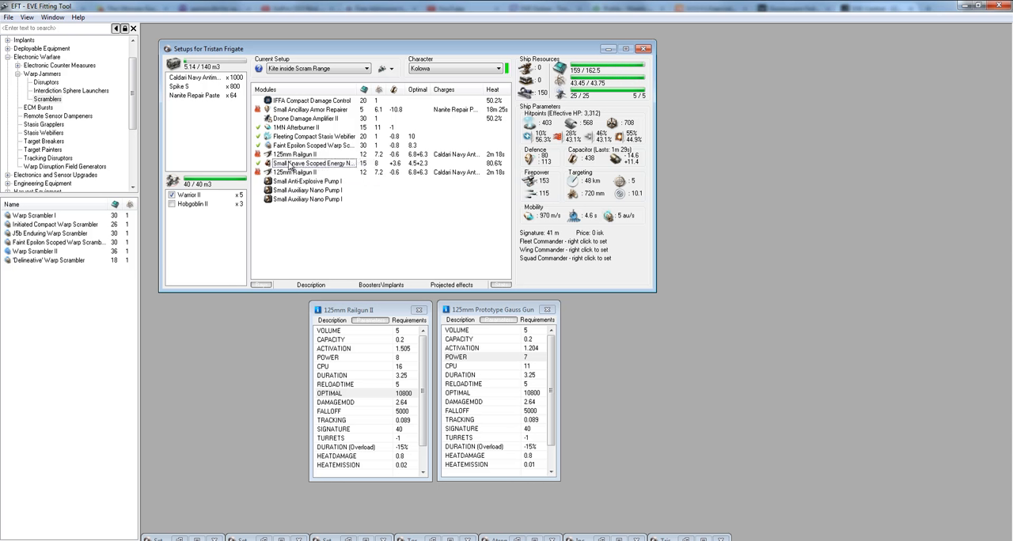
pyautogui.moveTo(295, 167)
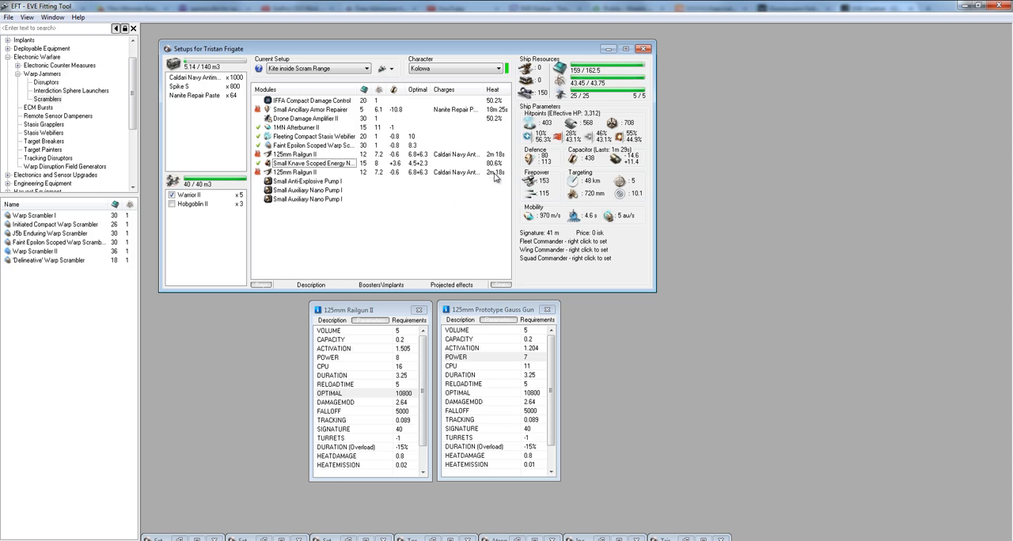
pyautogui.moveTo(494, 180)
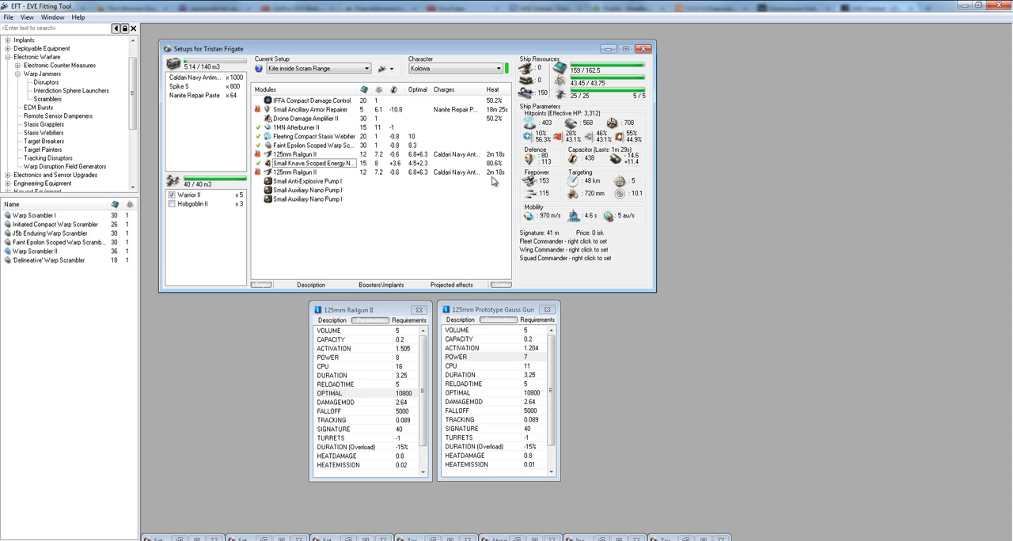
pyautogui.moveTo(495, 182)
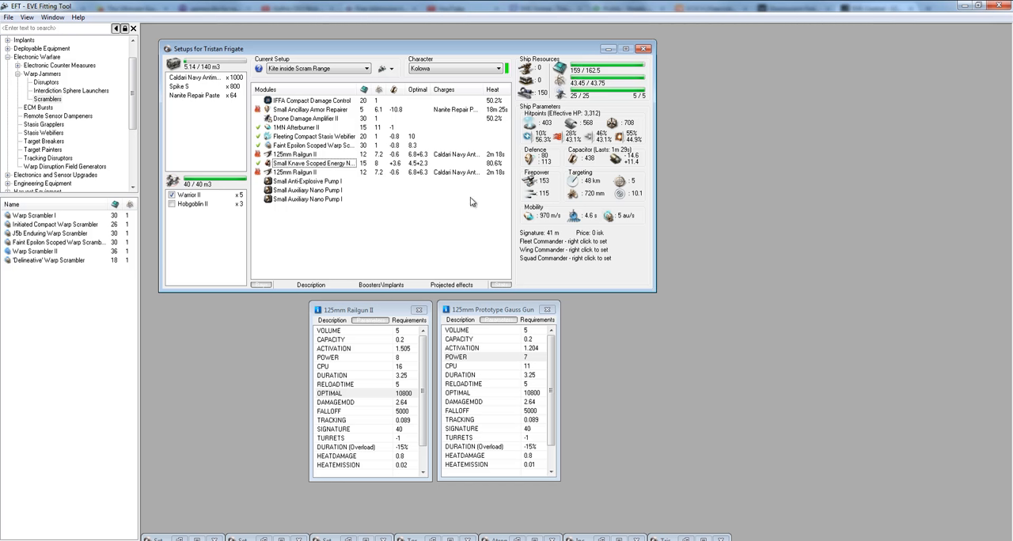
pyautogui.moveTo(421, 194)
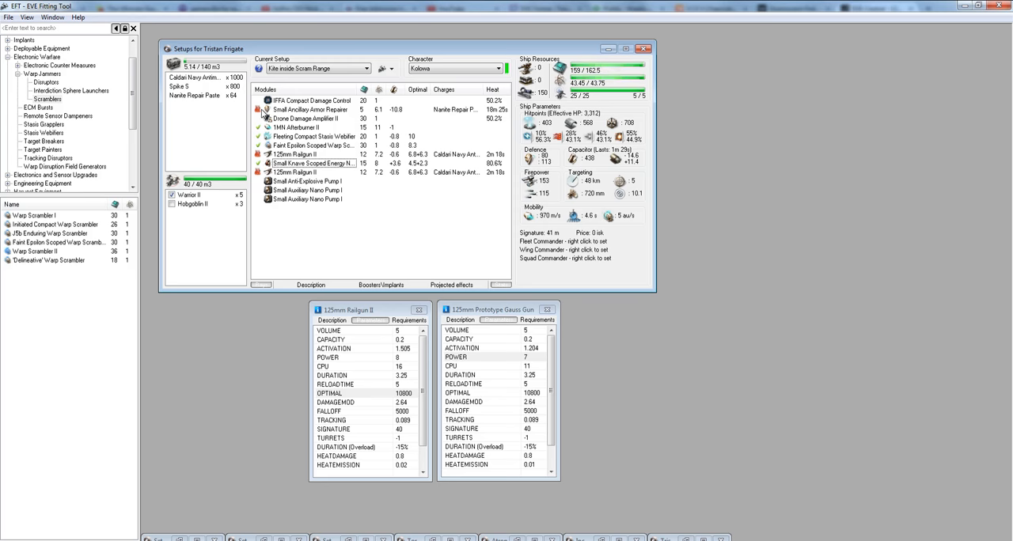
pyautogui.moveTo(504, 283)
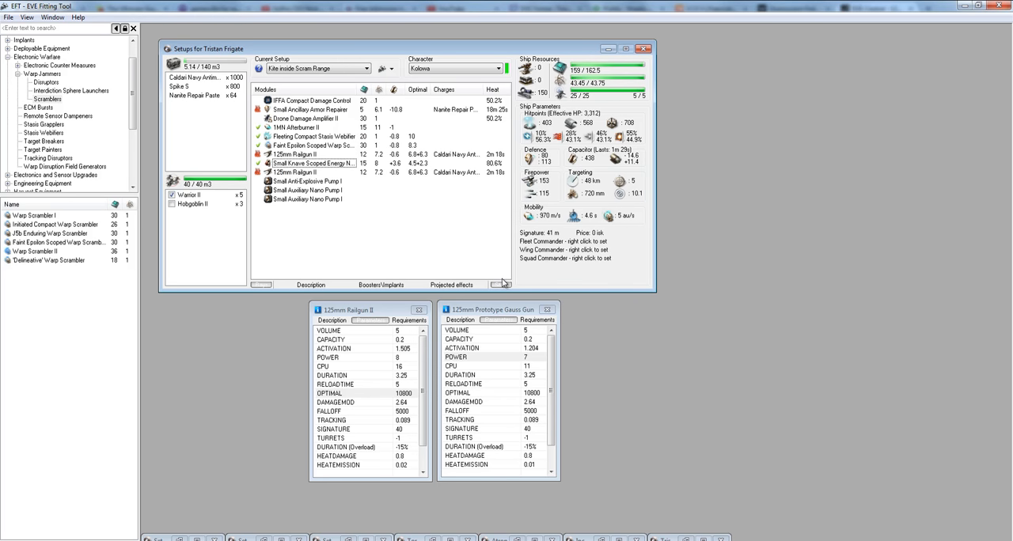
pyautogui.moveTo(444, 194)
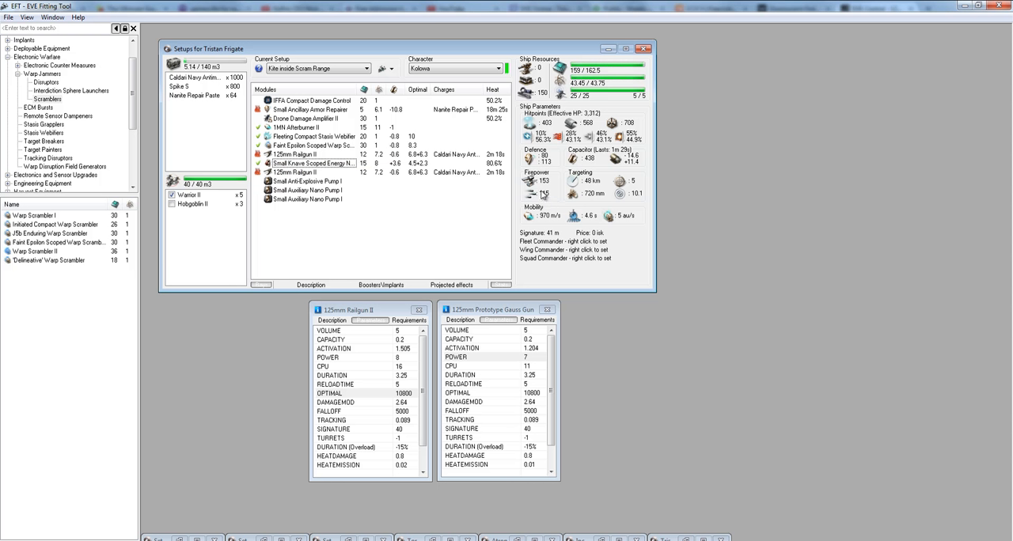
pyautogui.moveTo(461, 210)
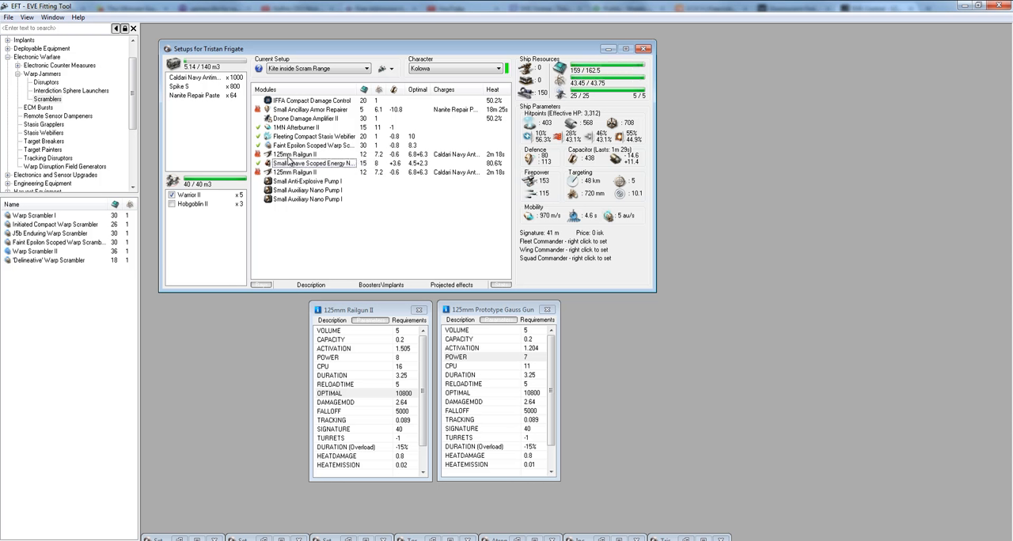
pyautogui.click(313, 163)
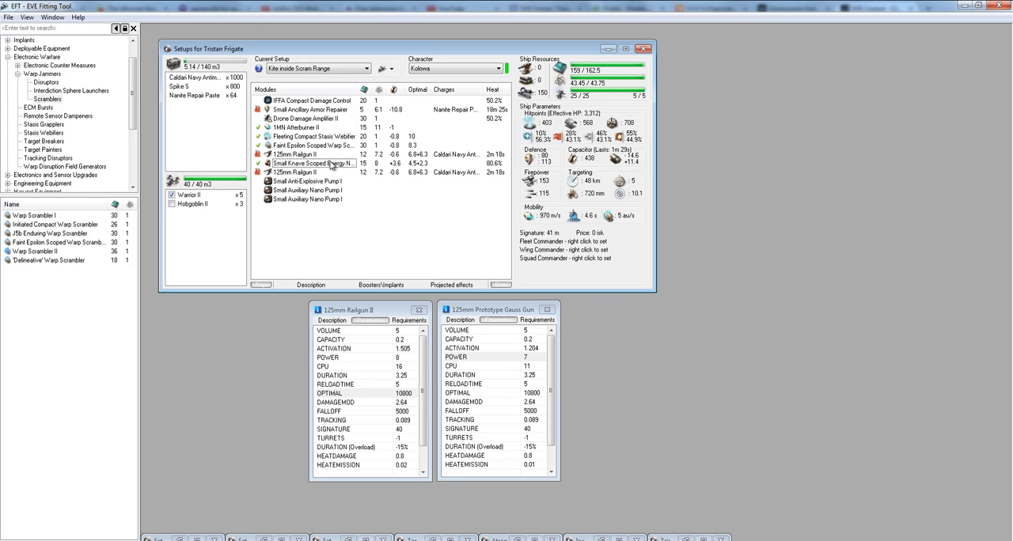
pyautogui.moveTo(509, 183)
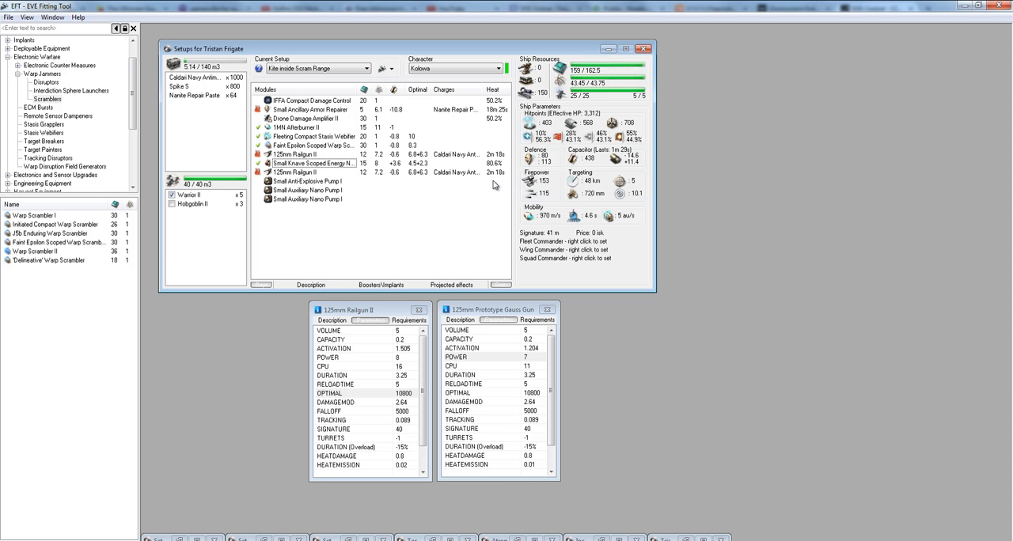
pyautogui.moveTo(499, 209)
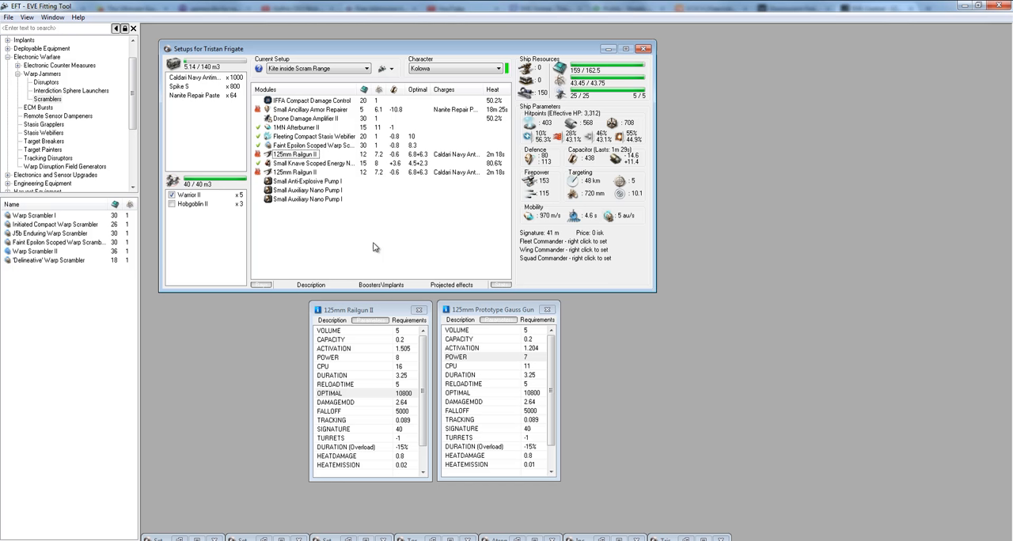
pyautogui.moveTo(231, 154)
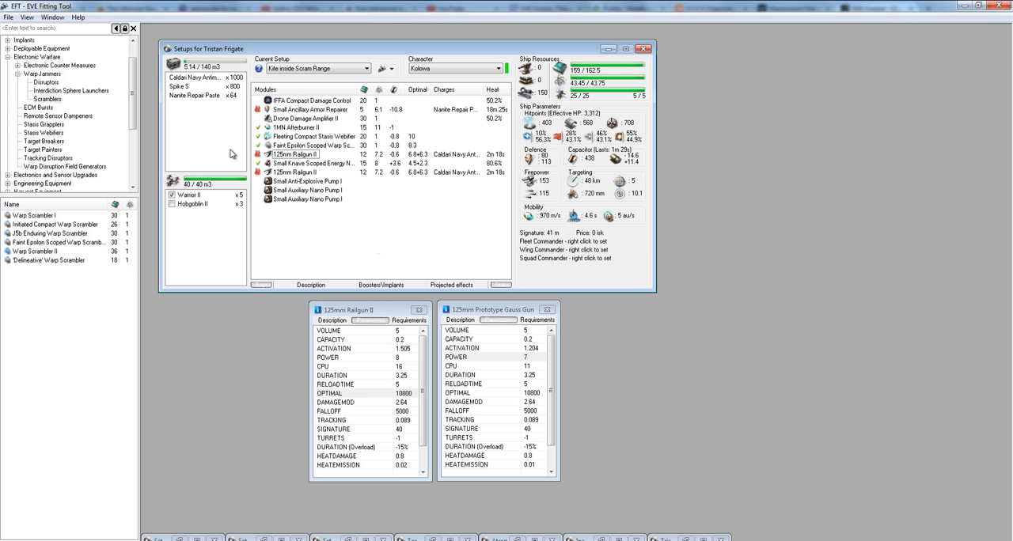
pyautogui.moveTo(496, 253)
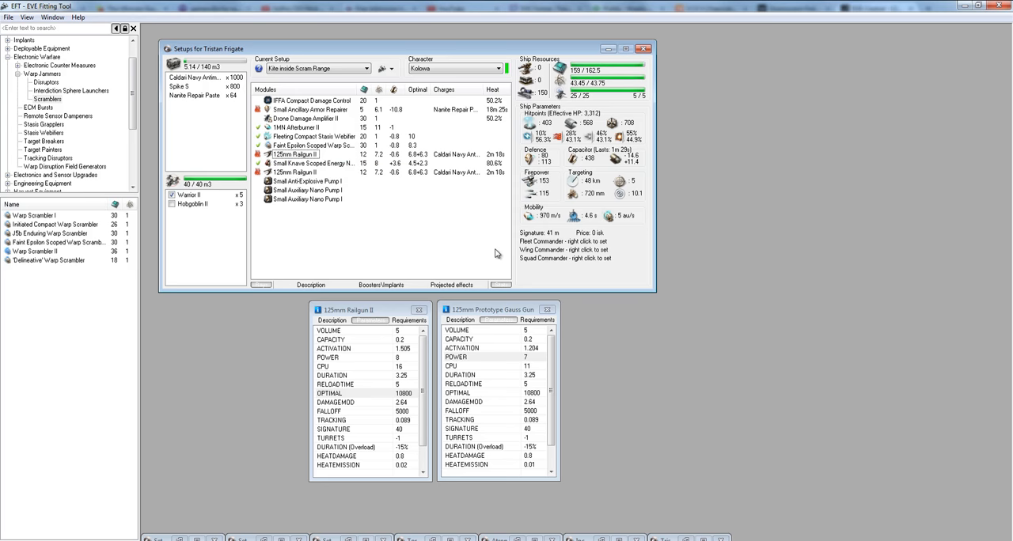
pyautogui.moveTo(292, 155)
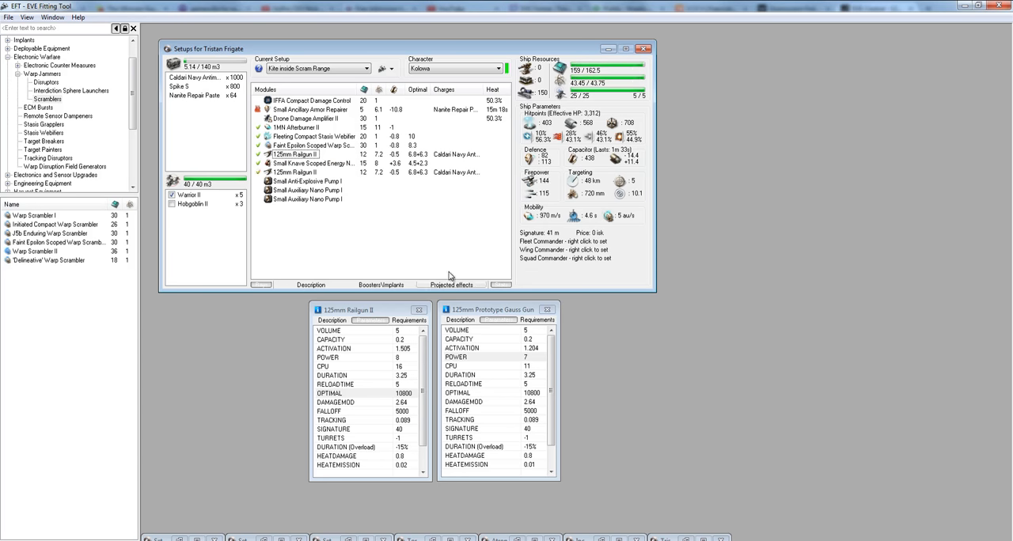
pyautogui.moveTo(424, 259)
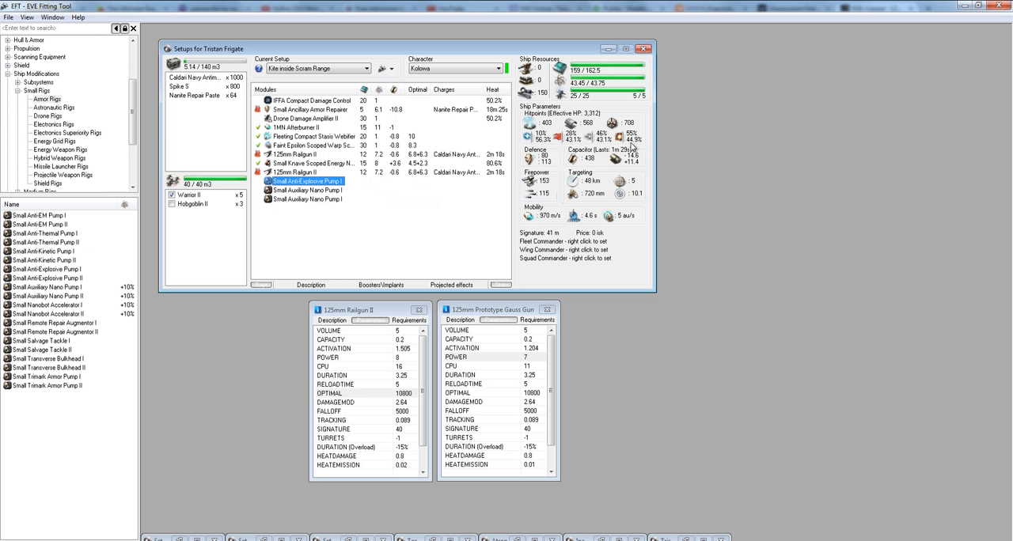
# Select the fitted Small Anti-Explosive Pump I rig with small rig variants listed.
pyautogui.click(190, 194)
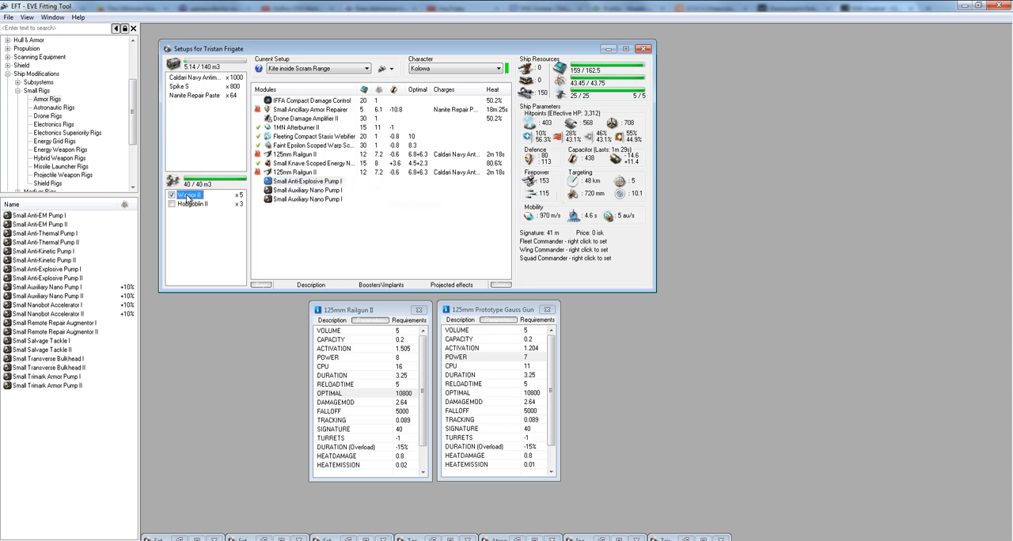
pyautogui.click(307, 181)
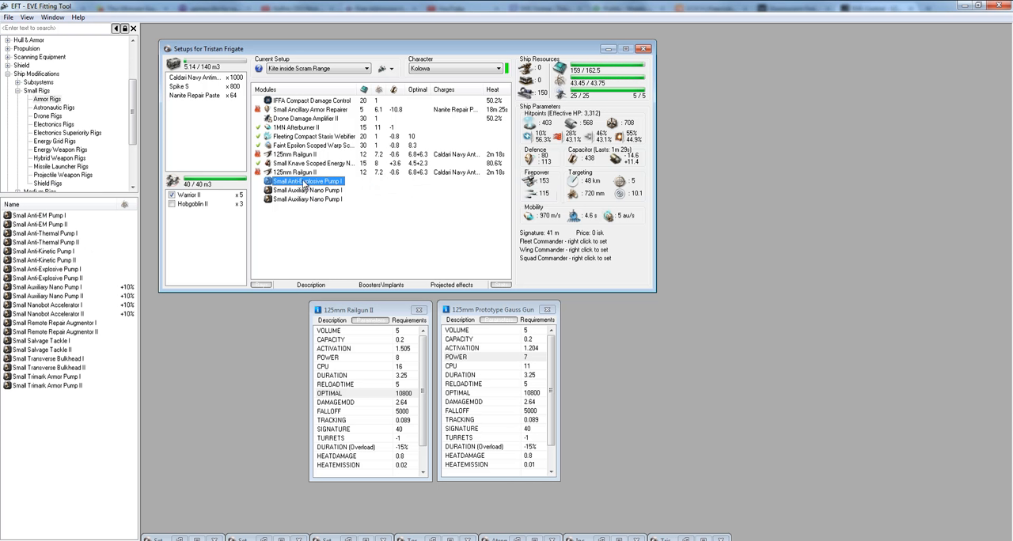
pyautogui.moveTo(627, 149)
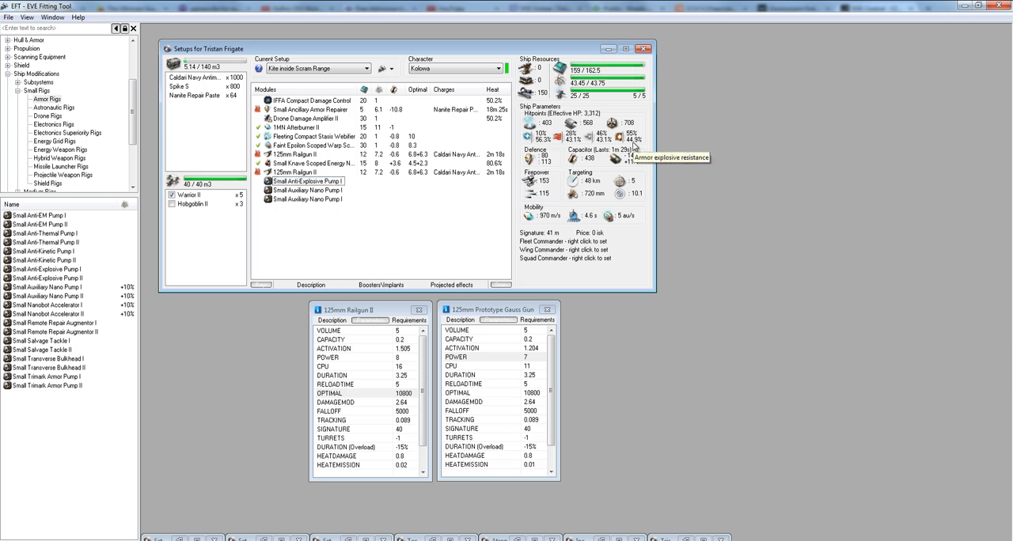
pyautogui.moveTo(293, 188)
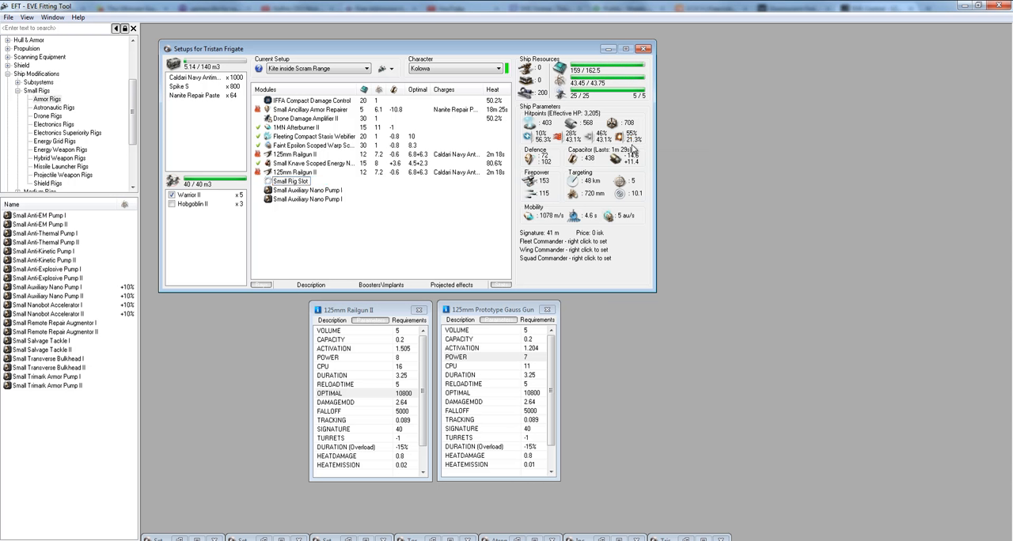
pyautogui.moveTo(549, 150)
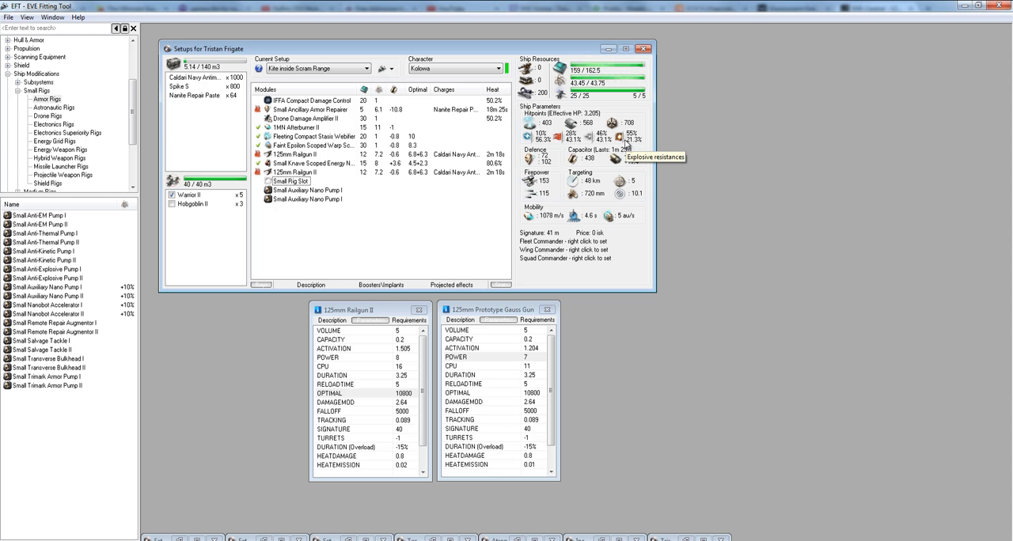
pyautogui.moveTo(605, 144)
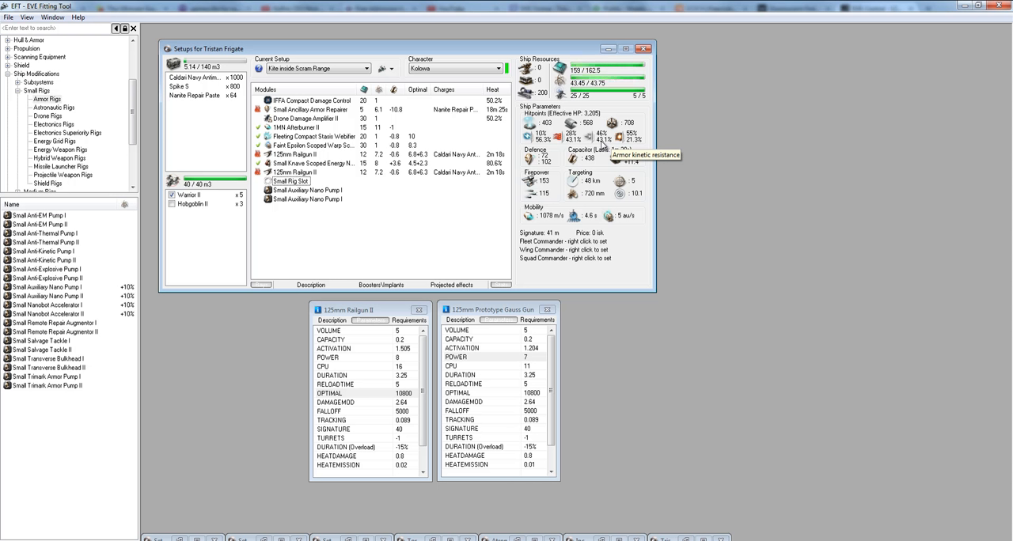
pyautogui.moveTo(602, 146)
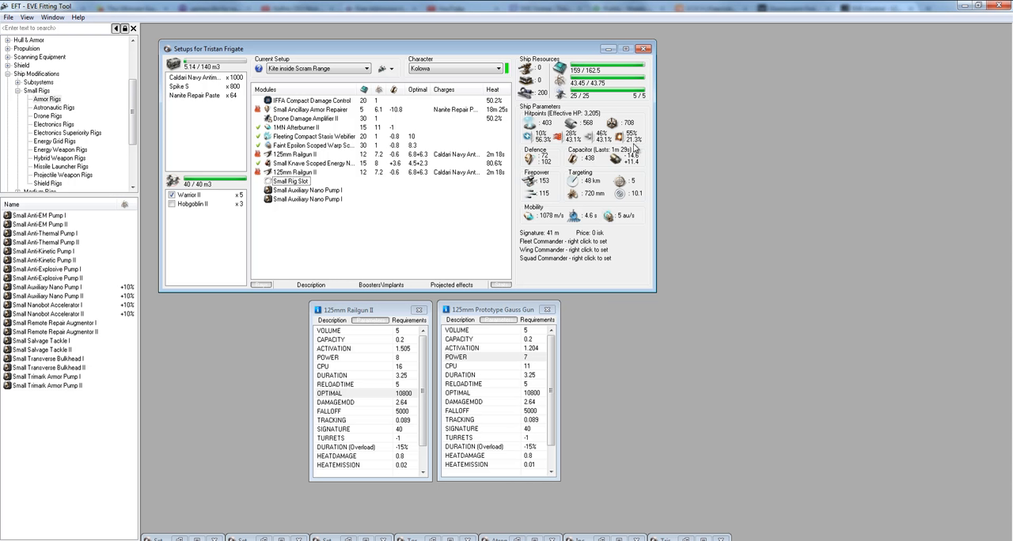
pyautogui.moveTo(633, 139)
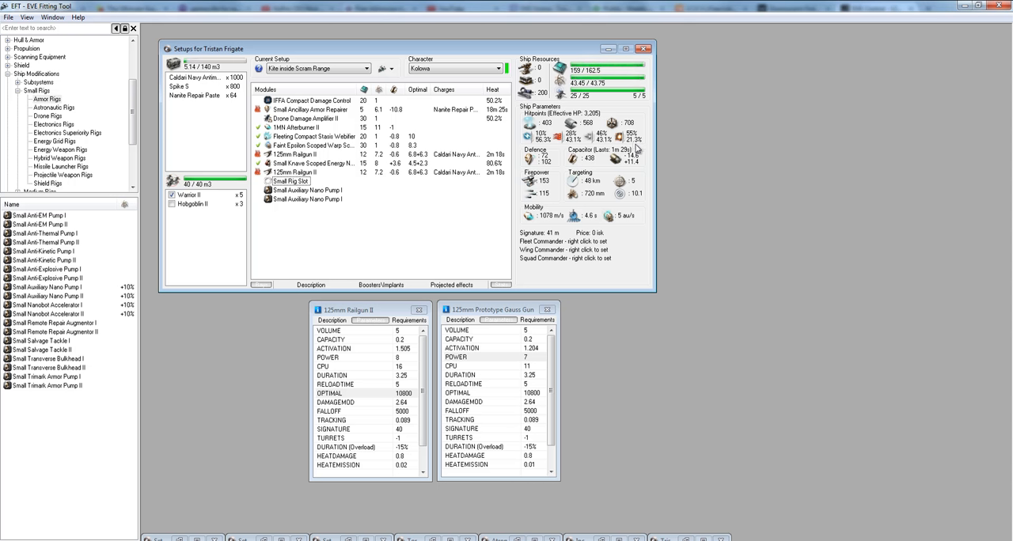
pyautogui.moveTo(346, 211)
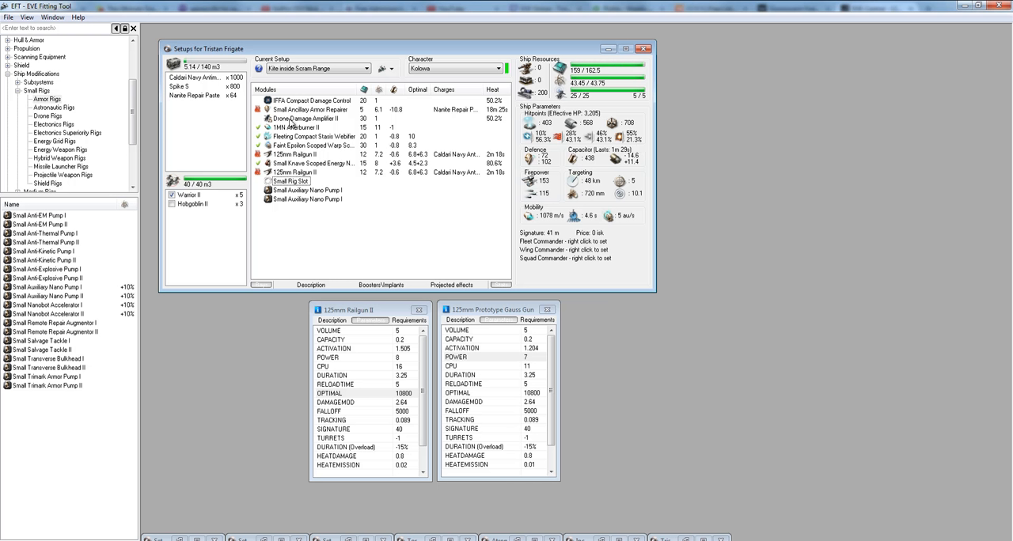
pyautogui.moveTo(655, 156)
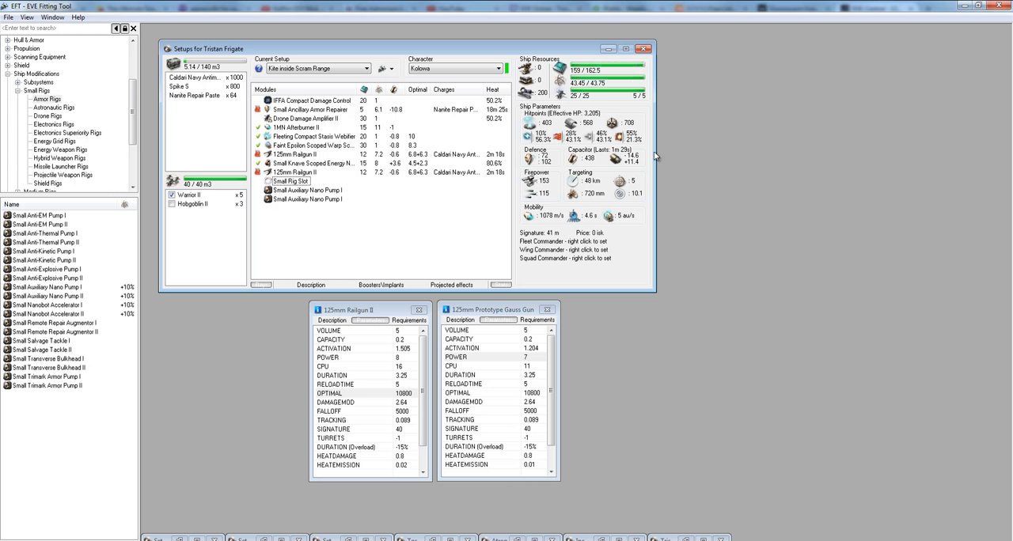
pyautogui.moveTo(633, 139)
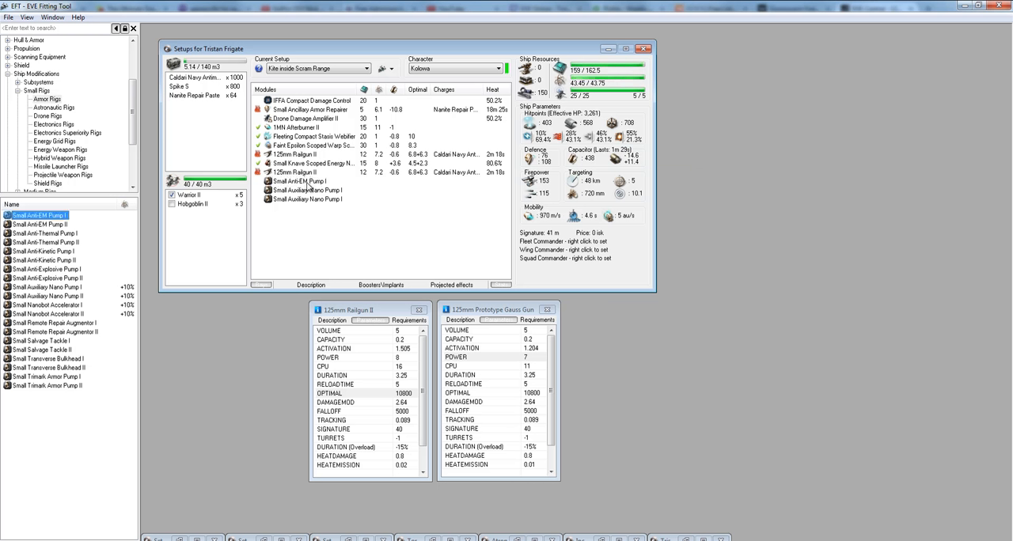
pyautogui.moveTo(461, 163)
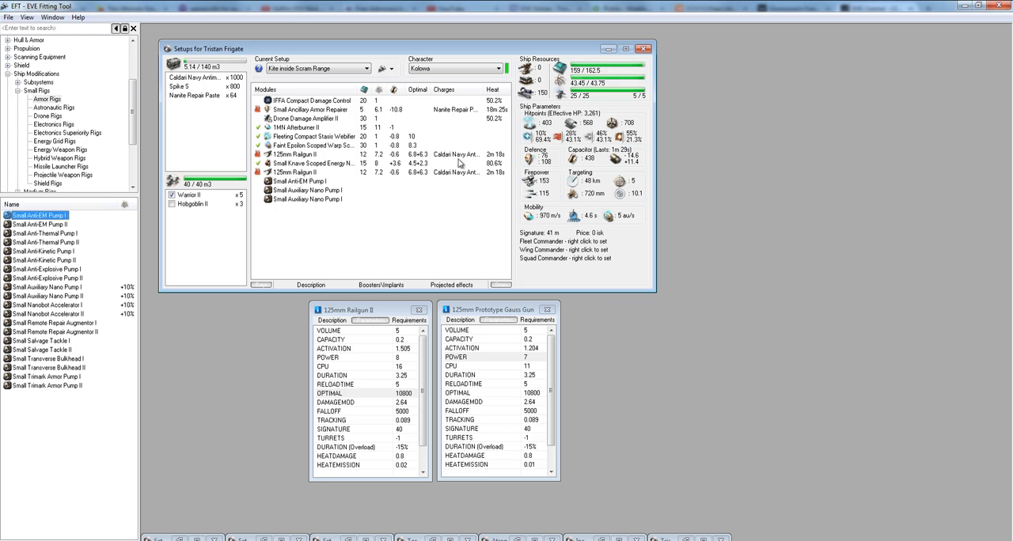
pyautogui.moveTo(297, 185)
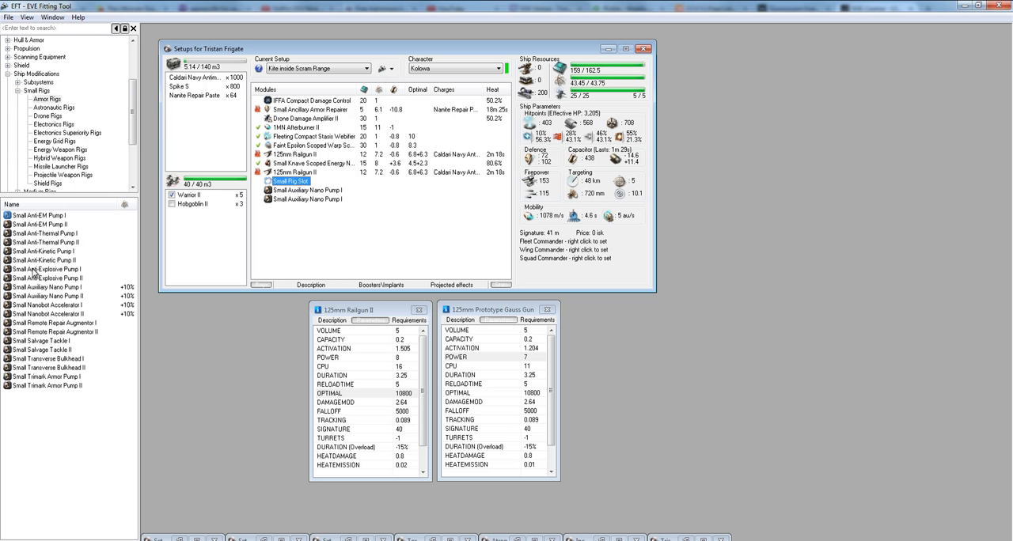
pyautogui.moveTo(50, 274)
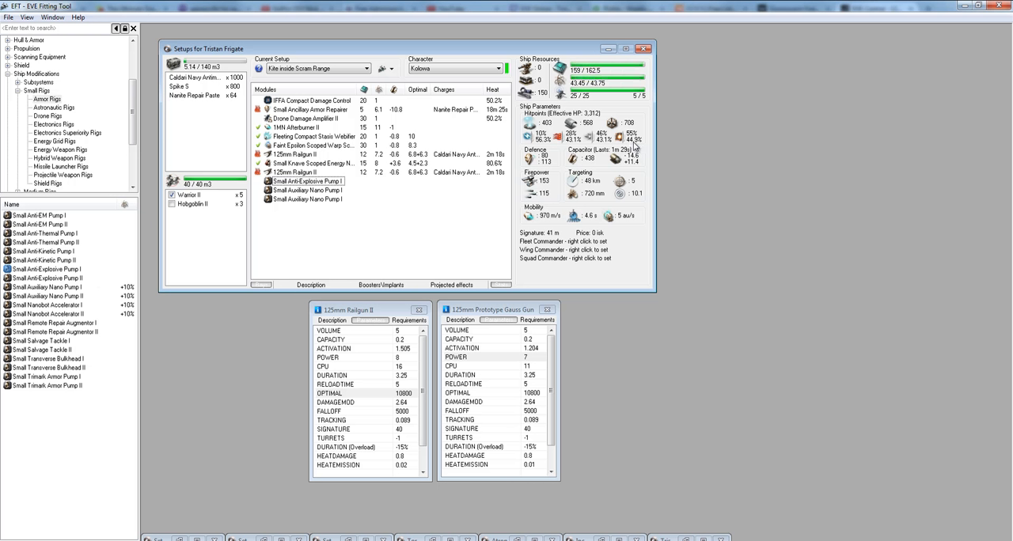
pyautogui.moveTo(603, 147)
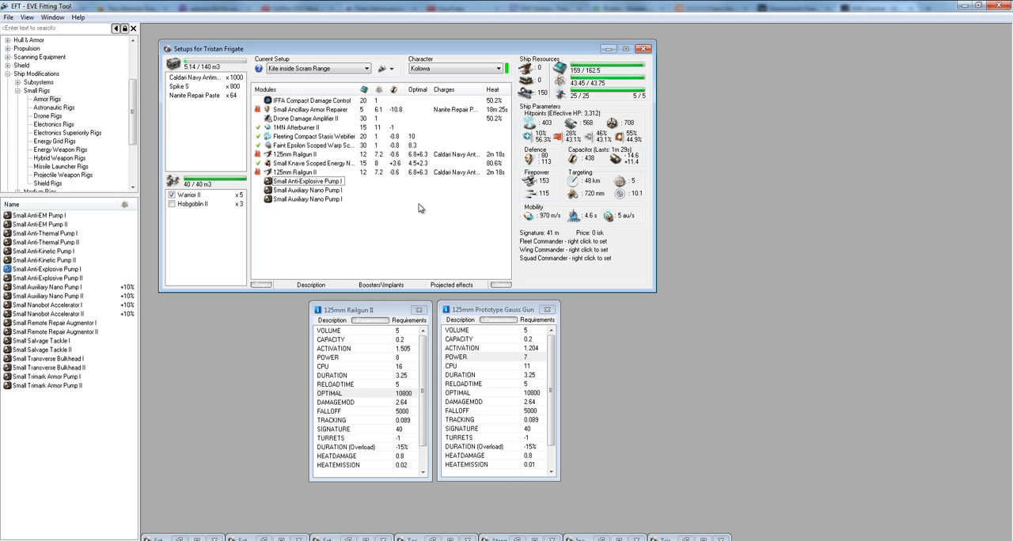
pyautogui.moveTo(411, 205)
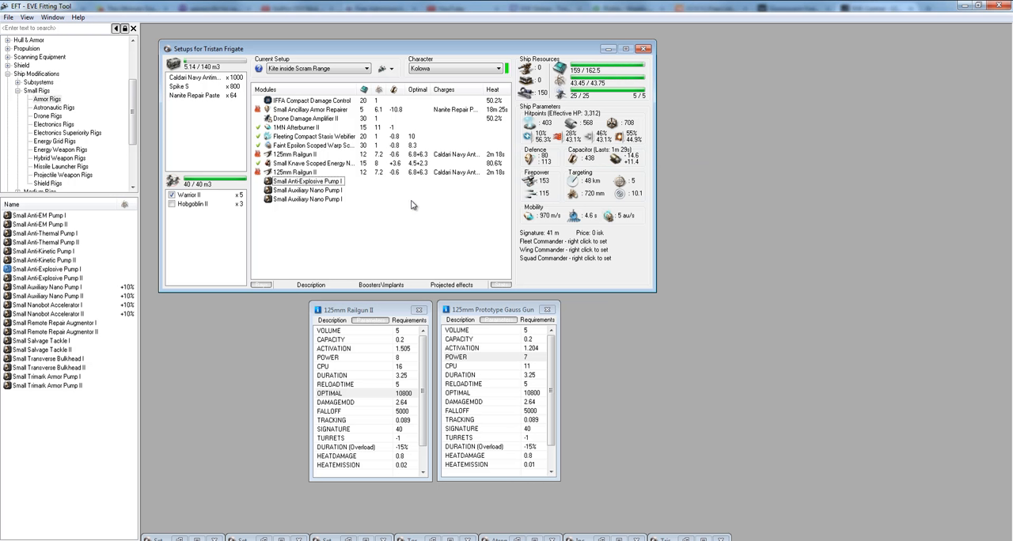
pyautogui.moveTo(394, 192)
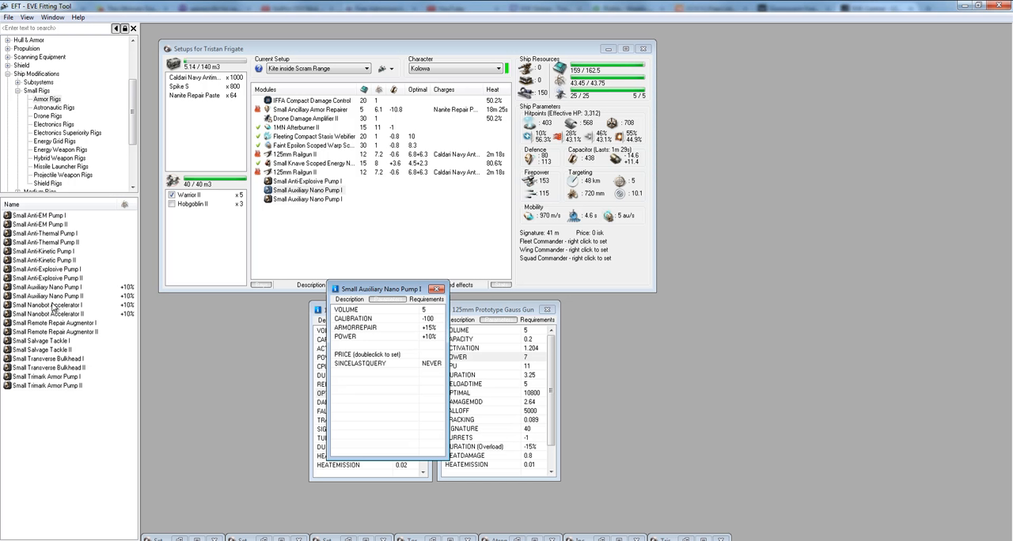
pyautogui.moveTo(392, 292)
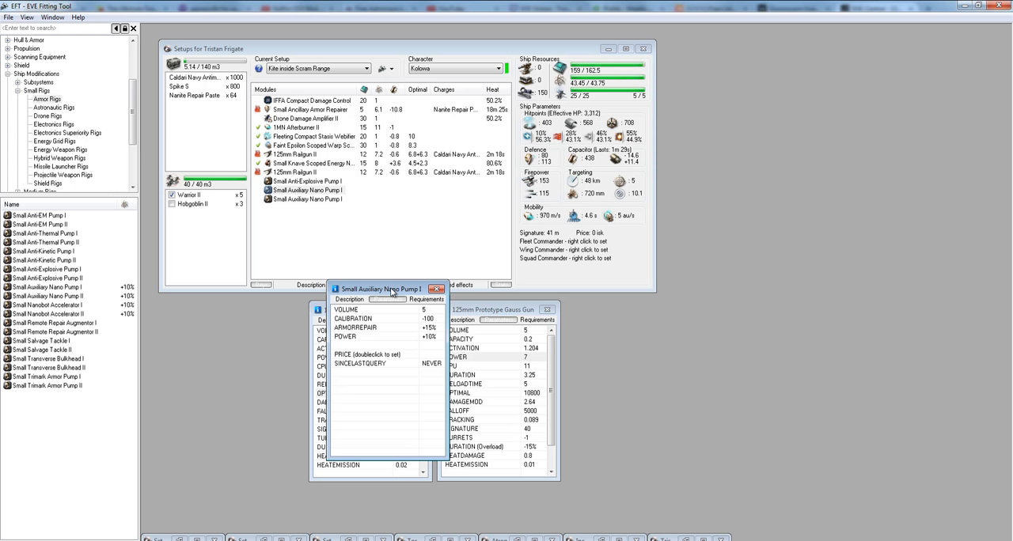
pyautogui.moveTo(627, 164)
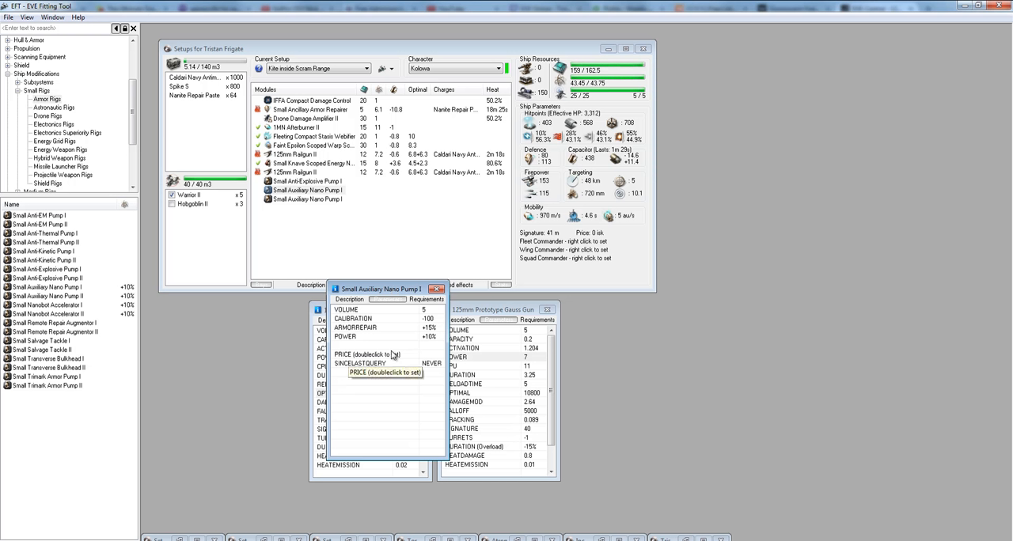
pyautogui.moveTo(395, 354)
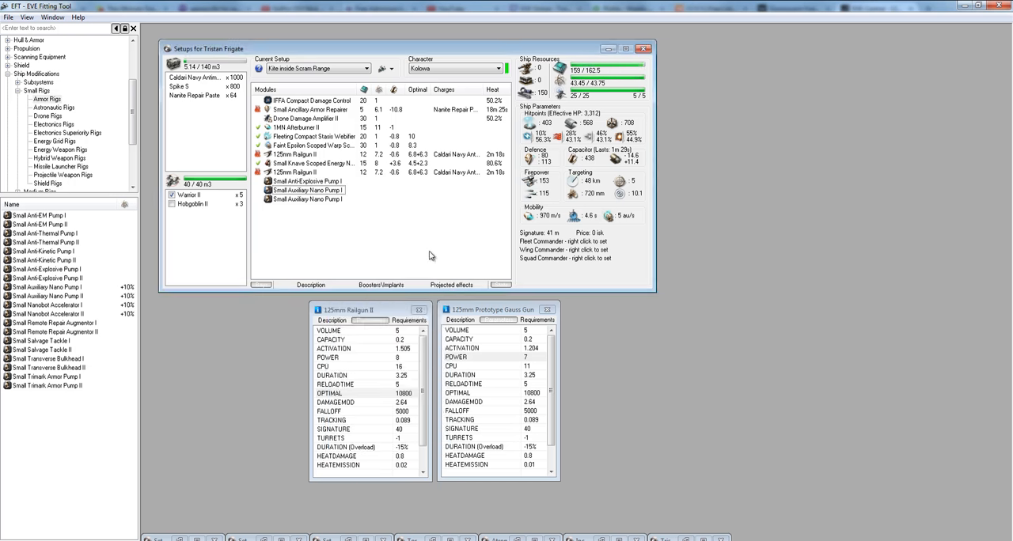
# Close the Small Auxiliary Nano Pump I info sheet, leaving the two gun sheets.
pyautogui.click(306, 190)
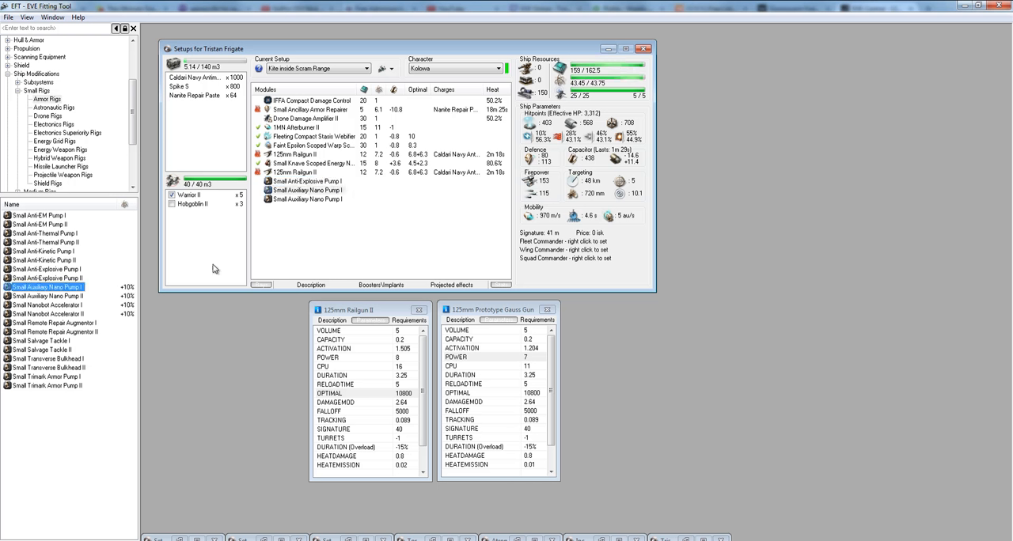
pyautogui.click(306, 189)
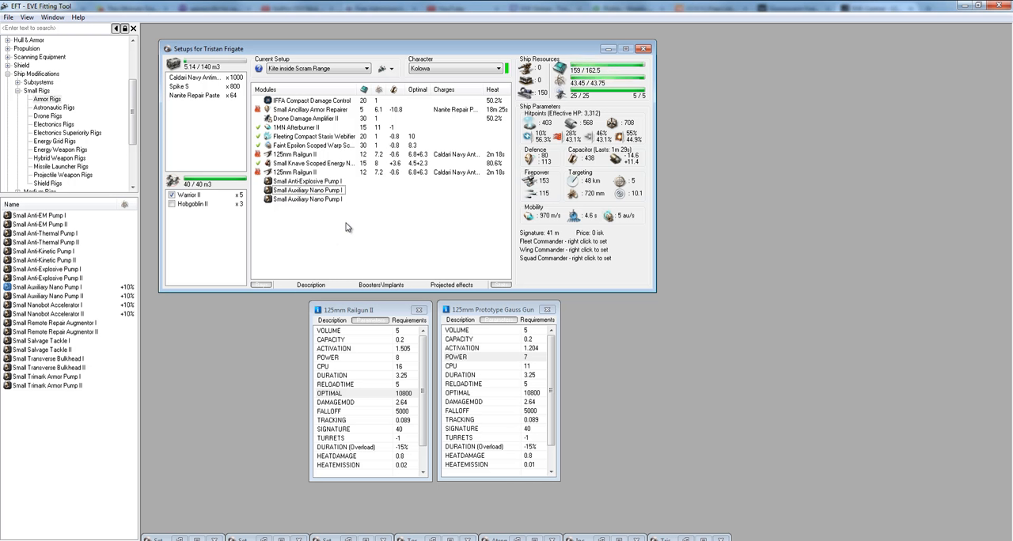
pyautogui.moveTo(352, 272)
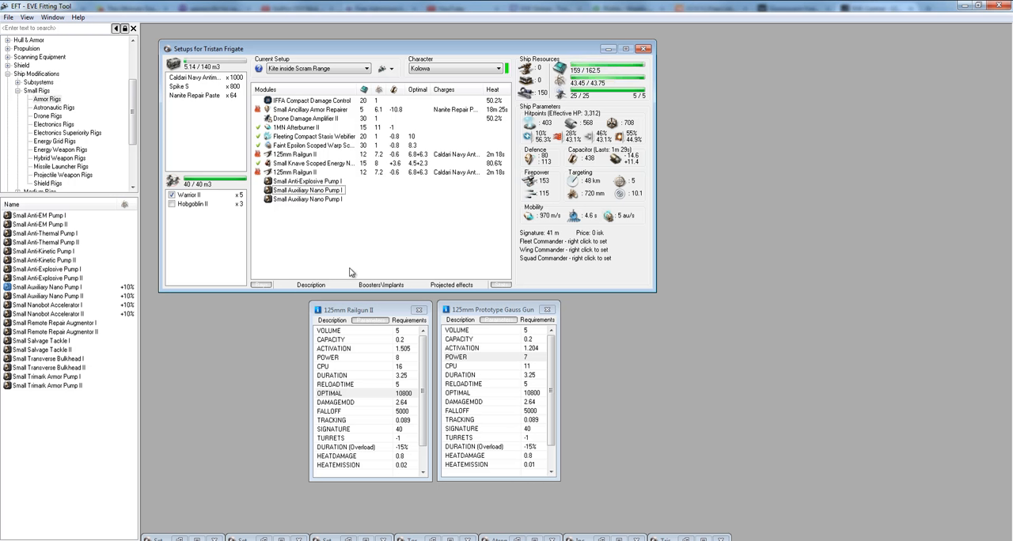
# Swap the Warrior II drones for five Hobgoblin II, raising firepower to 175.
pyautogui.click(189, 194)
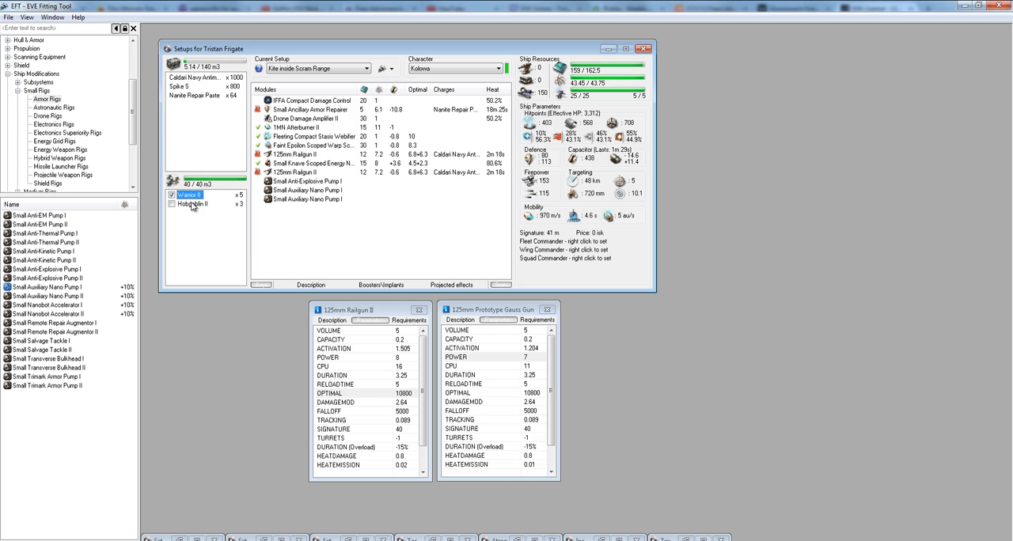
pyautogui.click(307, 190)
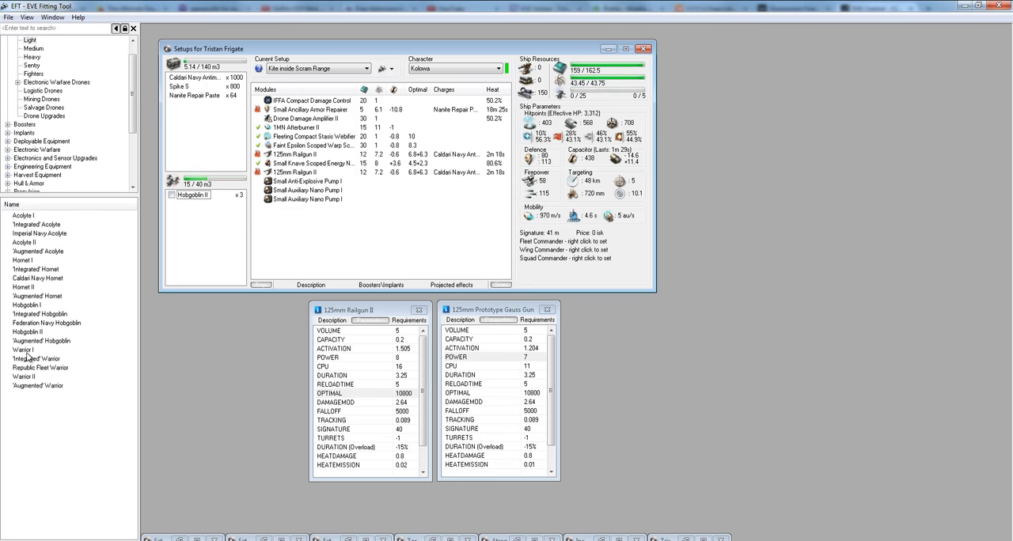
pyautogui.doubleClick(26, 331)
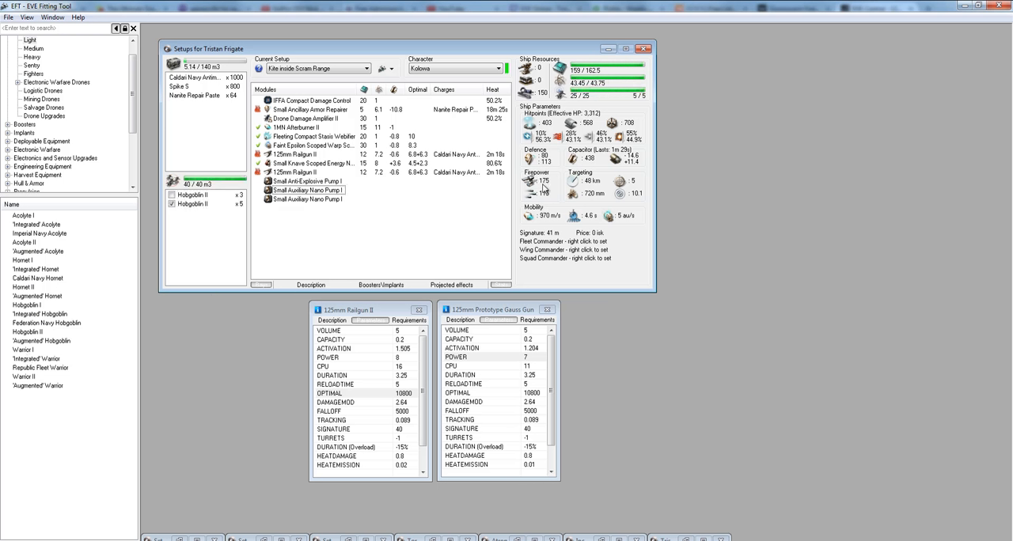
pyautogui.moveTo(542, 182)
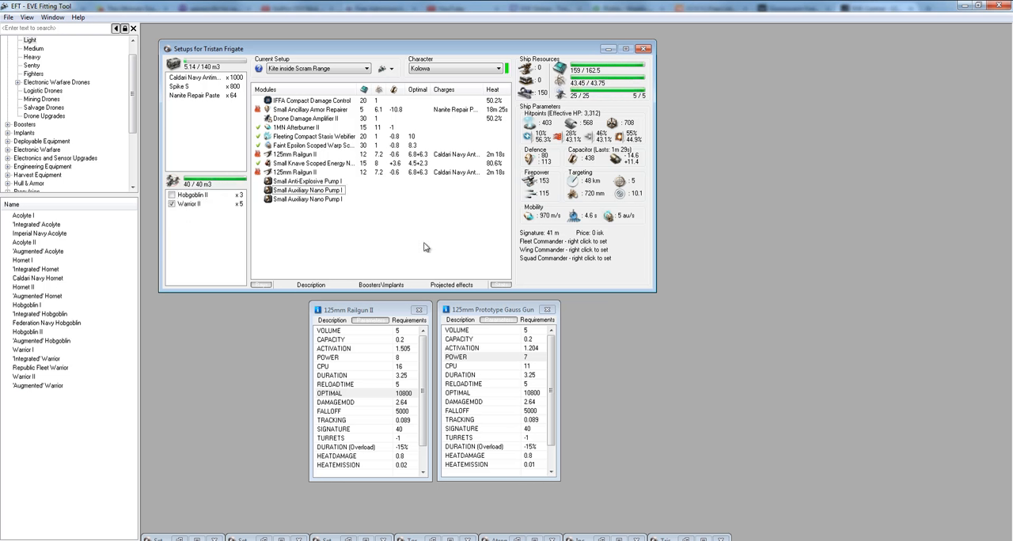
pyautogui.moveTo(538, 173)
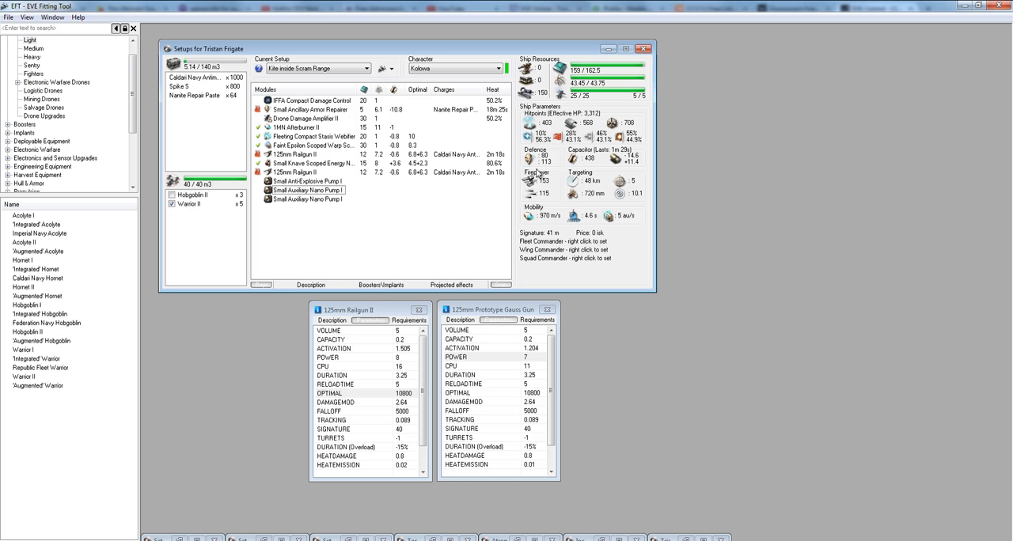
pyautogui.moveTo(495, 210)
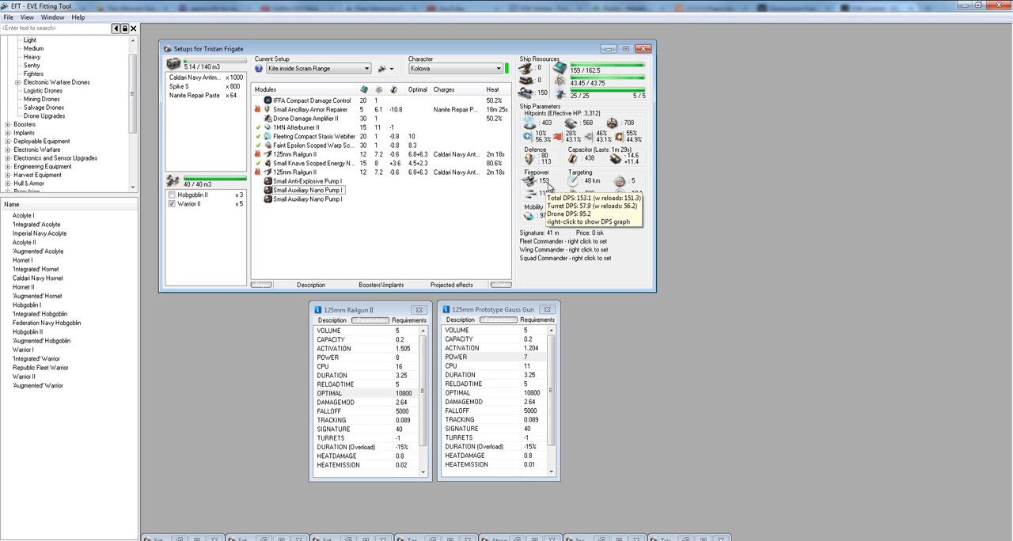
pyautogui.moveTo(494, 205)
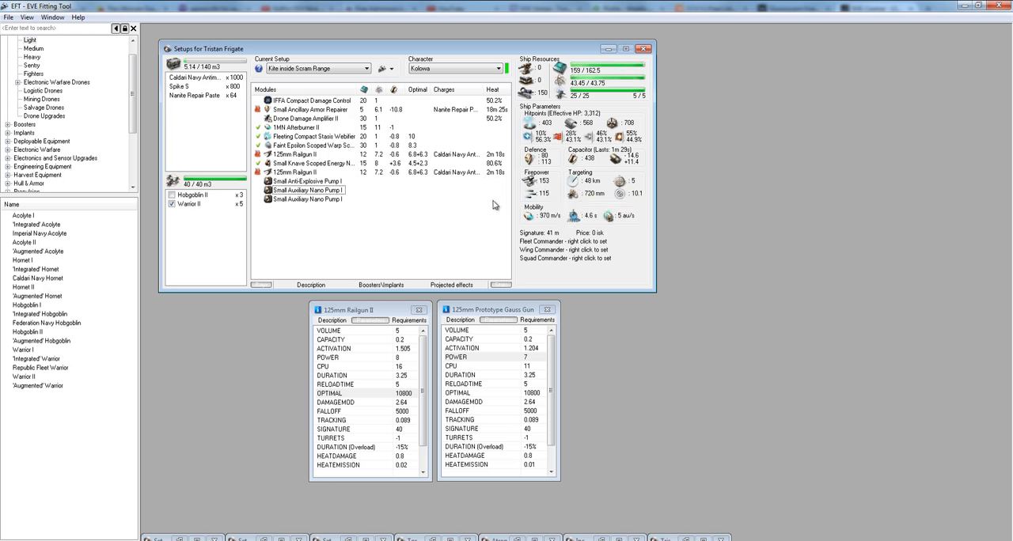
pyautogui.moveTo(196, 215)
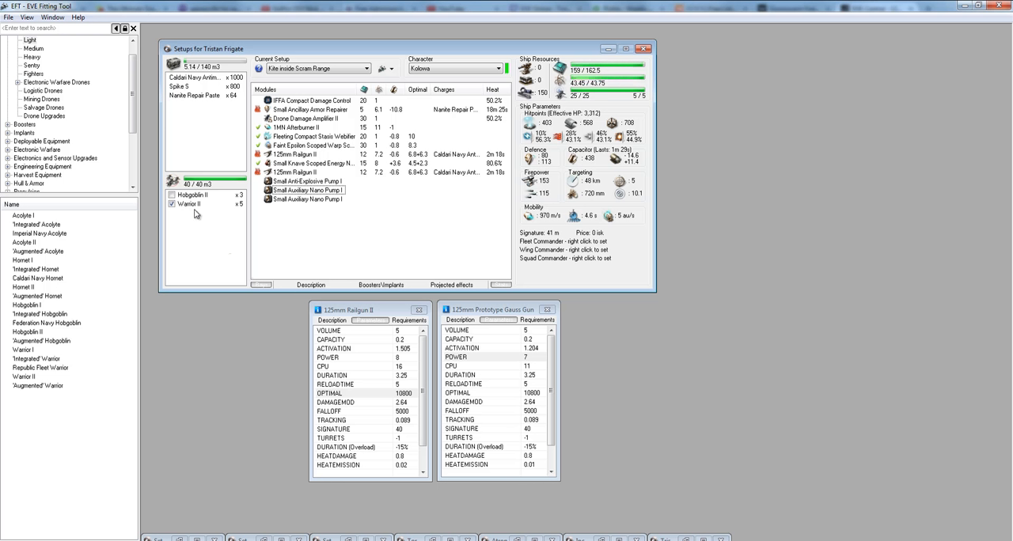
pyautogui.rightClick(192, 195)
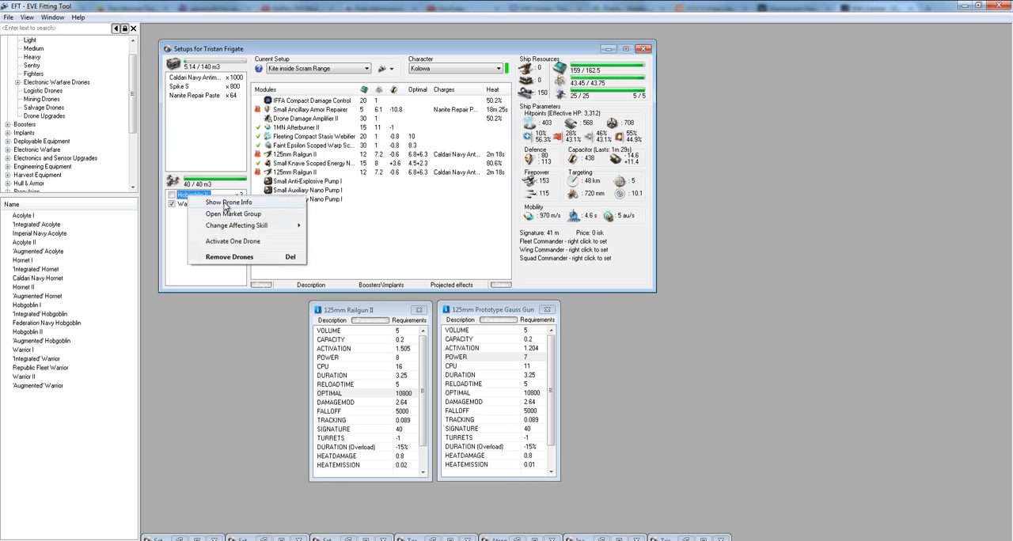
pyautogui.click(230, 202)
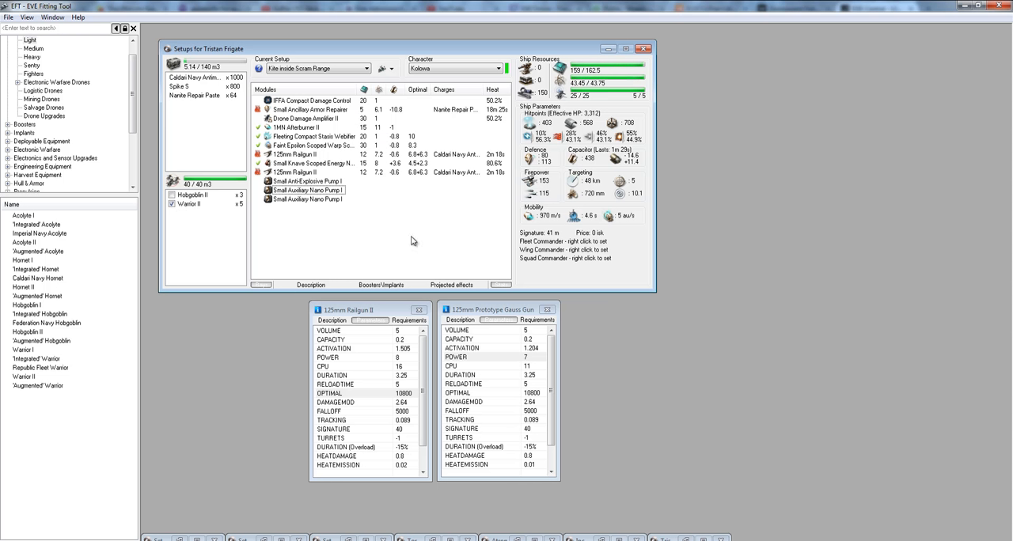
pyautogui.moveTo(411, 240)
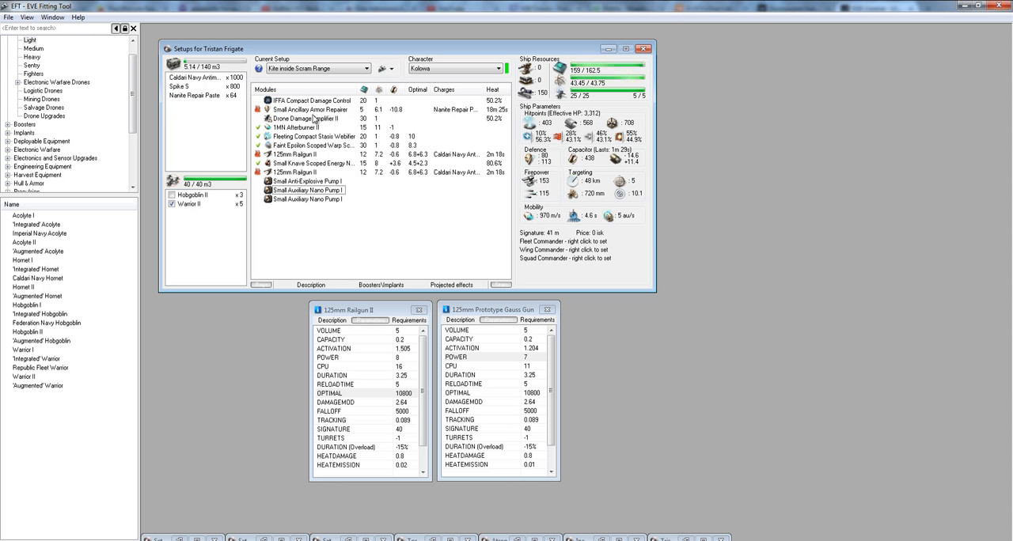
pyautogui.click(310, 109)
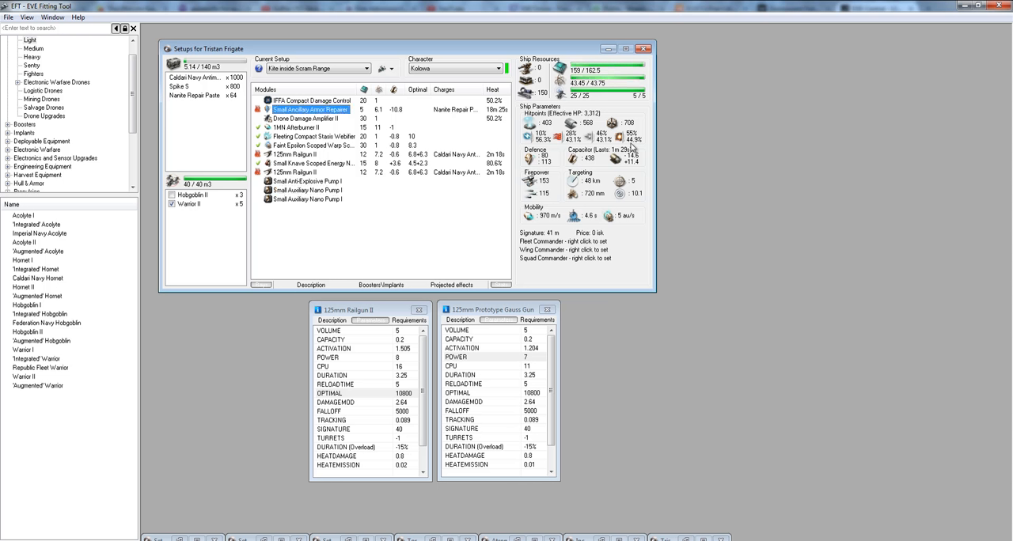
pyautogui.moveTo(336, 164)
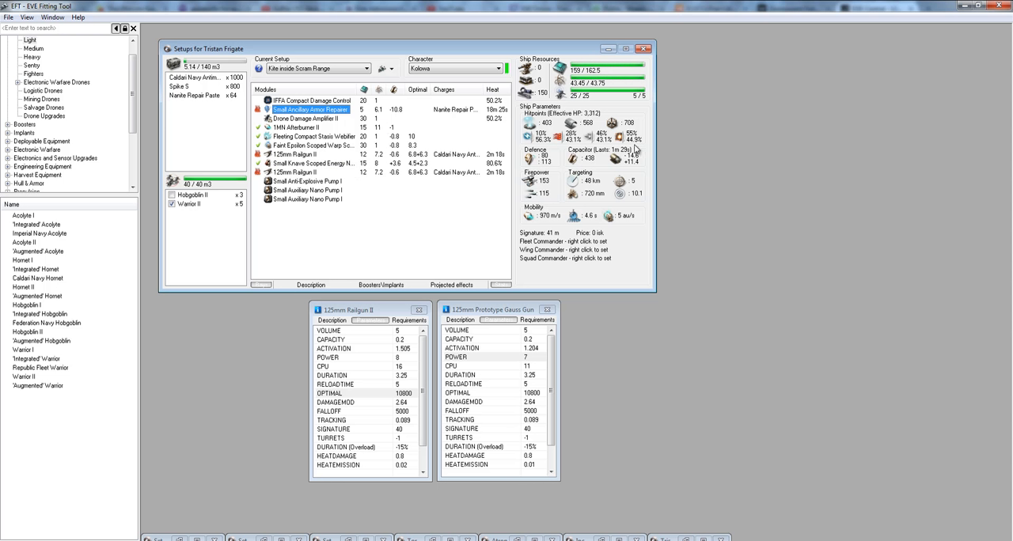
pyautogui.moveTo(633, 148)
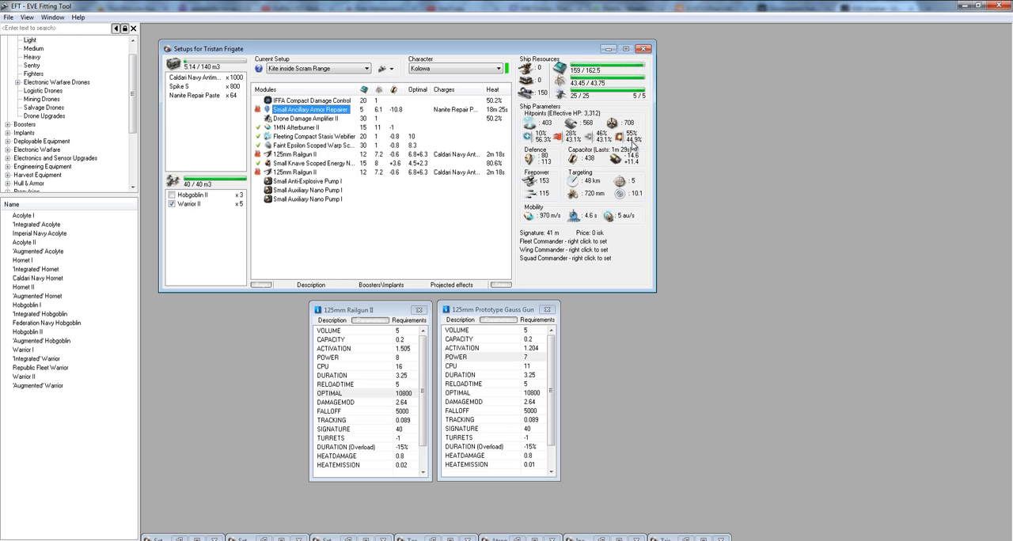
pyautogui.moveTo(633, 148)
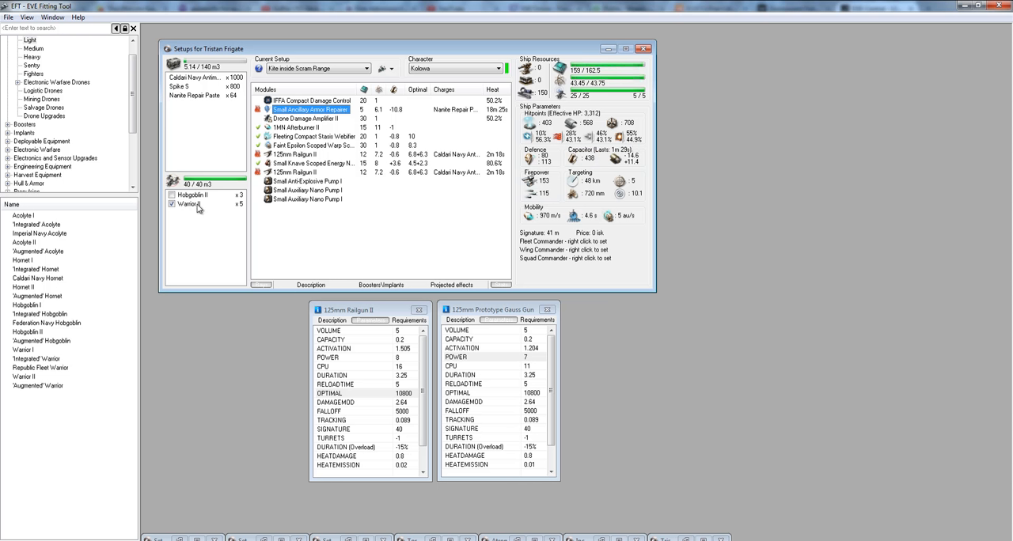
pyautogui.moveTo(189, 211)
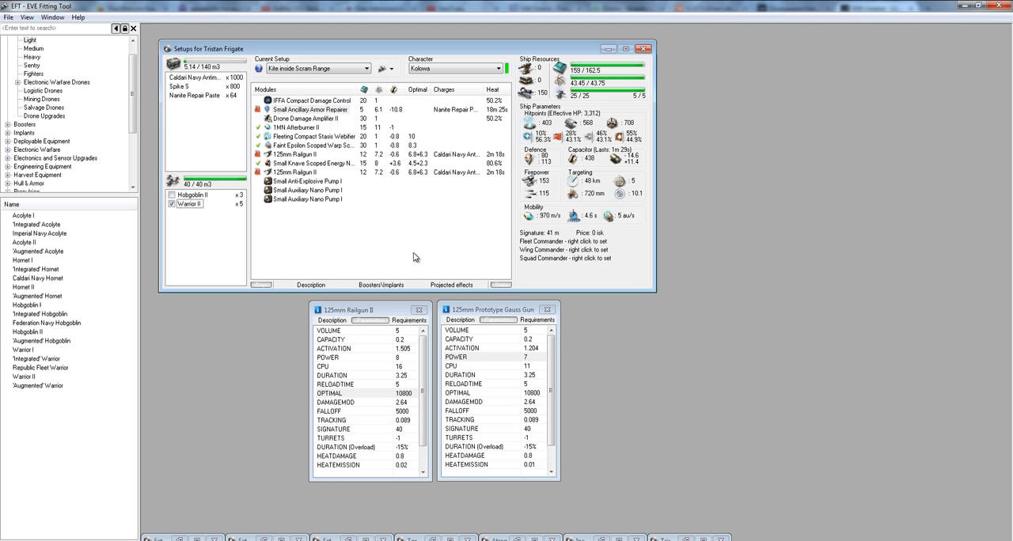
pyautogui.moveTo(249, 240)
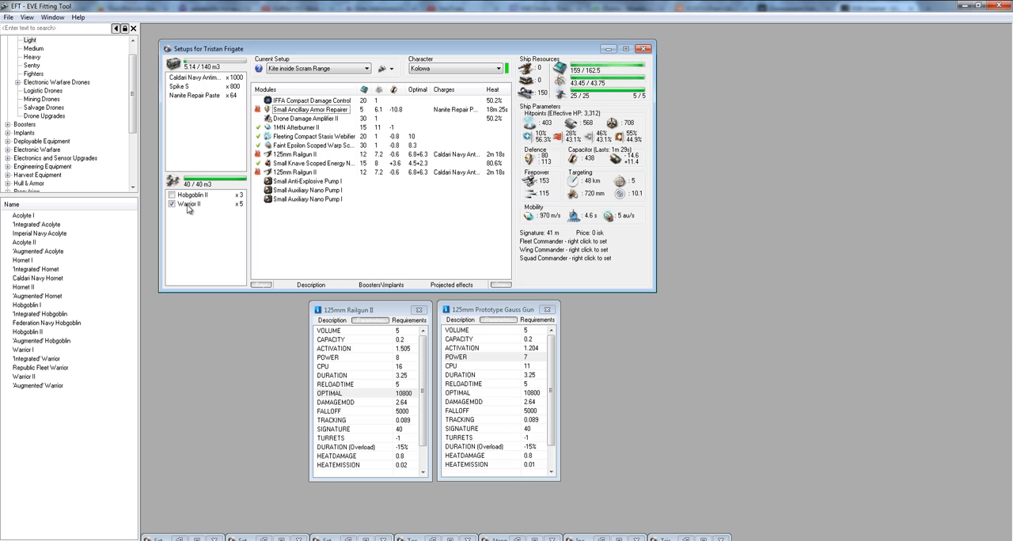
pyautogui.click(189, 204)
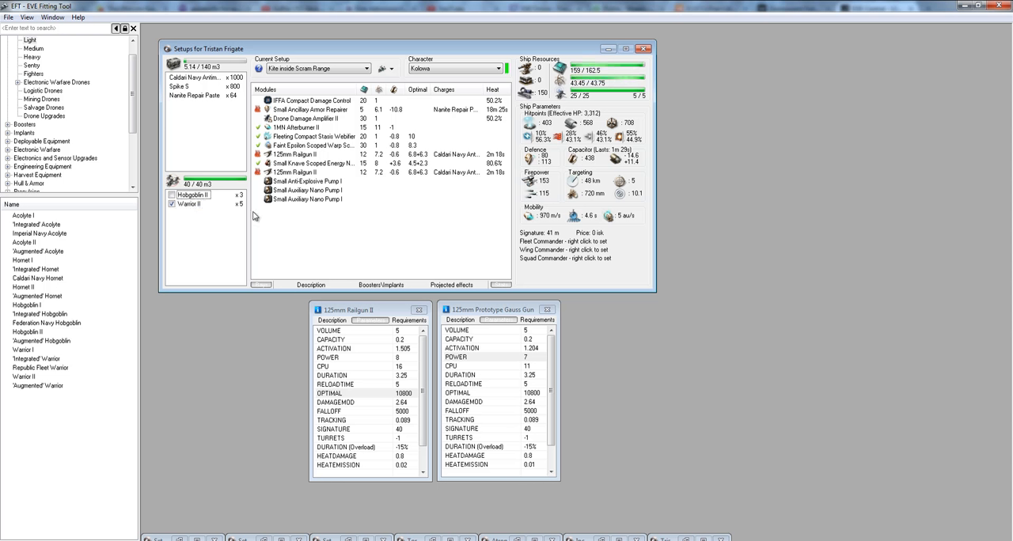
pyautogui.click(311, 109)
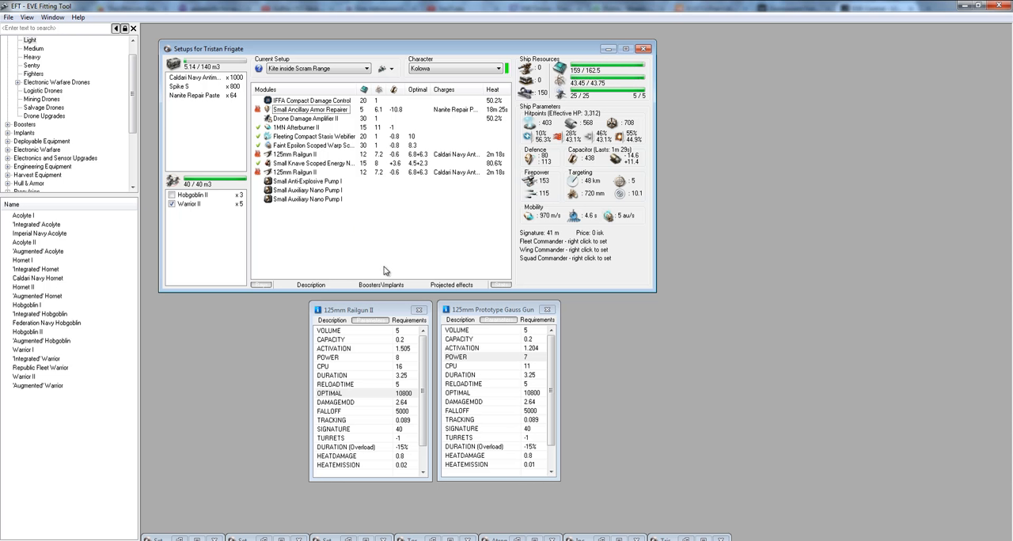
pyautogui.click(382, 284)
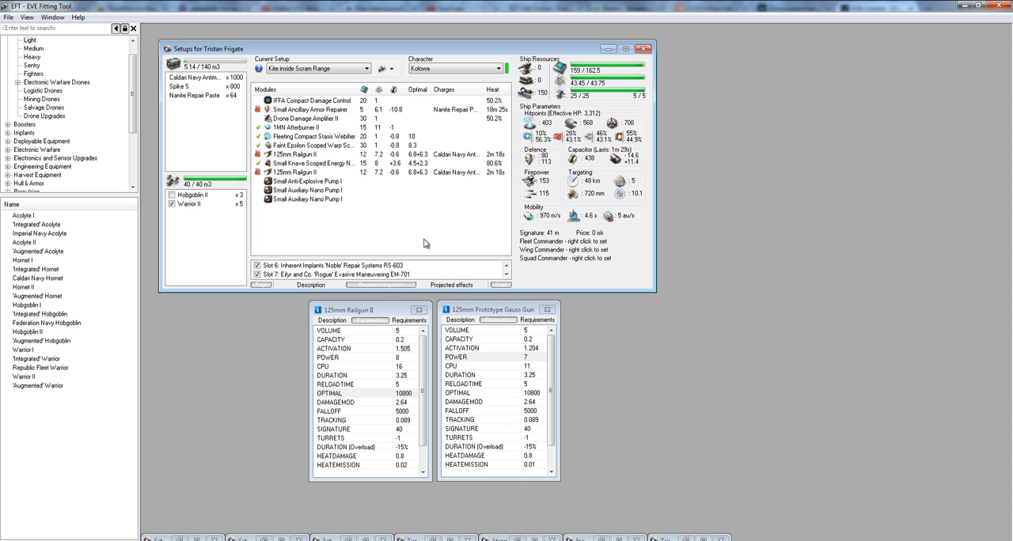
pyautogui.moveTo(387, 200)
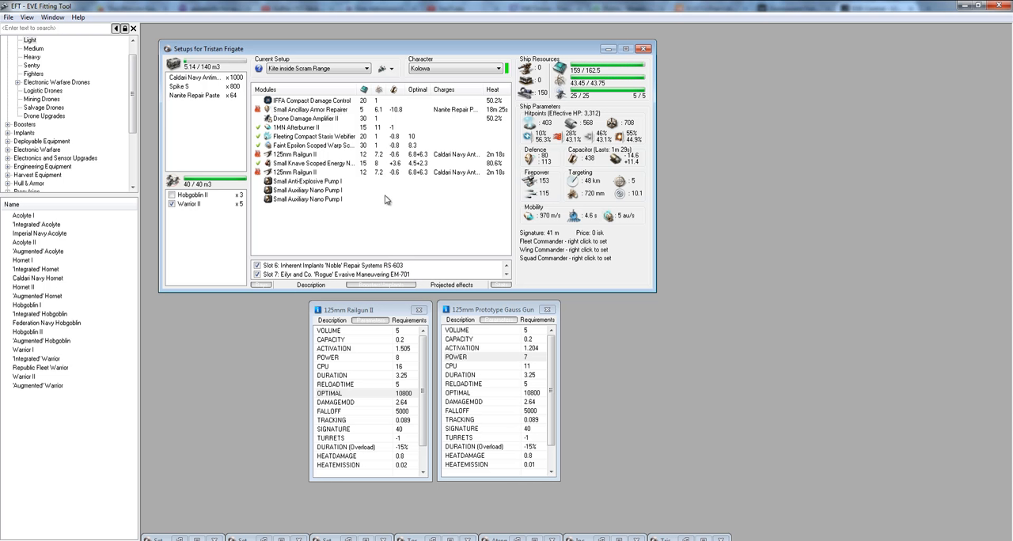
pyautogui.moveTo(644, 333)
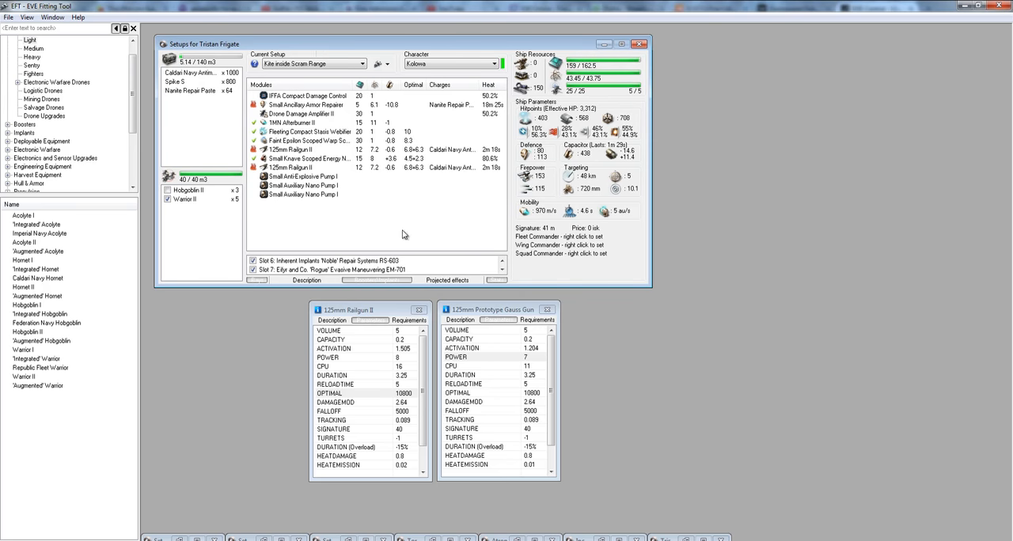
pyautogui.moveTo(344, 232)
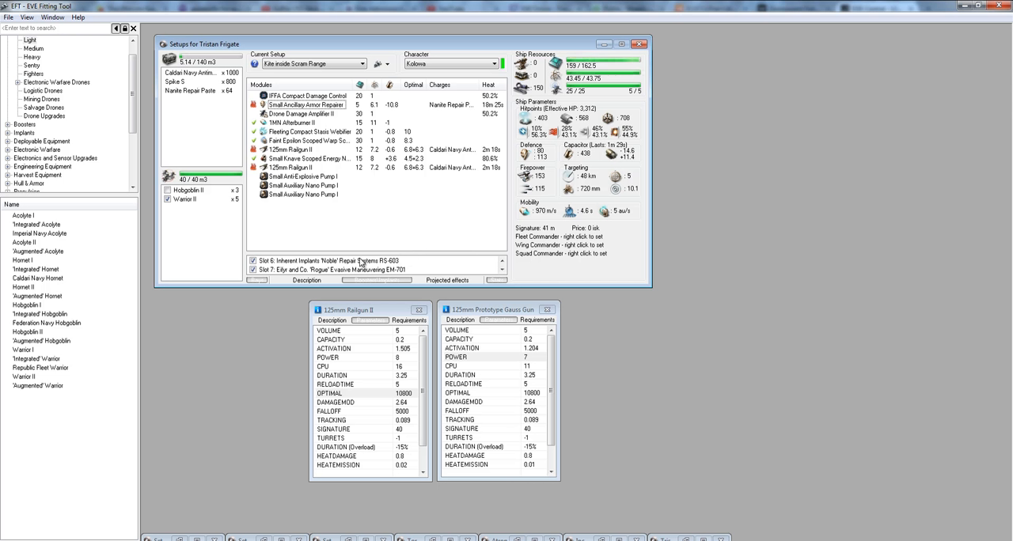
pyautogui.moveTo(354, 243)
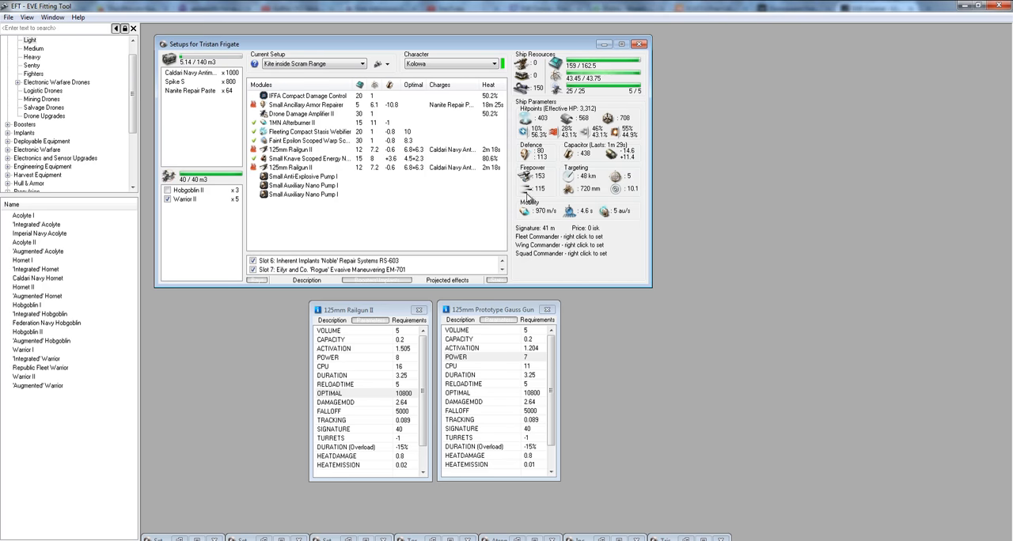
pyautogui.moveTo(444, 219)
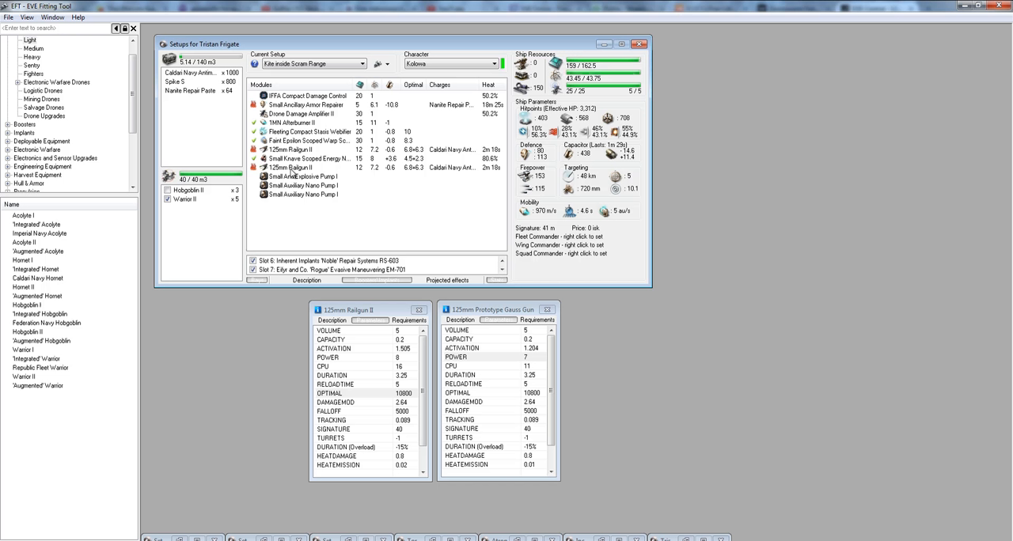
pyautogui.moveTo(532, 177)
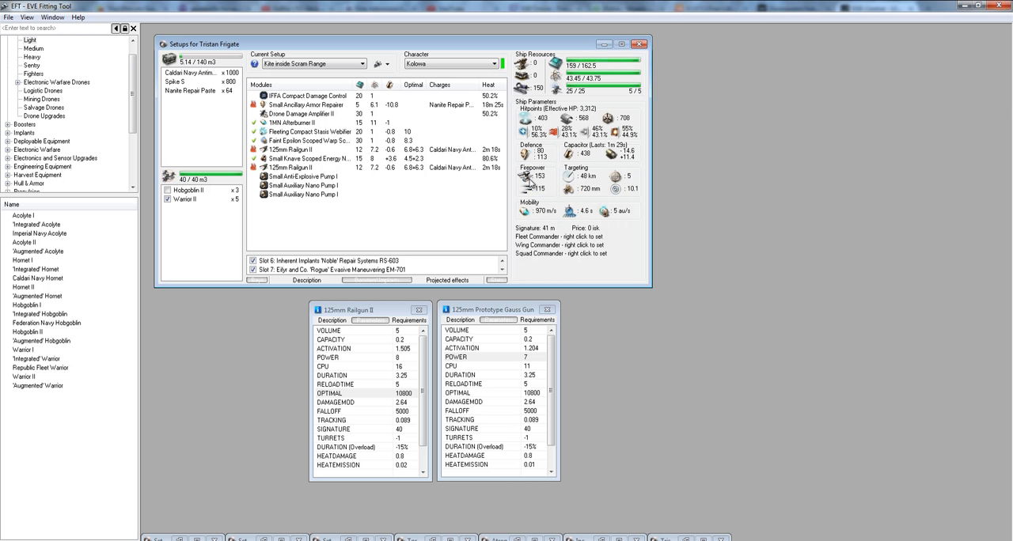
pyautogui.moveTo(531, 182)
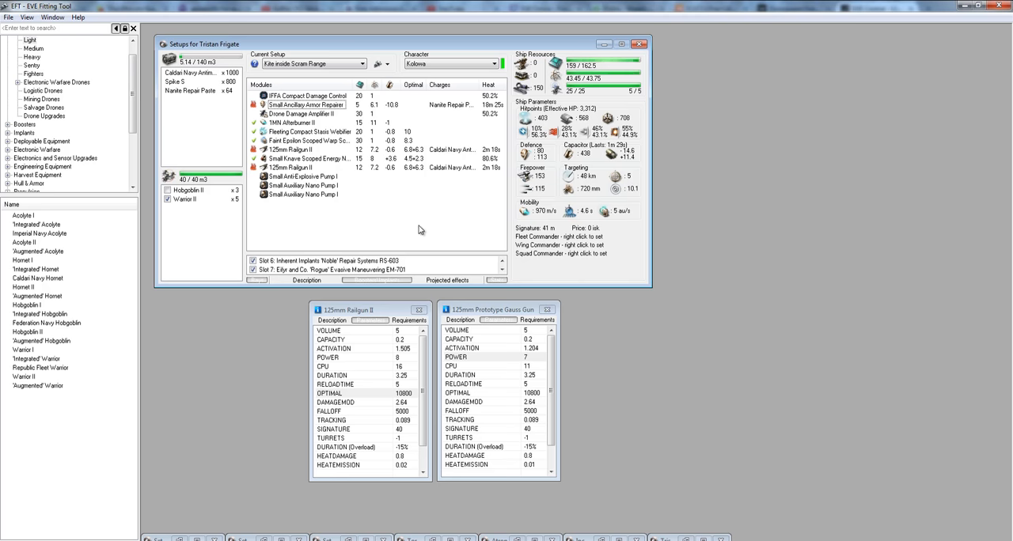
pyautogui.click(328, 261)
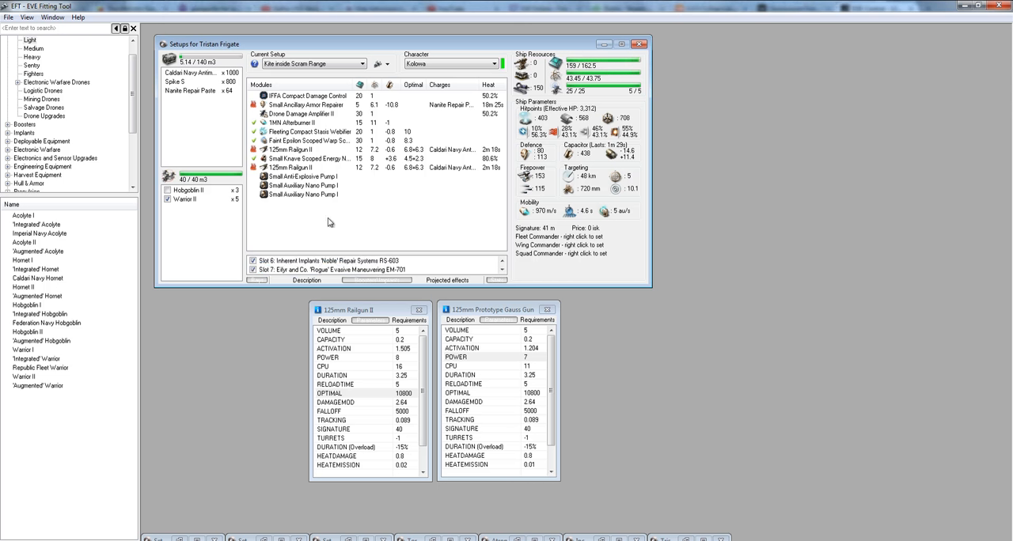
pyautogui.moveTo(322, 224)
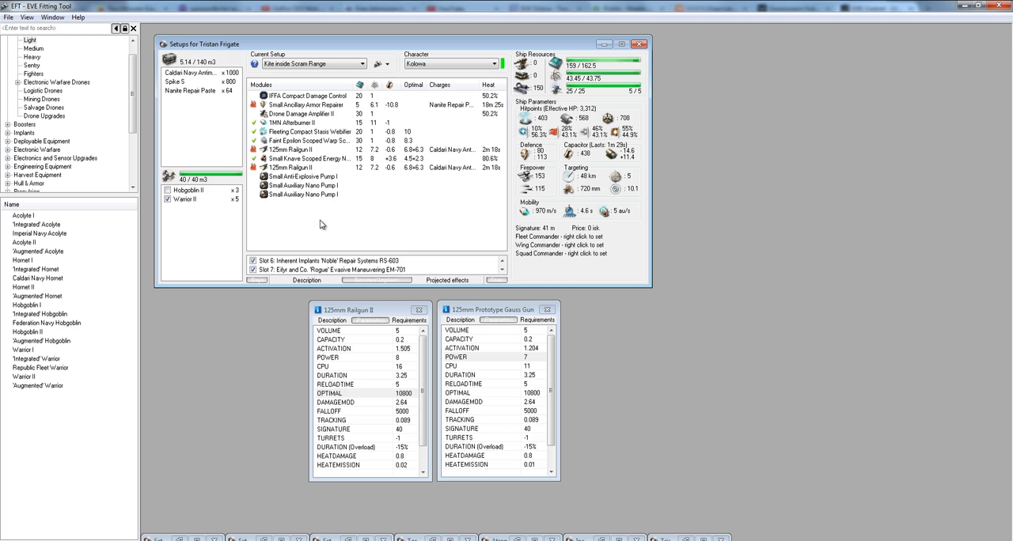
pyautogui.click(307, 105)
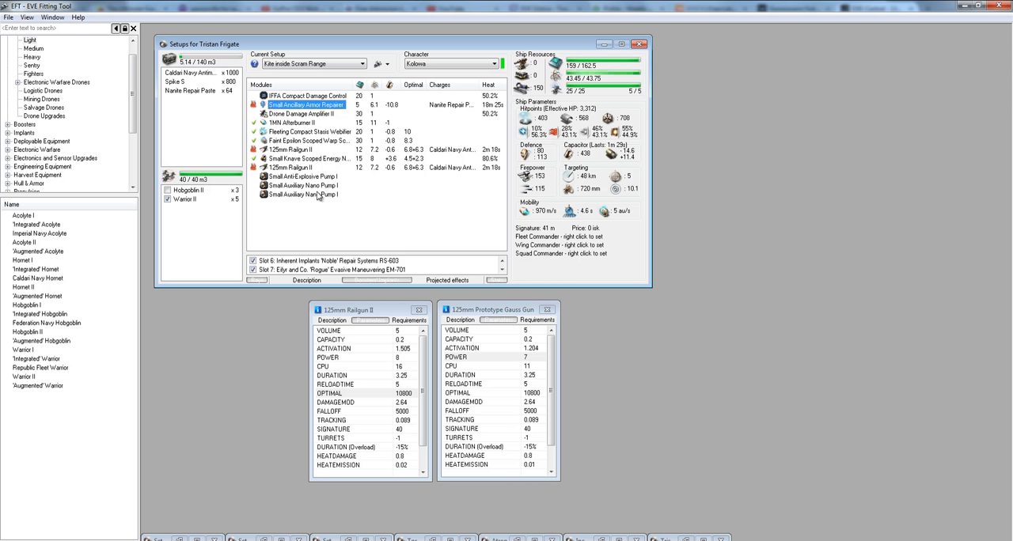
pyautogui.click(333, 269)
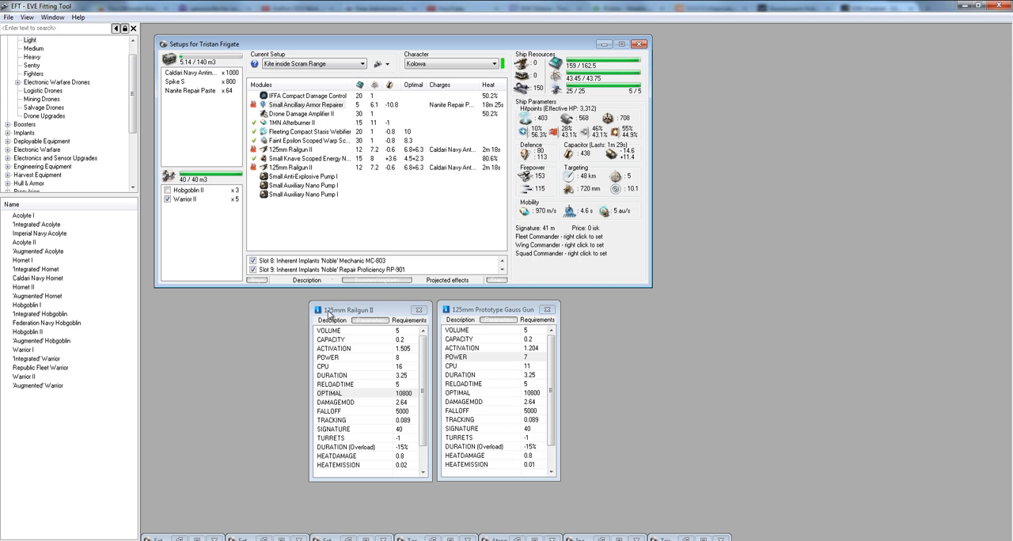
# Select the Repair Proficiency RP-901 and 'Noble' Hull Upgrades HG-1001 implants in the list.
pyautogui.click(332, 270)
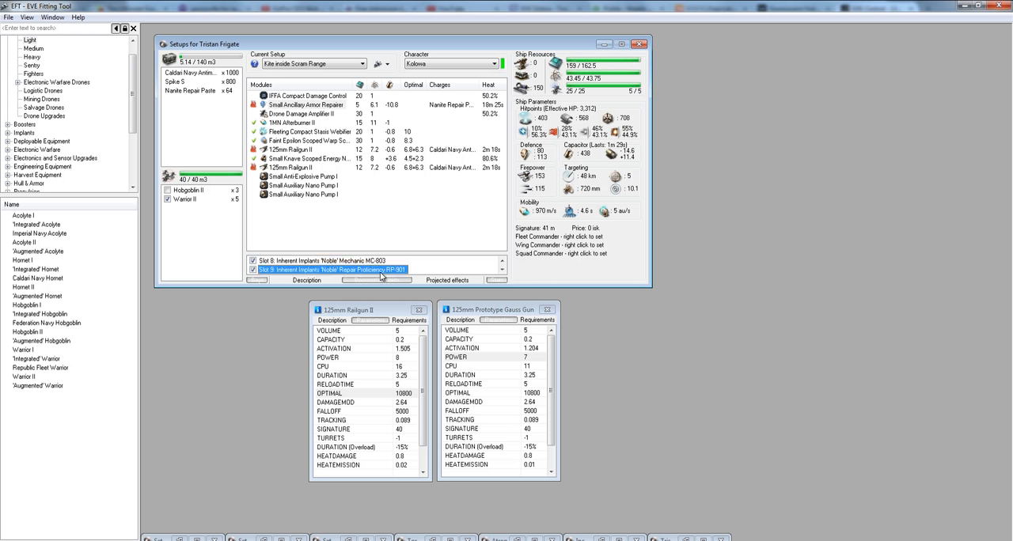
pyautogui.moveTo(399, 276)
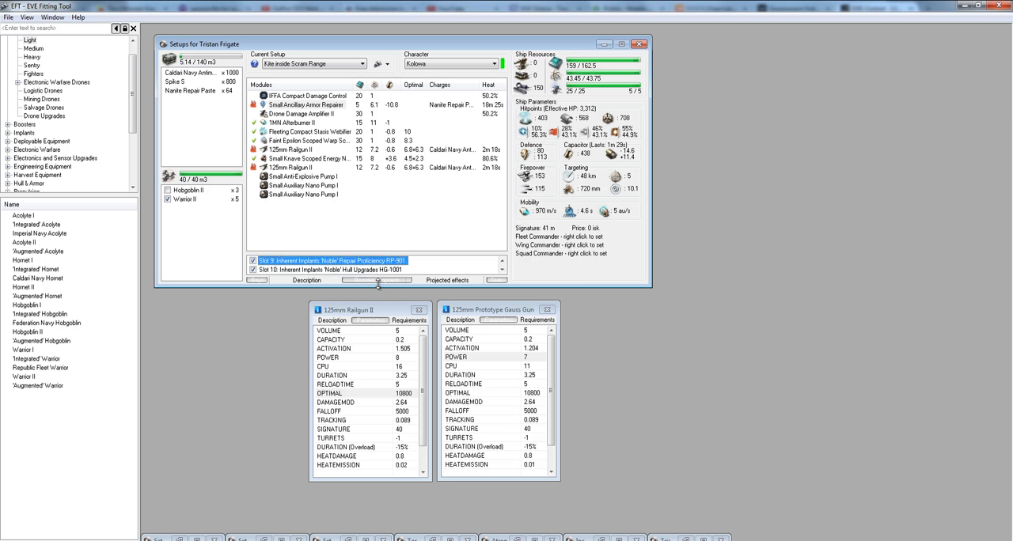
pyautogui.click(330, 268)
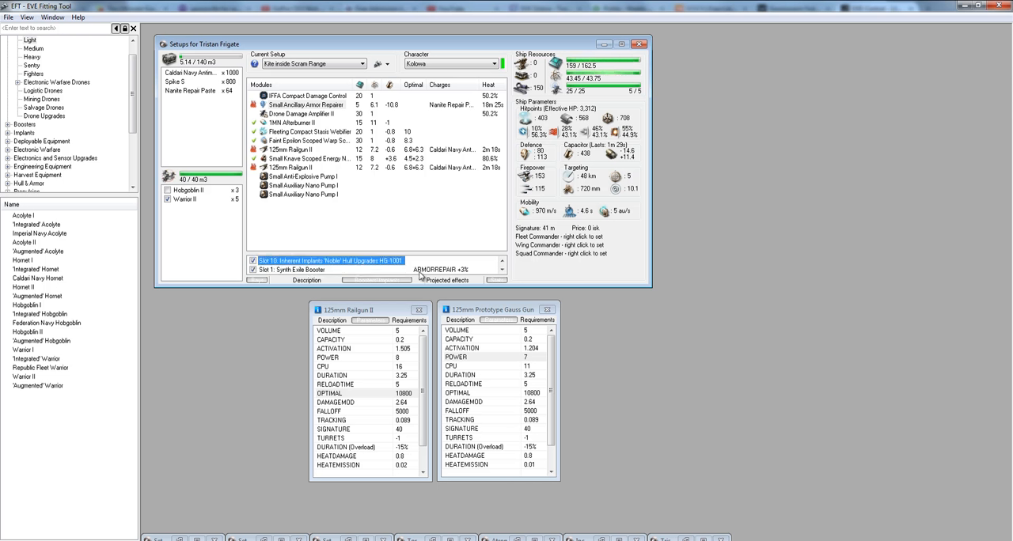
# View and close the Synth Exile Booster's details, then collapse the Boosters/Implants panel.
pyautogui.click(317, 270)
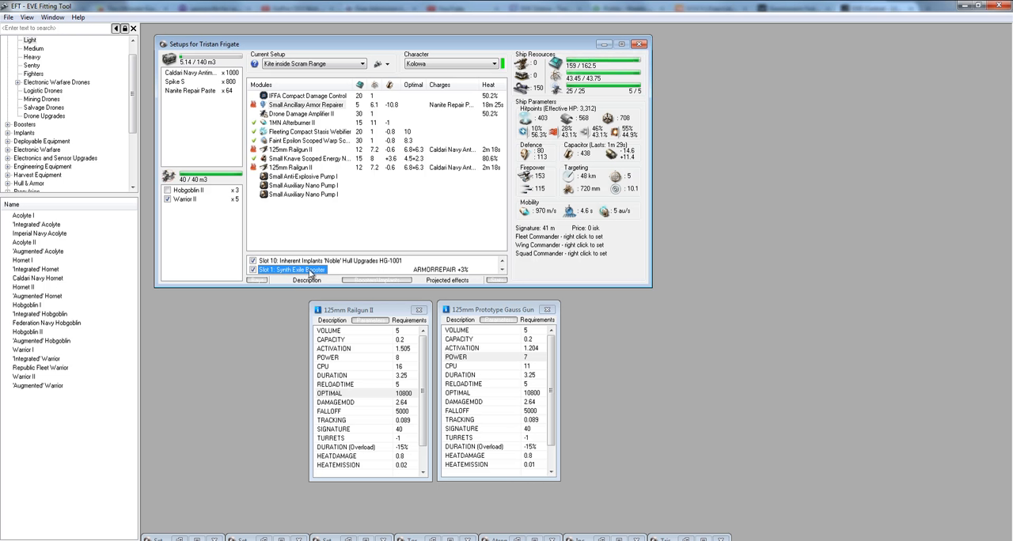
pyautogui.moveTo(311, 275)
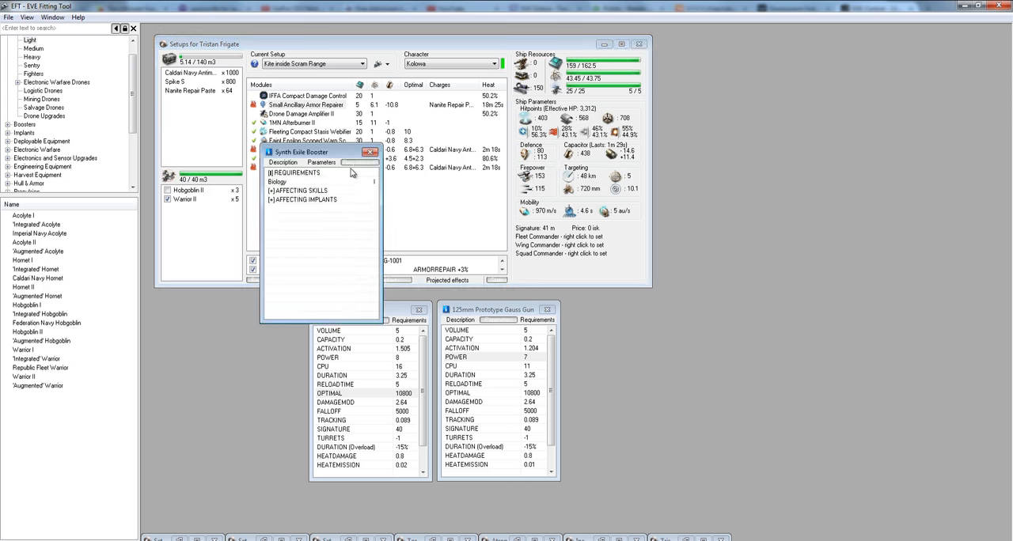
pyautogui.click(299, 190)
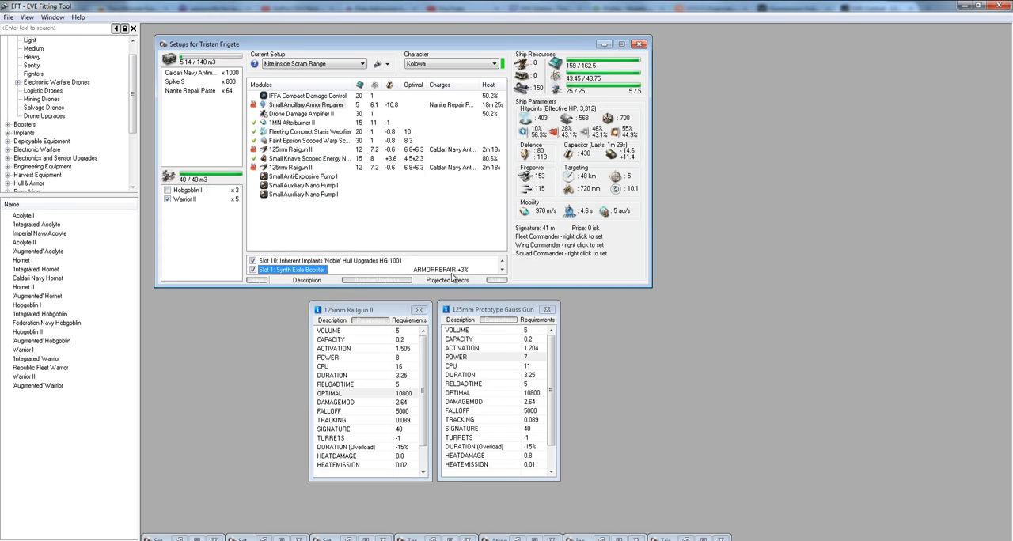
pyautogui.moveTo(301, 310)
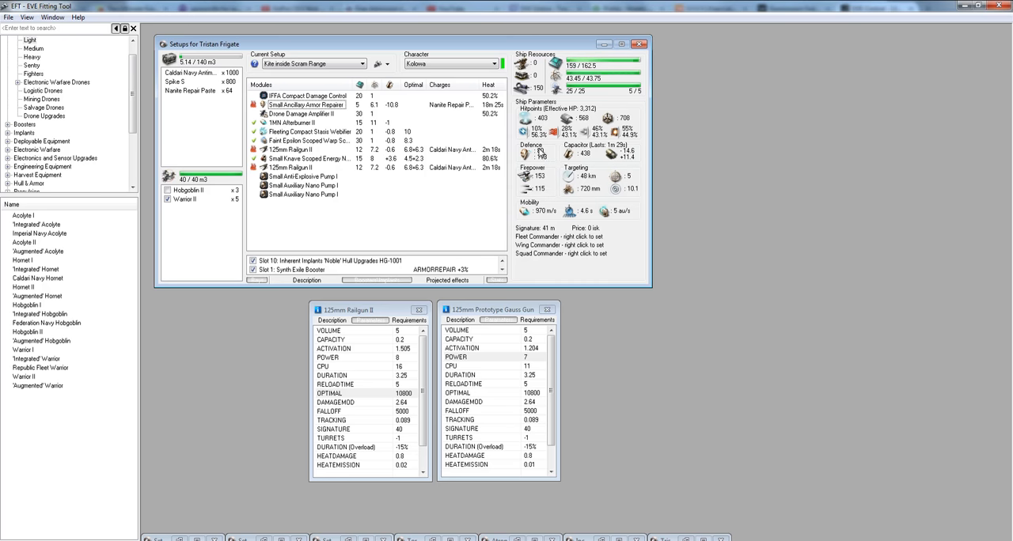
pyautogui.moveTo(411, 276)
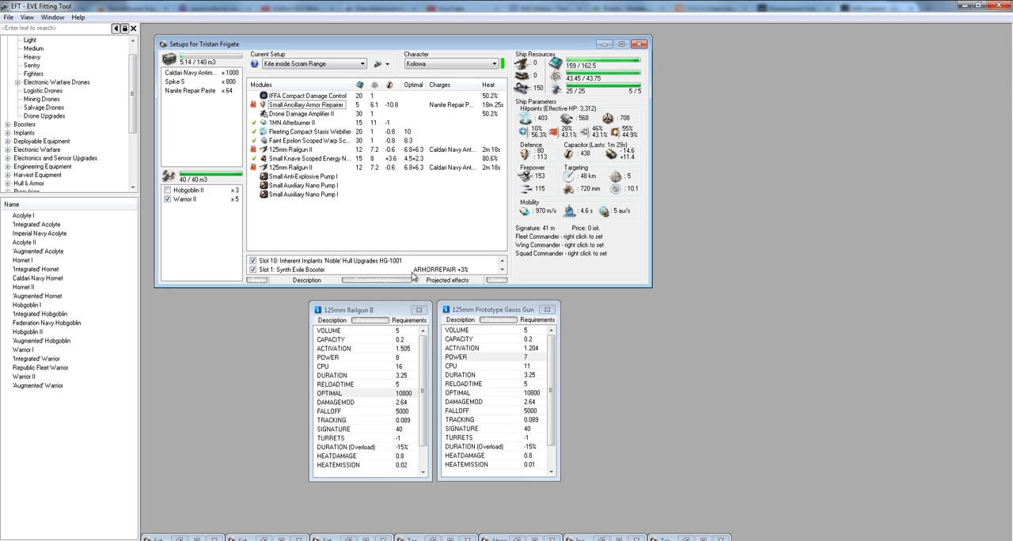
pyautogui.click(375, 280)
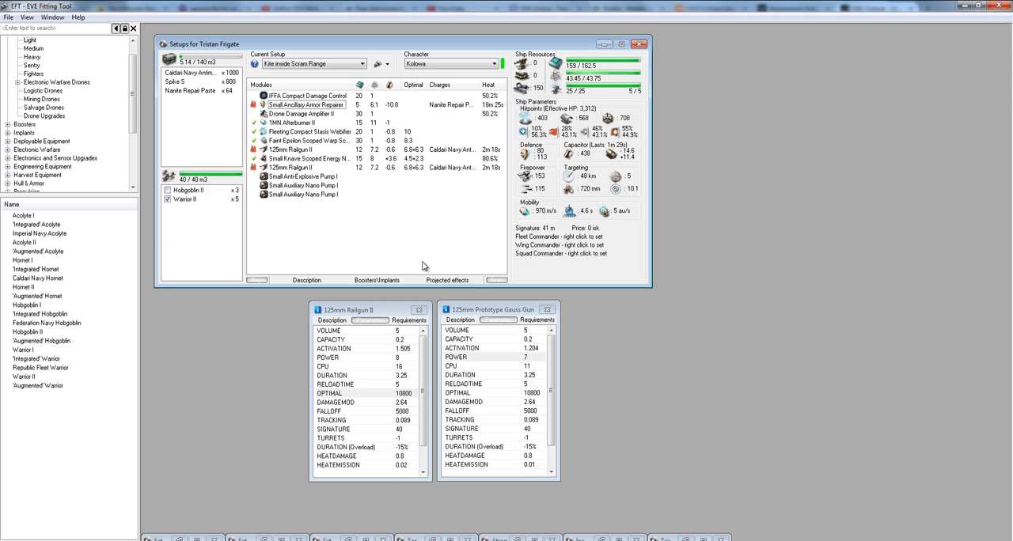
pyautogui.moveTo(380, 307)
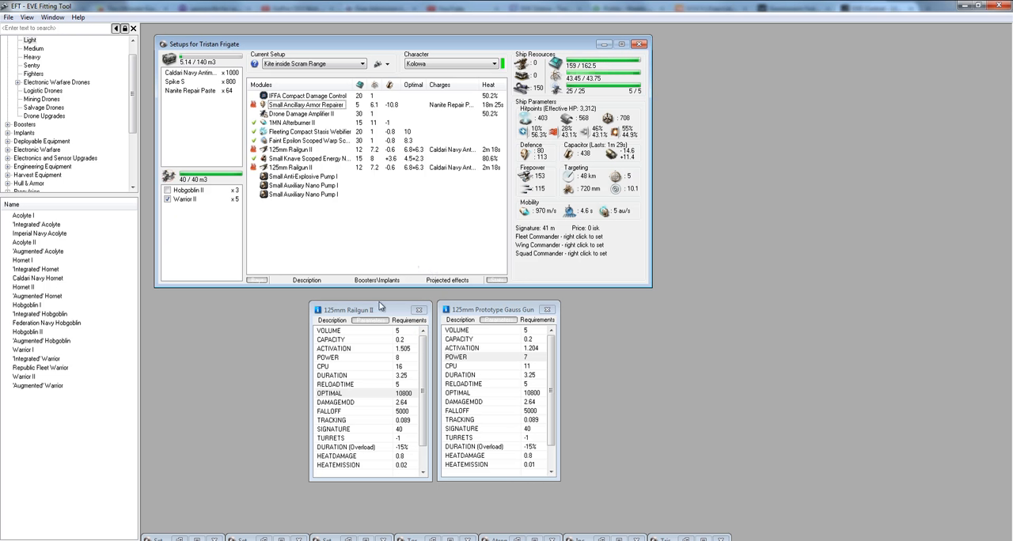
pyautogui.moveTo(380, 307)
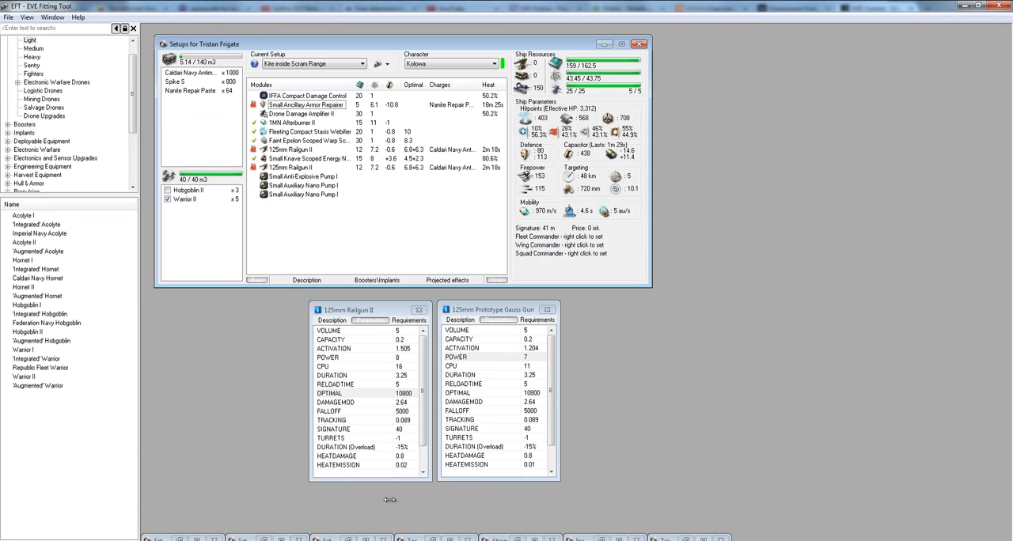
pyautogui.moveTo(223, 309)
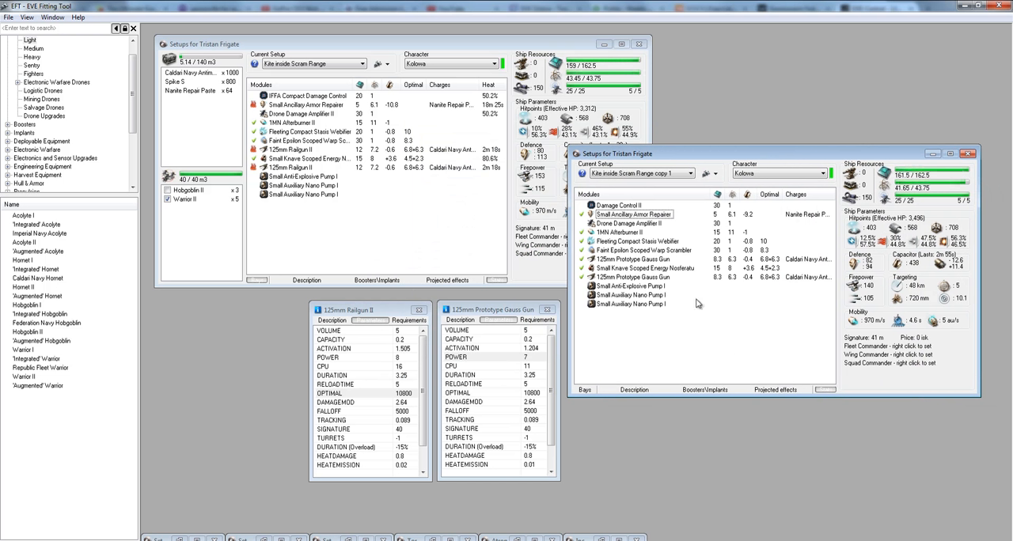
# Bring up the Incursus fit beside the Tristan, showing 172 DPS at 3,059 m/s.
pyautogui.click(631, 277)
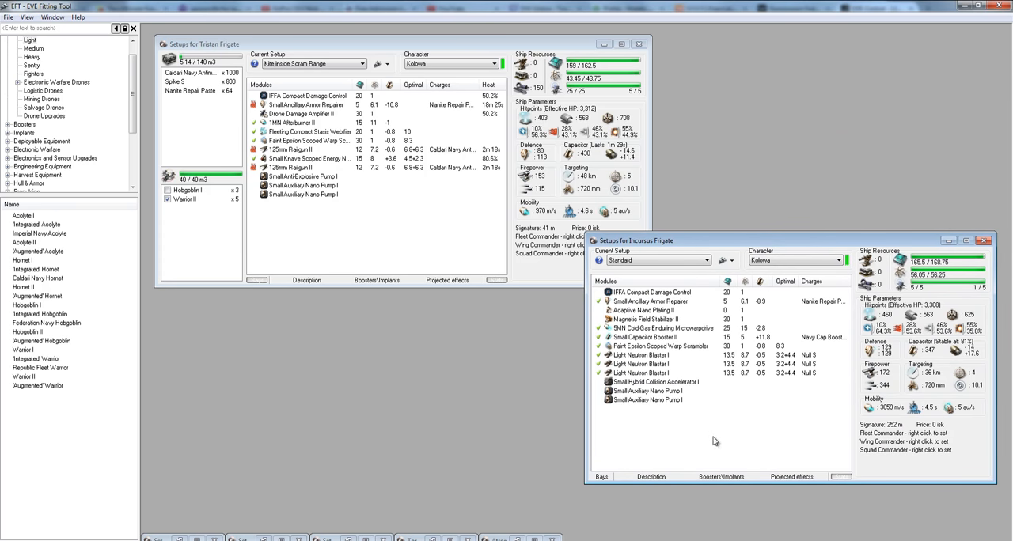
pyautogui.moveTo(771, 429)
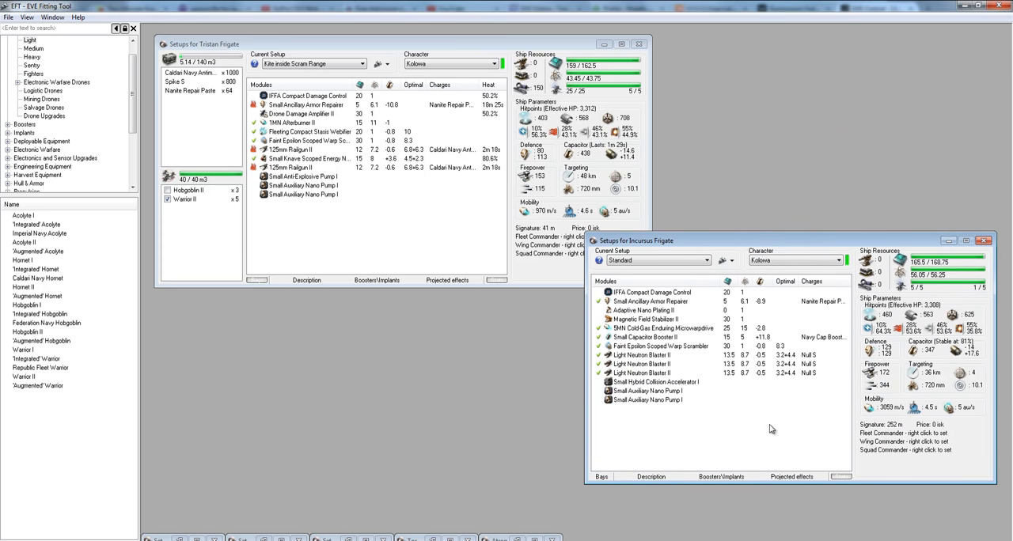
# Load Caldari Navy Antimatter Charge S into the Incursus's three Light Neutron Blaster IIs.
pyautogui.click(641, 354)
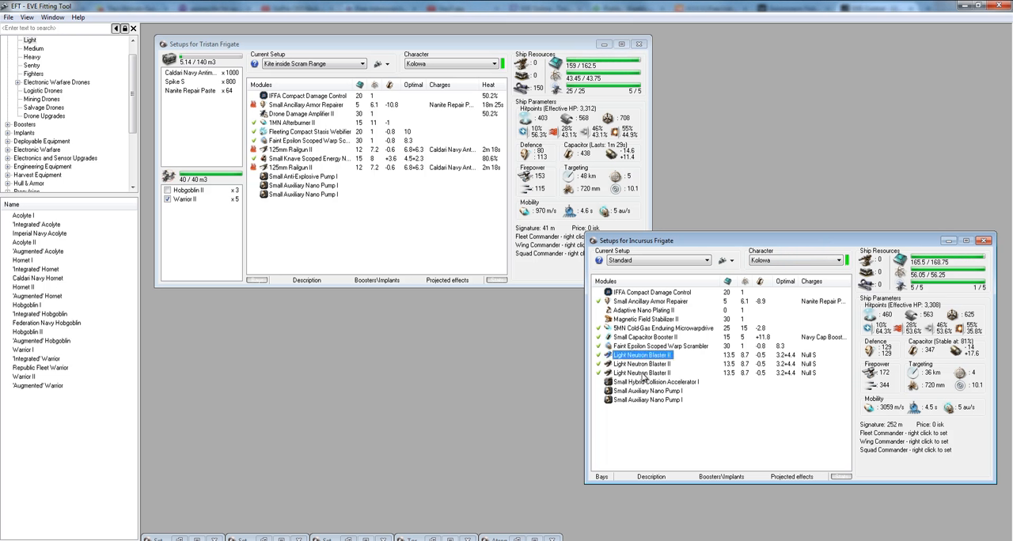
pyautogui.rightClick(641, 354)
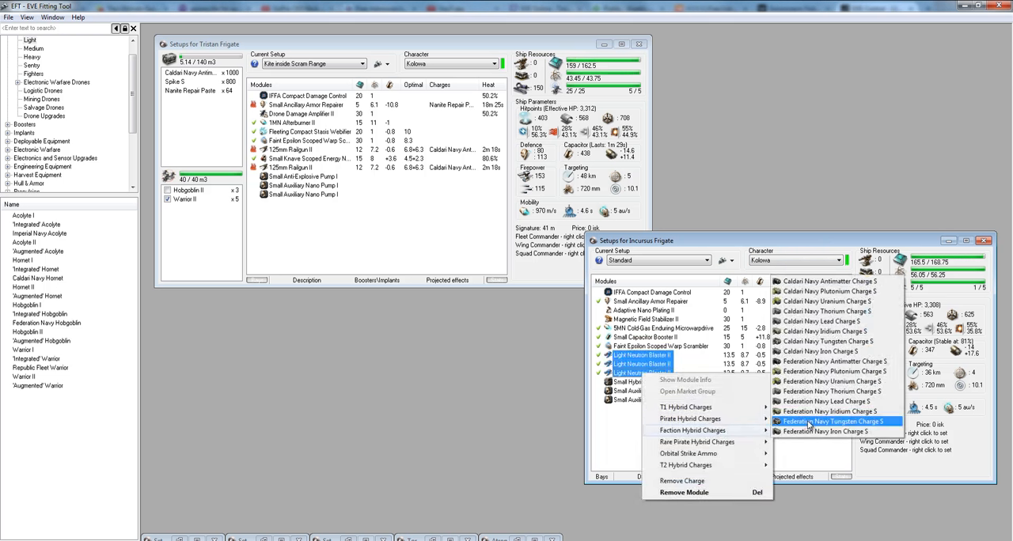
pyautogui.click(835, 421)
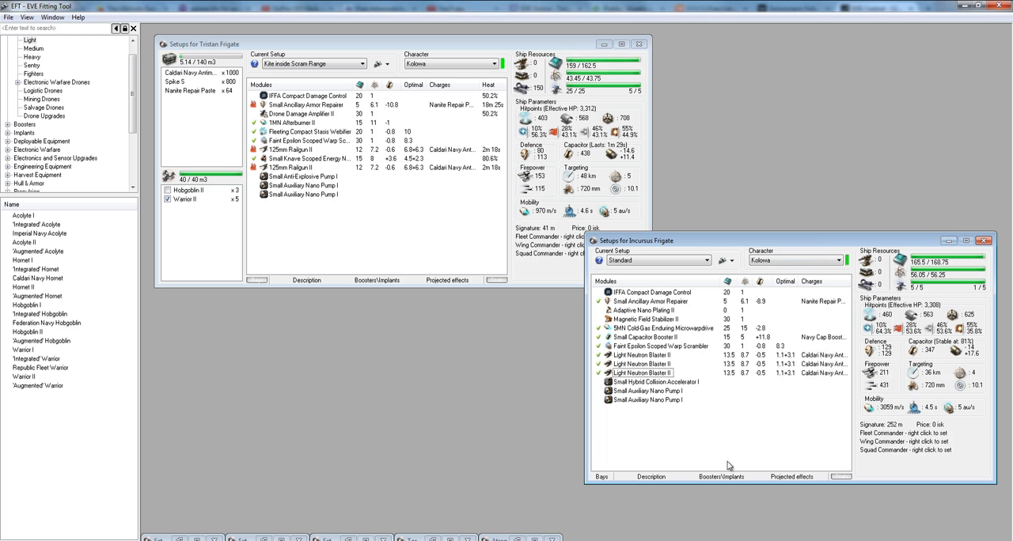
pyautogui.moveTo(881, 418)
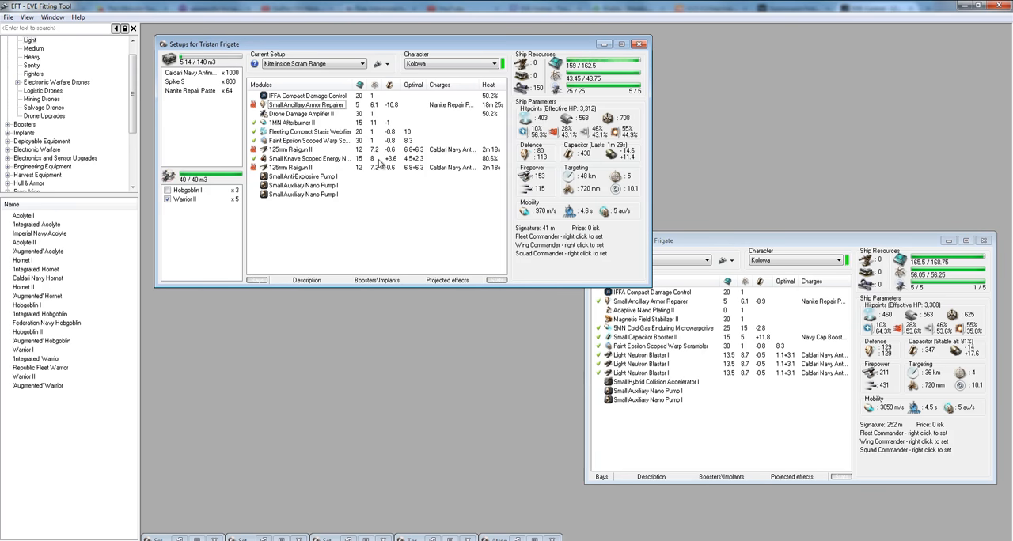
pyautogui.moveTo(388, 246)
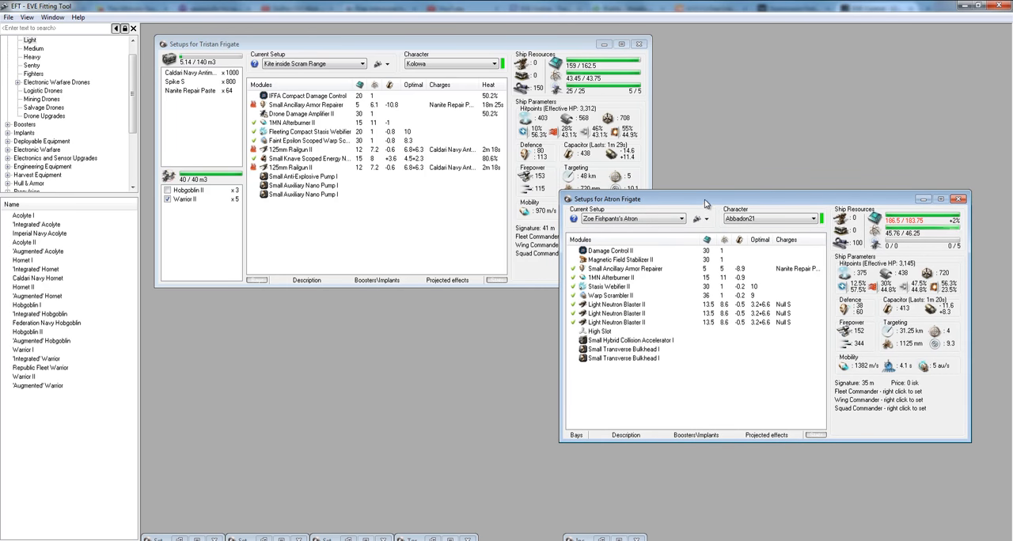
pyautogui.moveTo(679, 372)
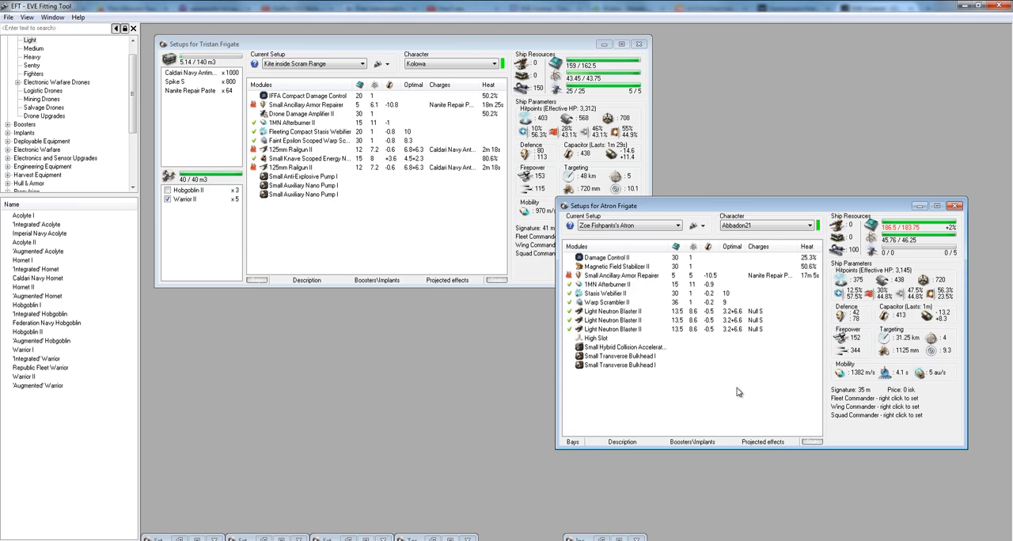
pyautogui.moveTo(860, 329)
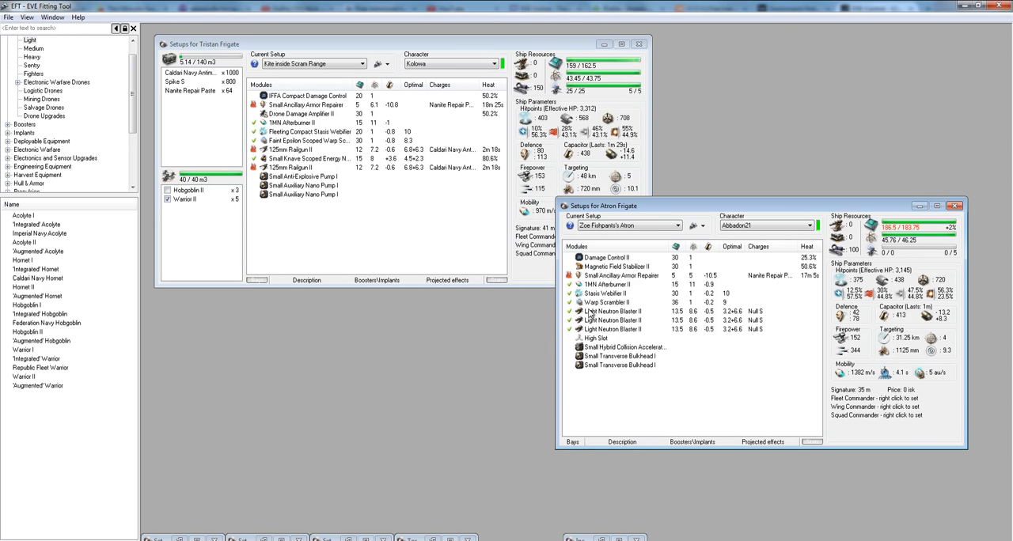
# Try Caldari Navy Antimatter Charge S in the Atron's blasters, then reopen charge options to revert.
pyautogui.rightClick(611, 320)
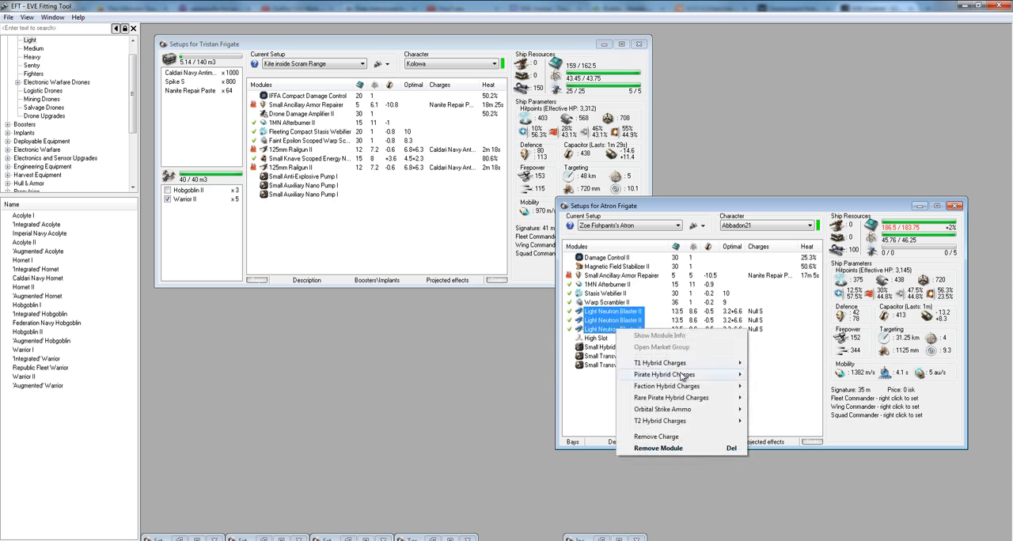
pyautogui.click(667, 386)
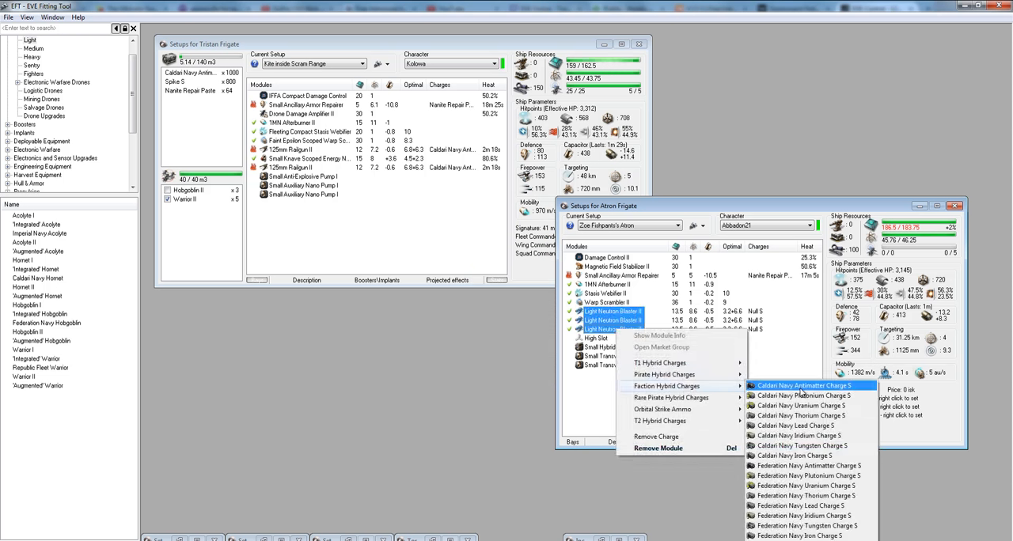
pyautogui.click(805, 385)
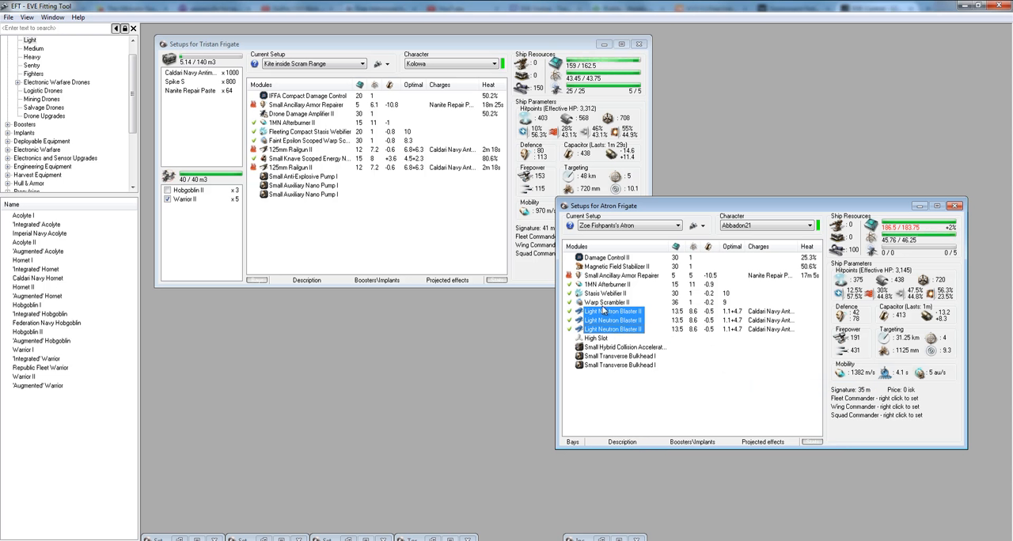
pyautogui.rightClick(613, 320)
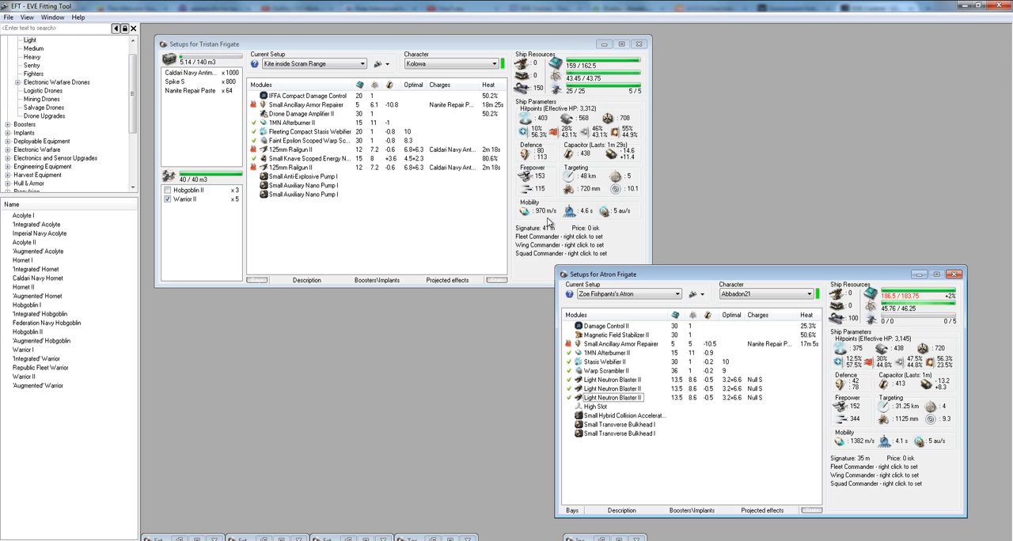
pyautogui.moveTo(631, 380)
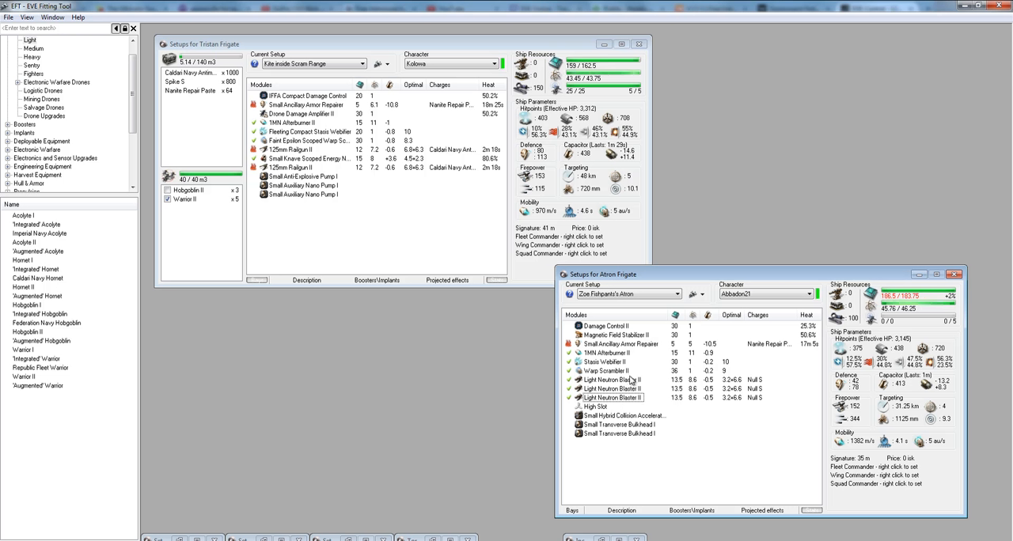
# Load the Atron's Light Neutron Blasters with Caldari Navy Antimatter, raising DPS to 220.
pyautogui.click(609, 380)
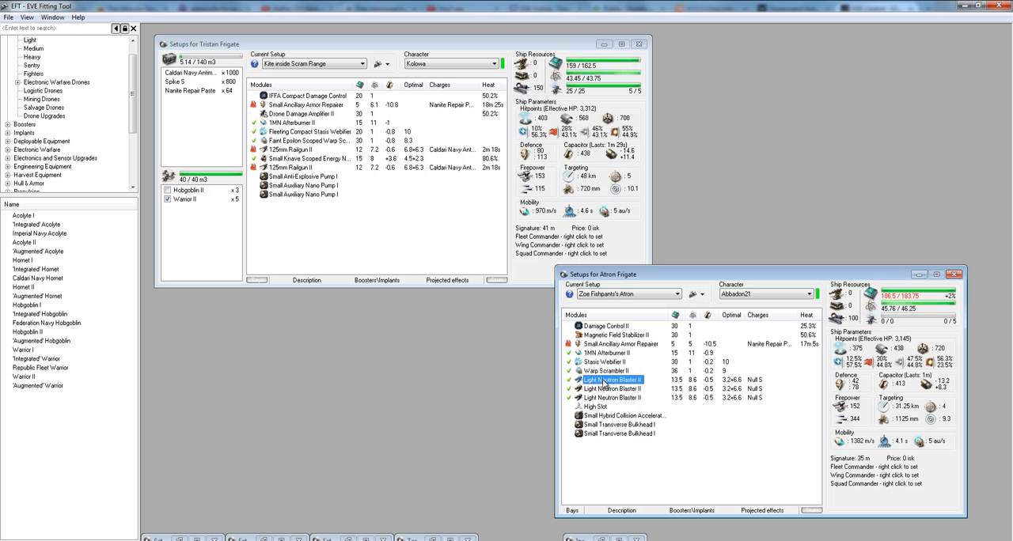
pyautogui.rightClick(613, 388)
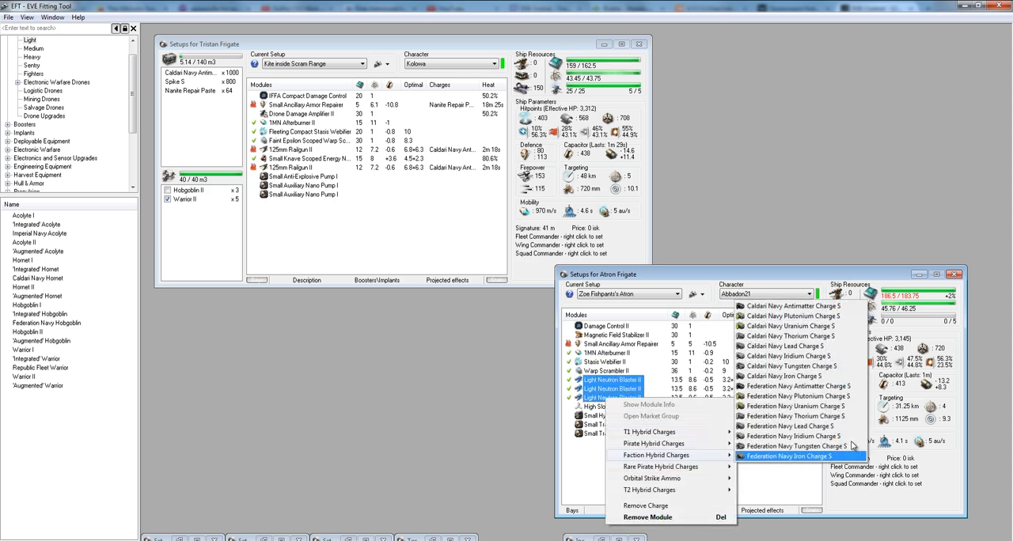
pyautogui.click(792, 456)
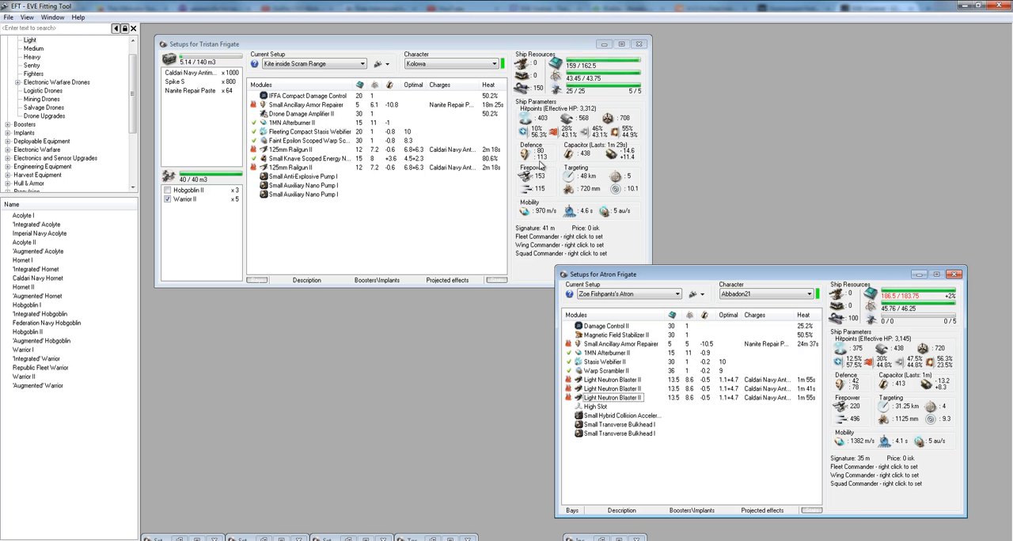
pyautogui.moveTo(295, 209)
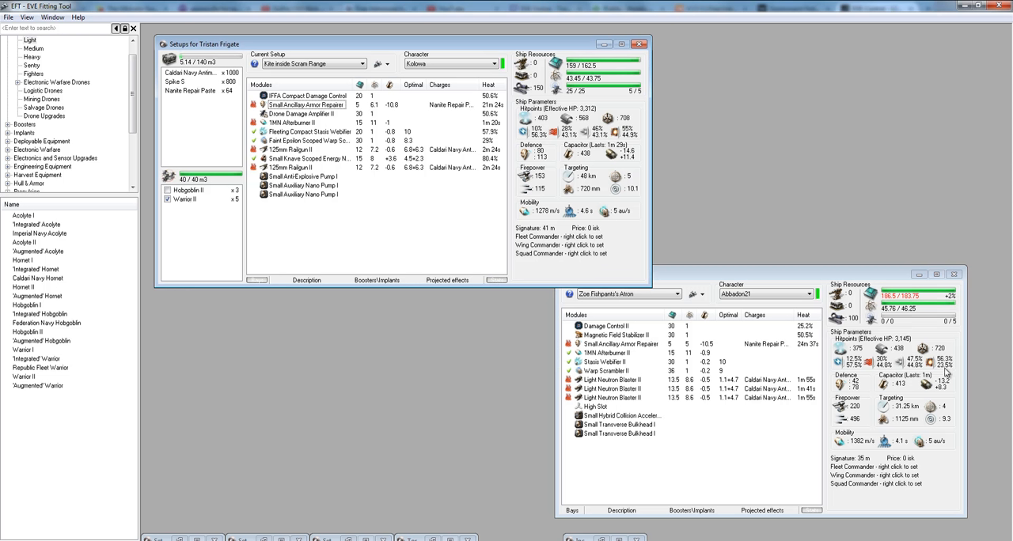
pyautogui.moveTo(947, 362)
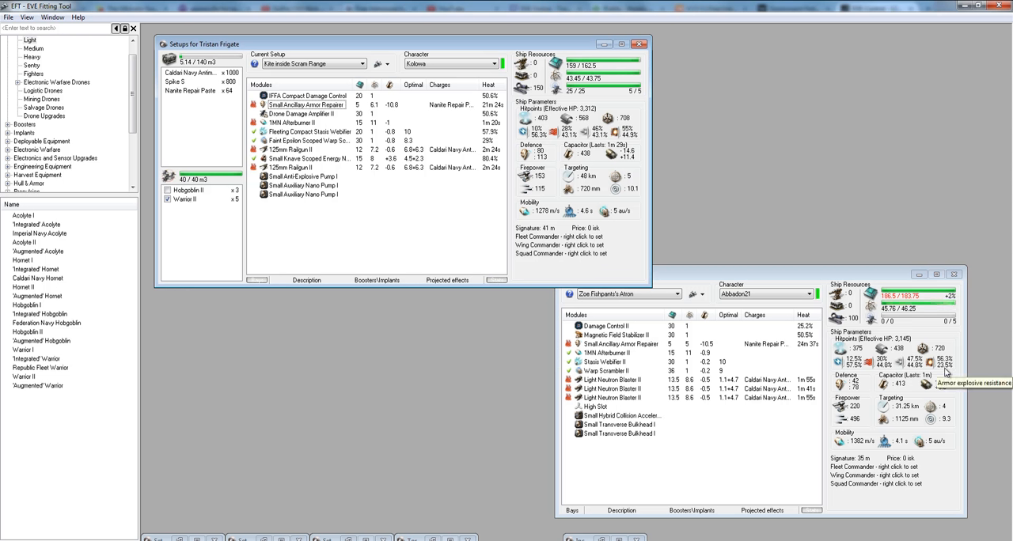
pyautogui.moveTo(884, 374)
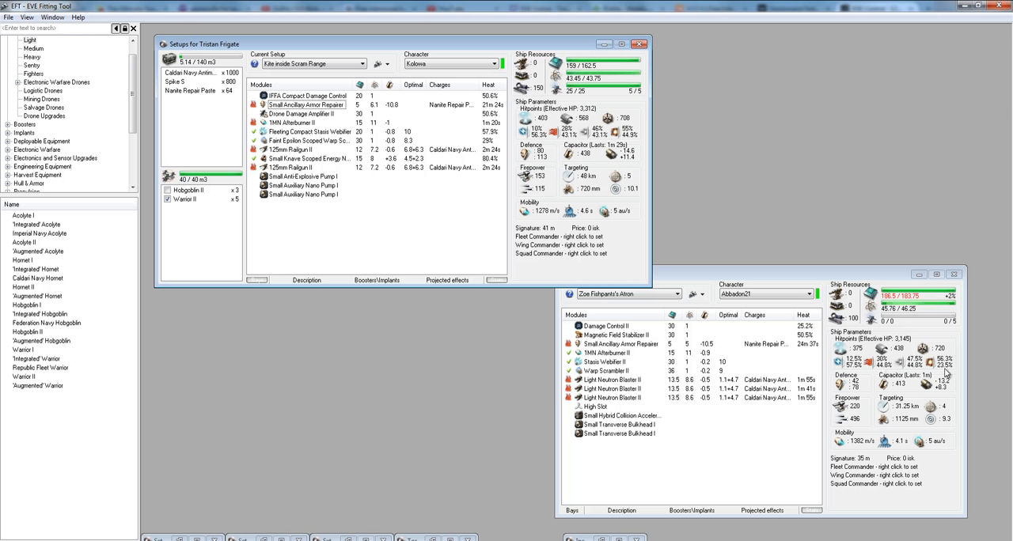
pyautogui.moveTo(946, 372)
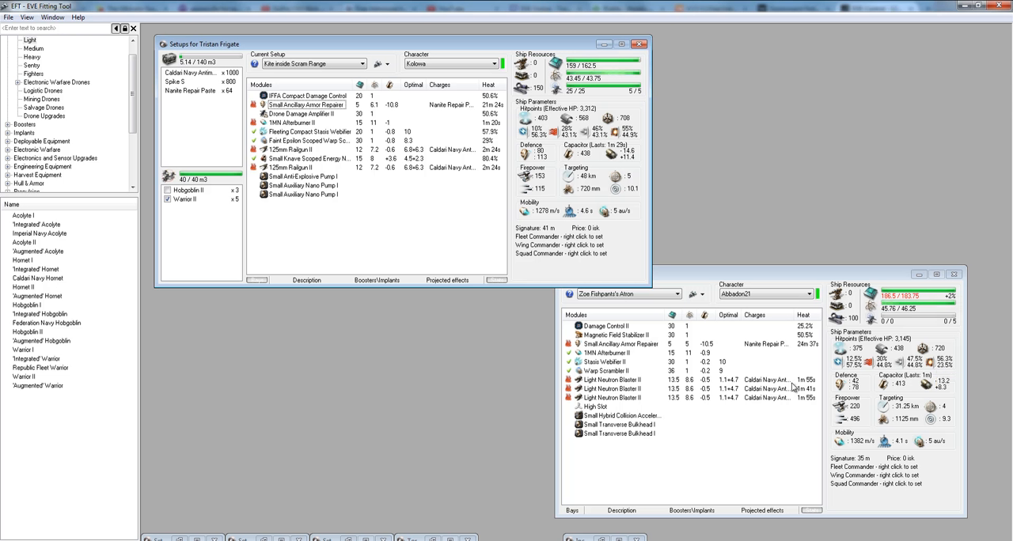
pyautogui.moveTo(851, 383)
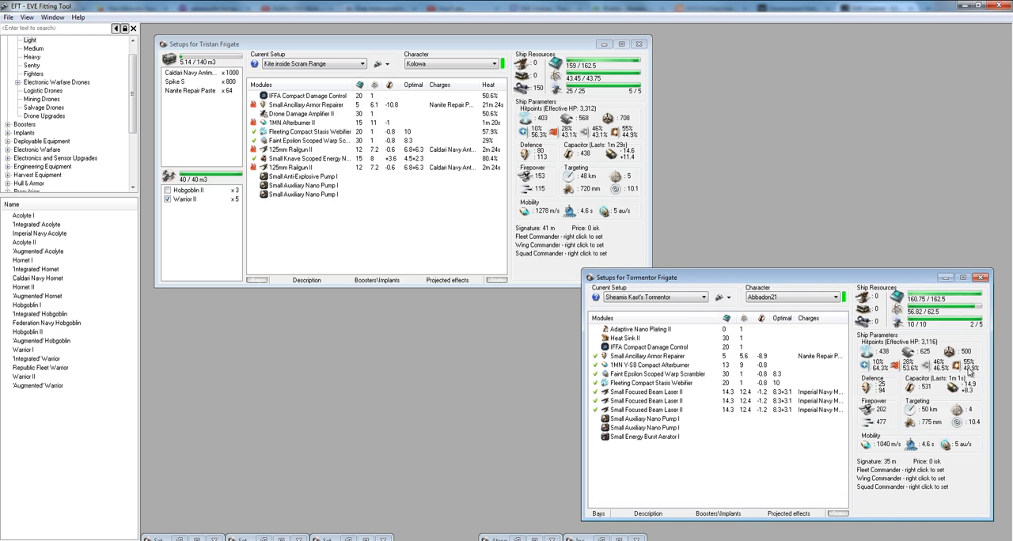
pyautogui.moveTo(970, 367)
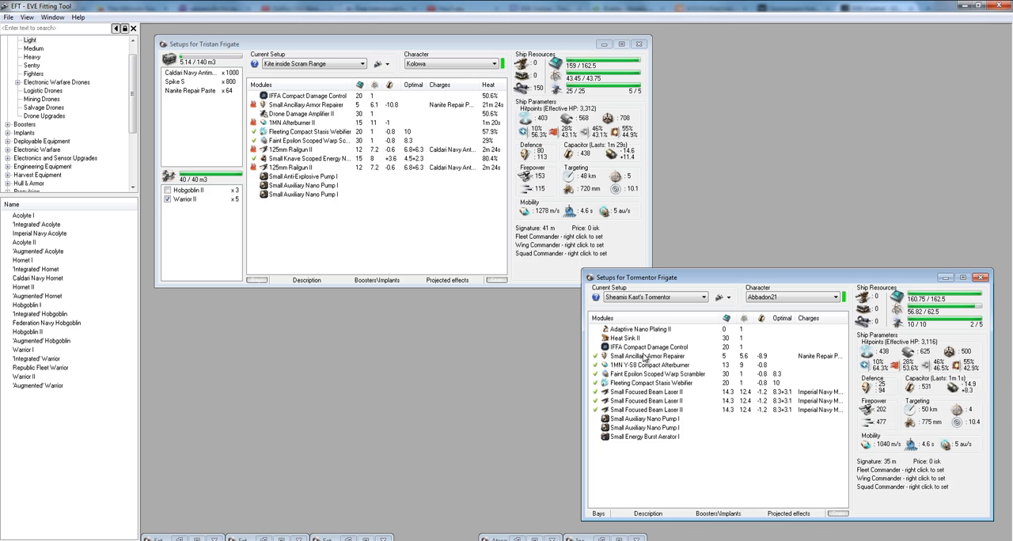
pyautogui.moveTo(738, 477)
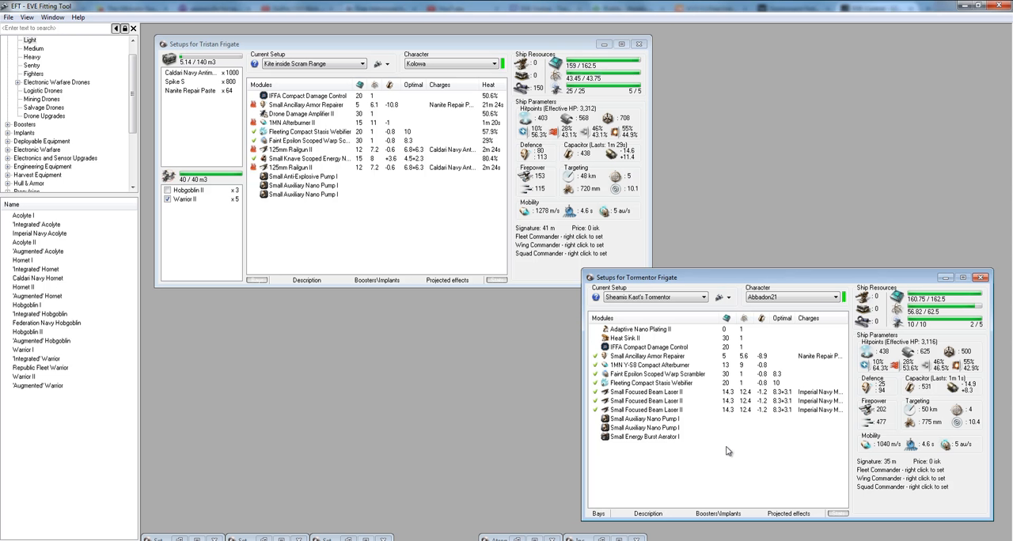
# Inspect the Tormentor fit's Small Focused Beam Laser IIs (202 DPS, 1,040 m/s).
pyautogui.click(649, 410)
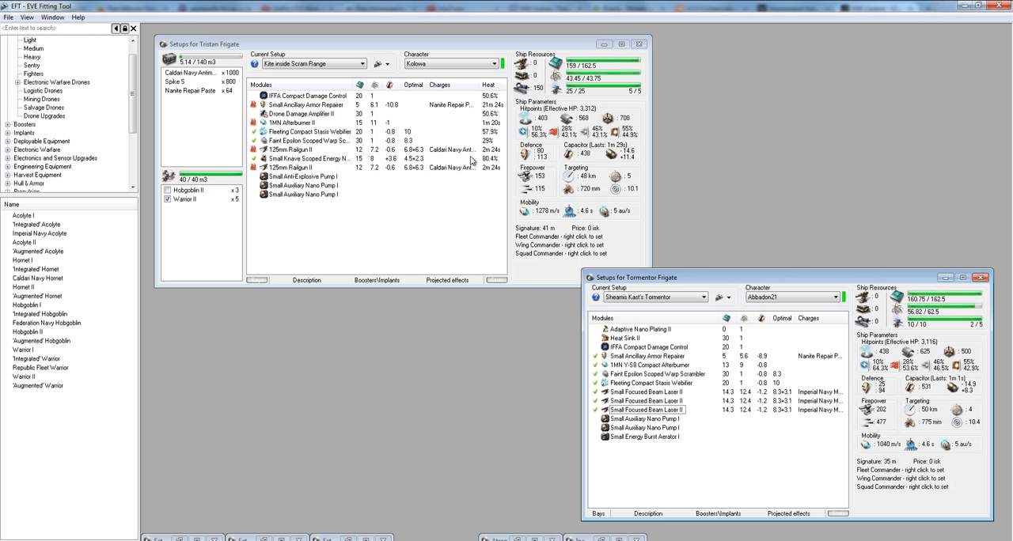
pyautogui.moveTo(409, 182)
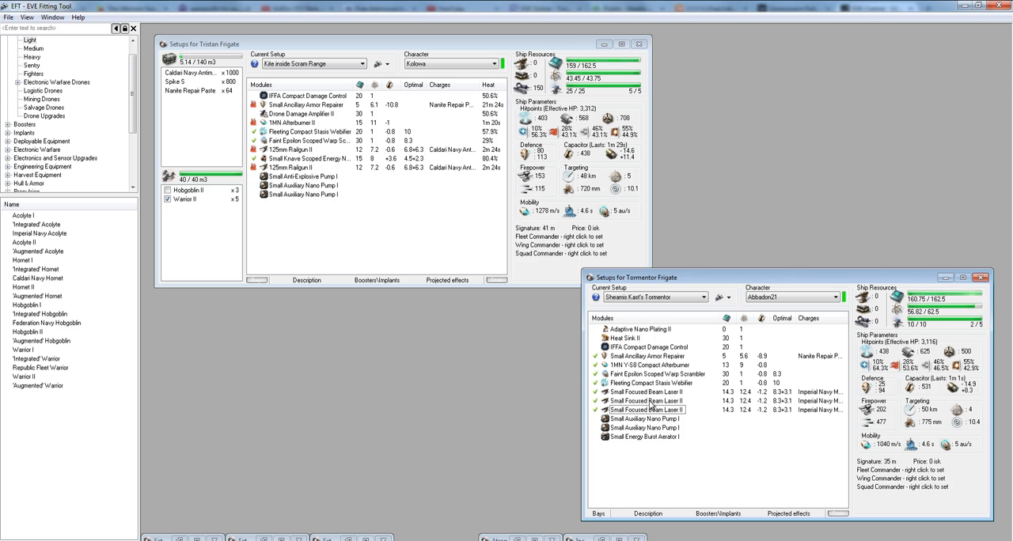
pyautogui.moveTo(644, 404)
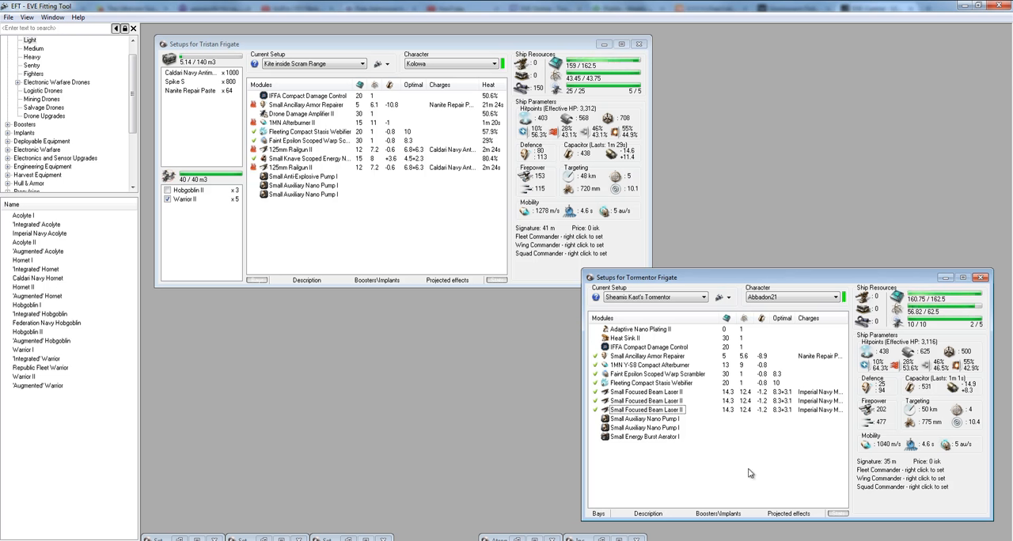
pyautogui.click(647, 356)
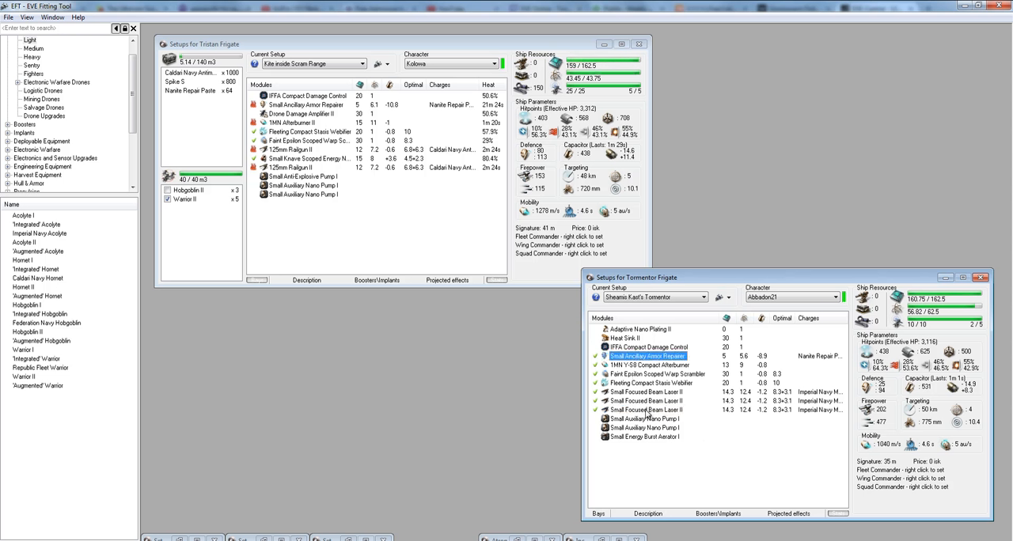
pyautogui.moveTo(337, 207)
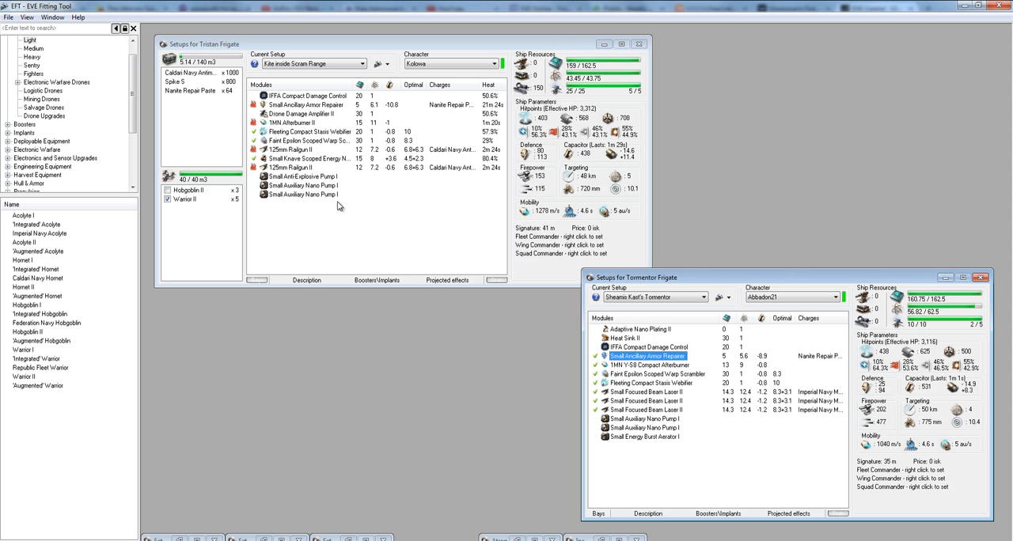
# Toggle overheating on a Tormentor module, with the fit still at 202 DPS.
pyautogui.click(644, 400)
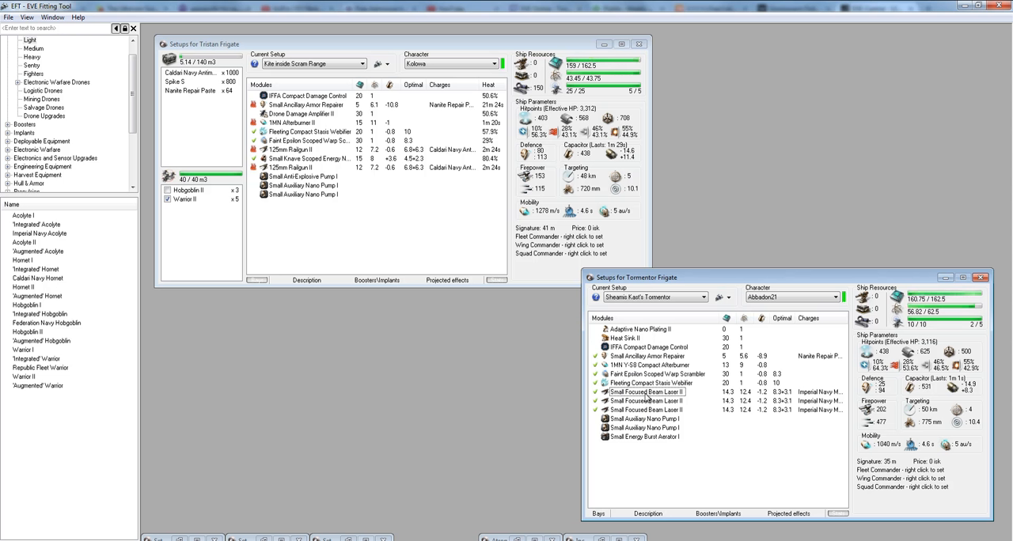
pyautogui.moveTo(657, 406)
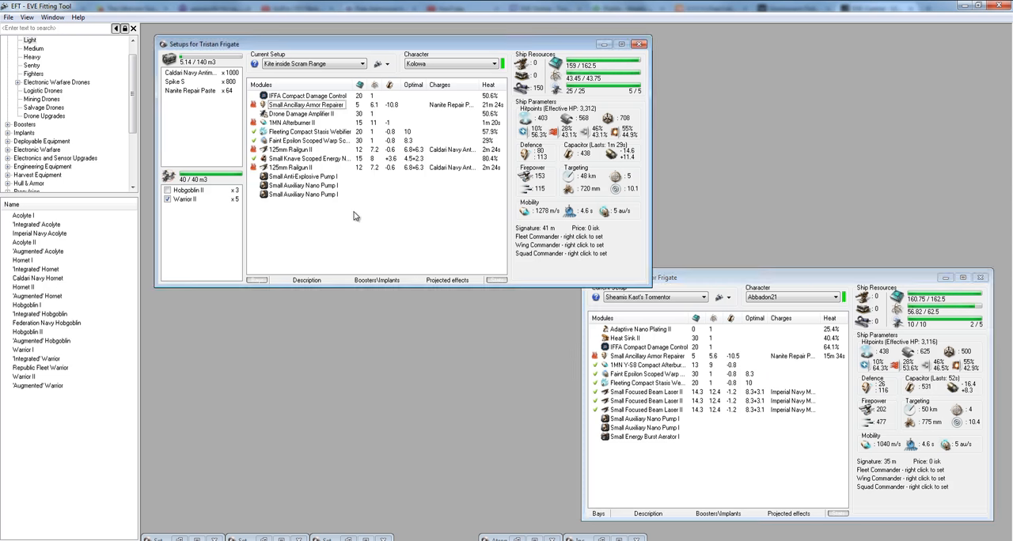
pyautogui.moveTo(356, 228)
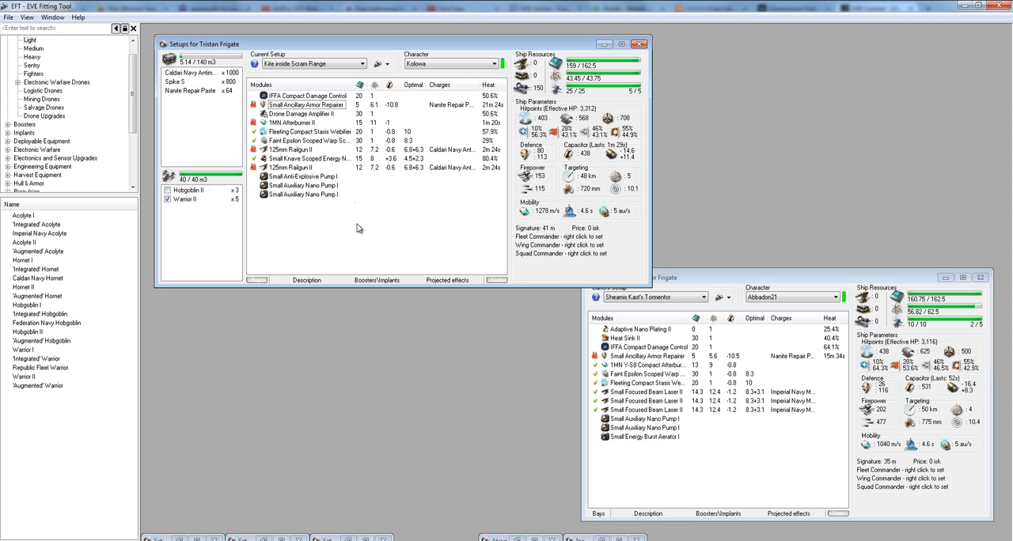